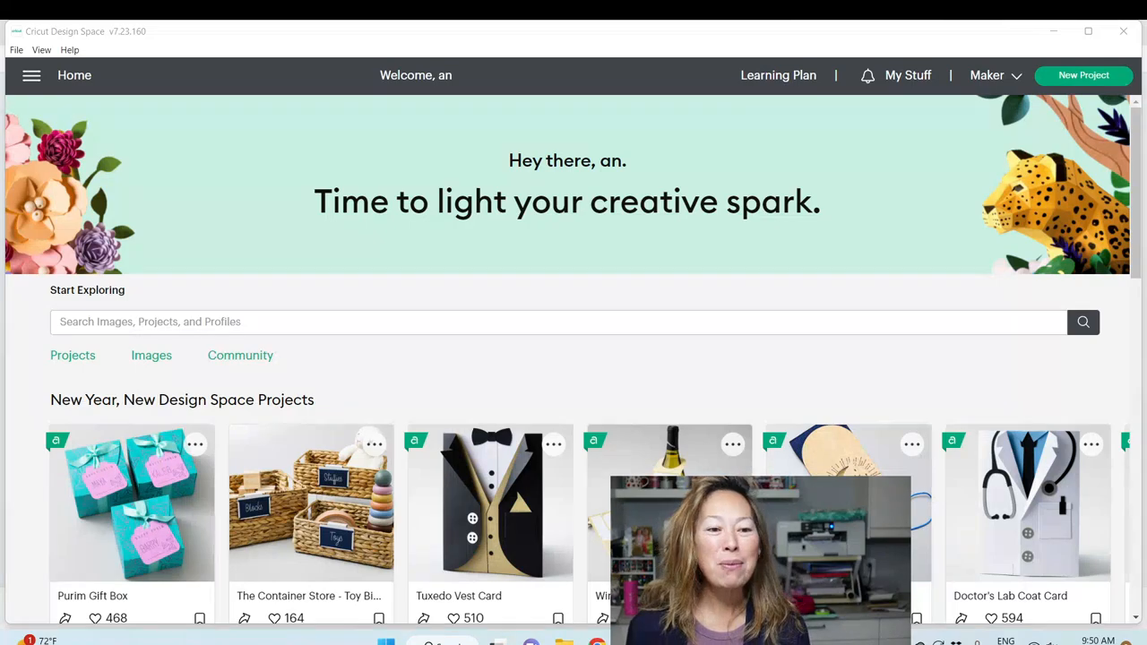
Scroll the Home page's featured projects and open the Galentine's Day Gift Box project.
{"action": "scroll", "scroll_direction": "down", "scroll_amount": 3}
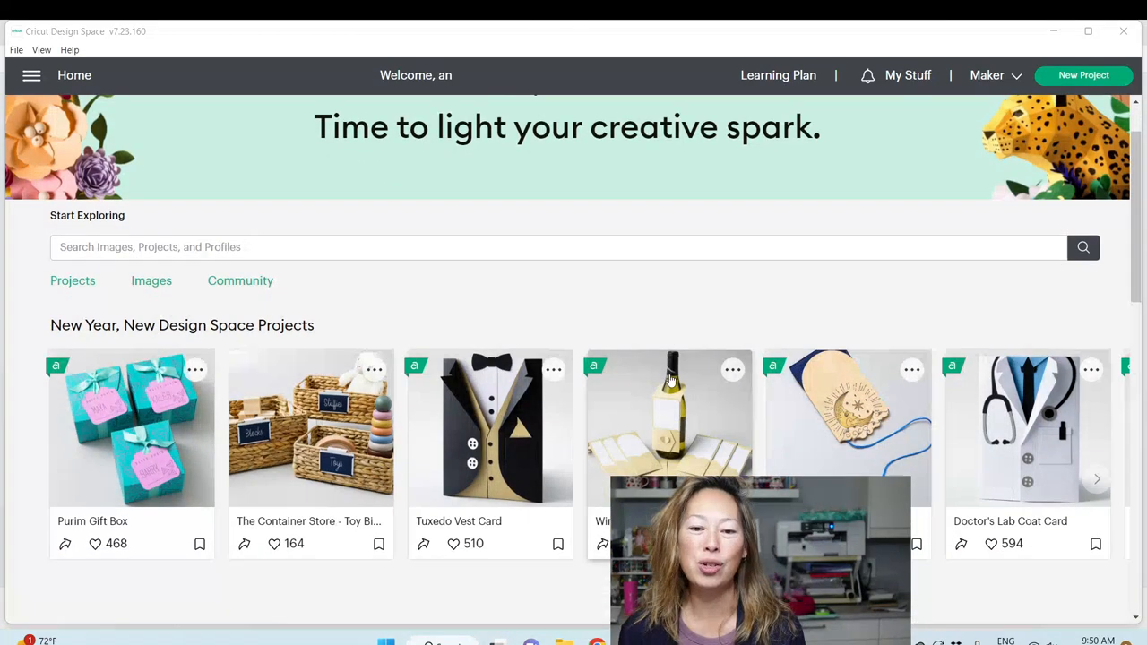
{"action": "scroll", "scroll_direction": "down", "scroll_amount": 3}
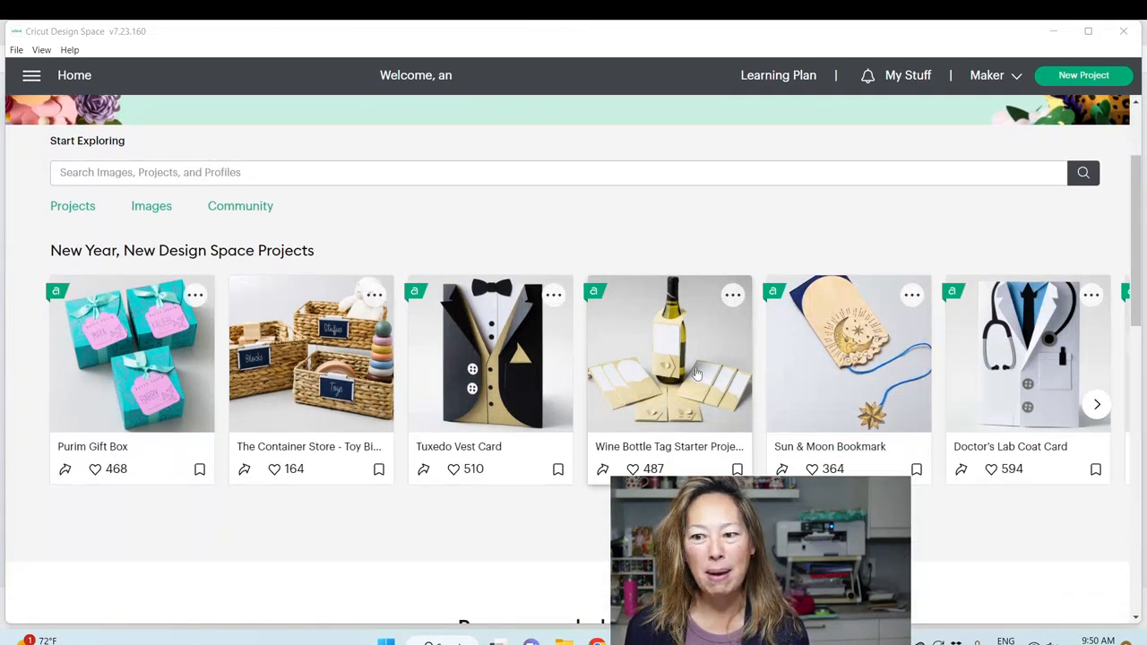
{"action": "left_click", "coordinate": [1097, 404]}
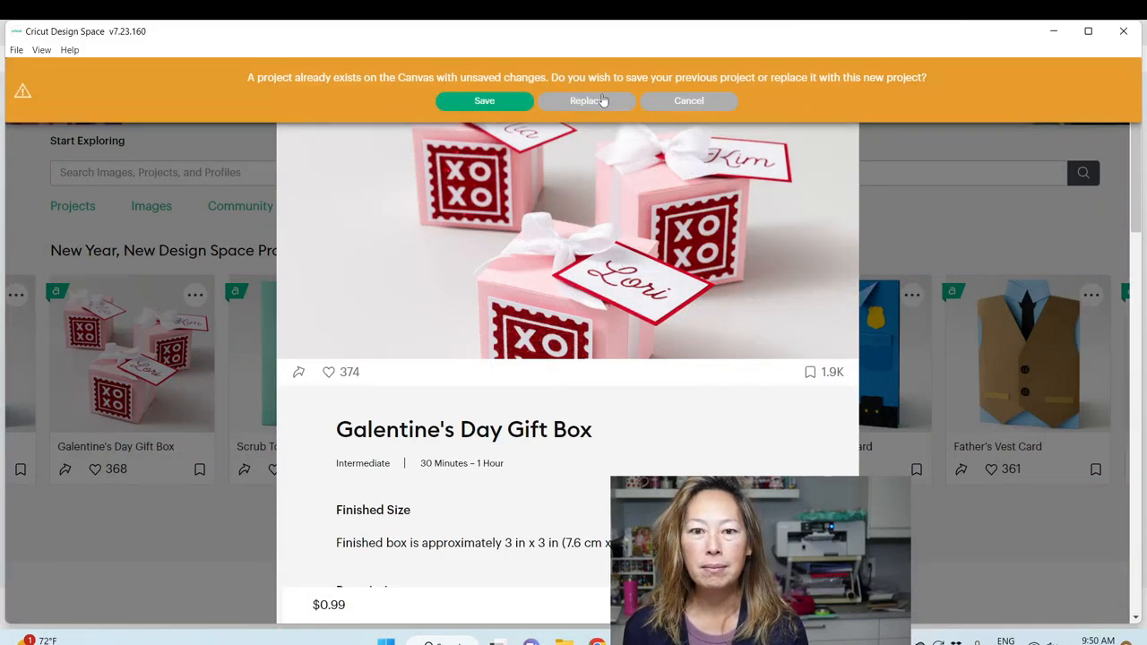
Confirm Replace to load the box template, XOXO stamp and name tag onto the canvas.
{"action": "left_click", "coordinate": [587, 100]}
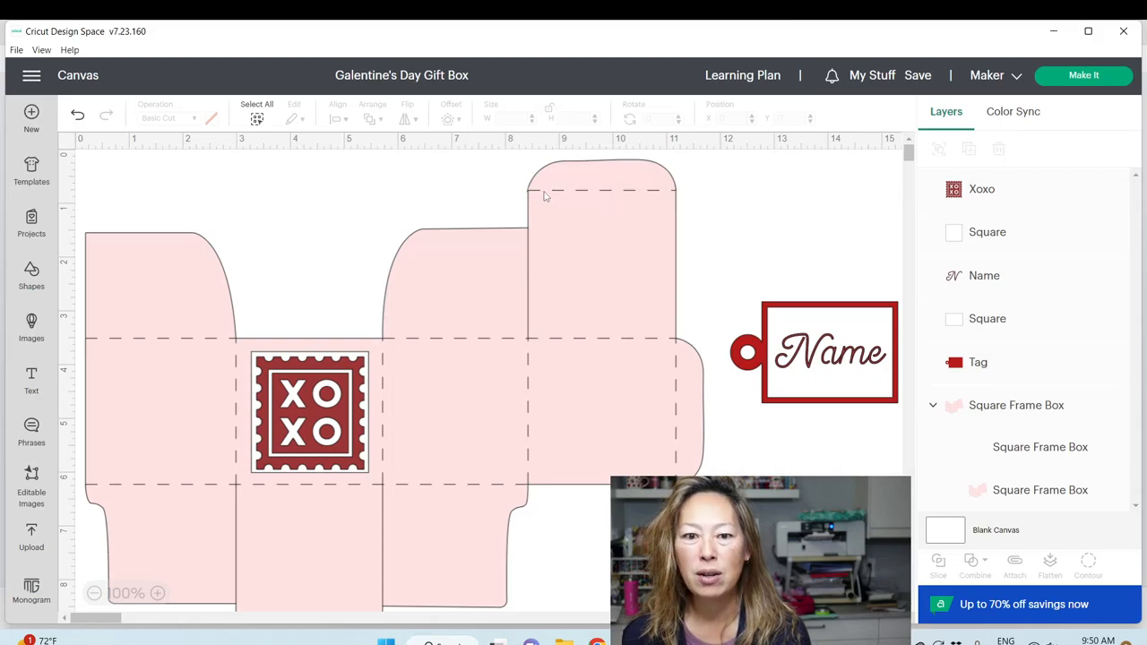
{"action": "mouse_move", "coordinate": [556, 198]}
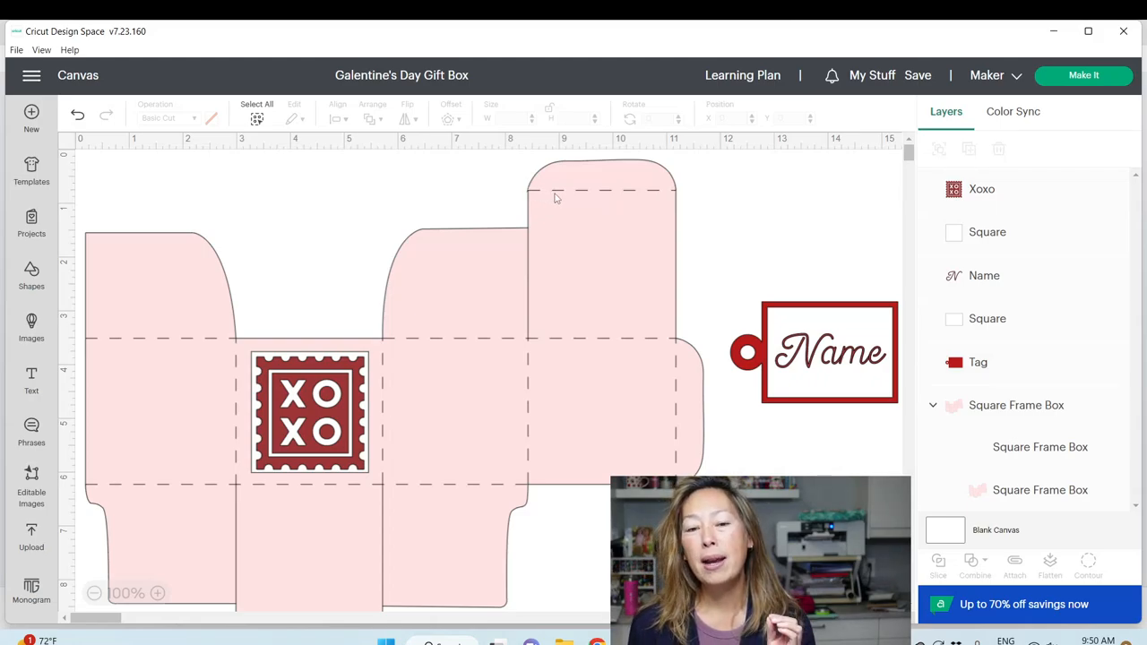
{"action": "mouse_move", "coordinate": [565, 199]}
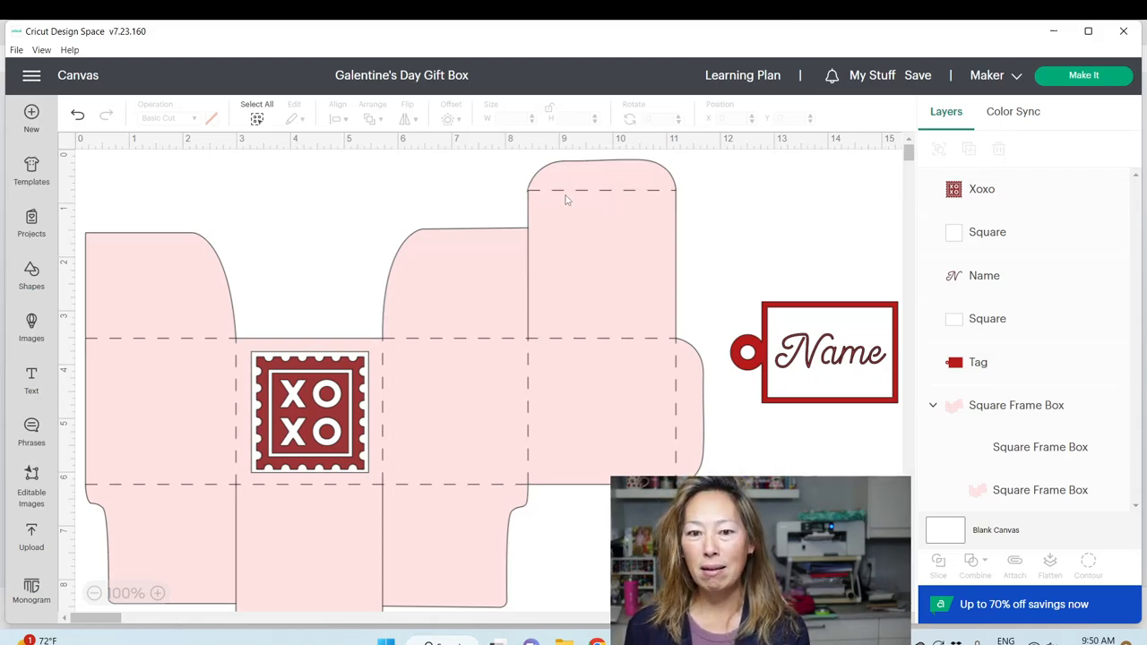
{"action": "mouse_move", "coordinate": [627, 199]}
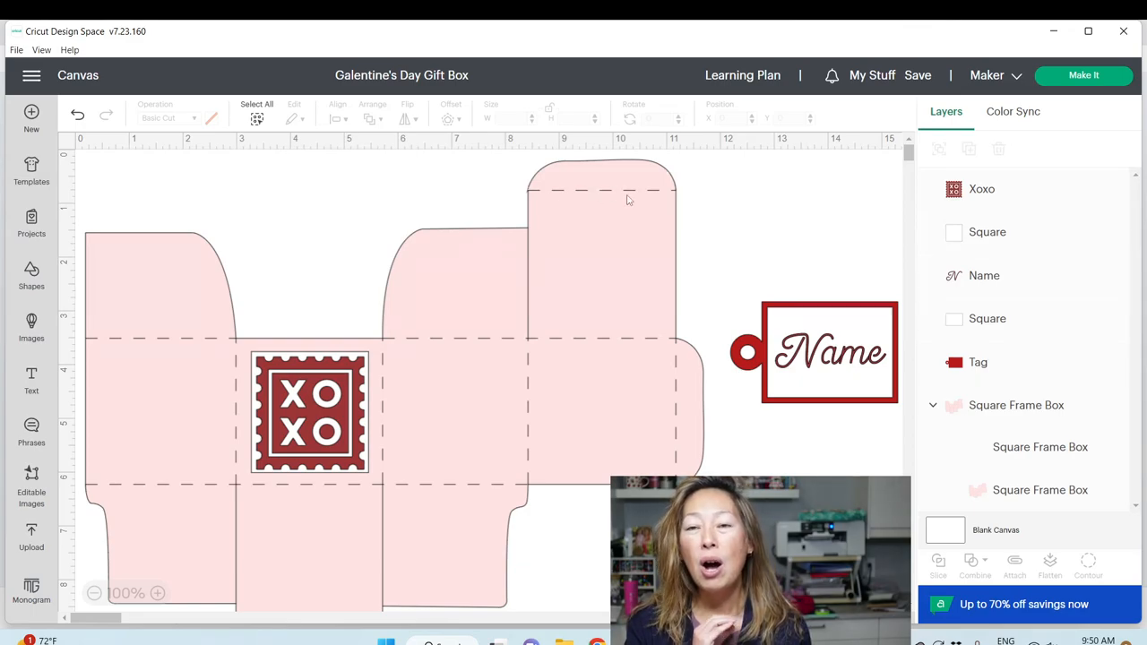
{"action": "mouse_move", "coordinate": [648, 226]}
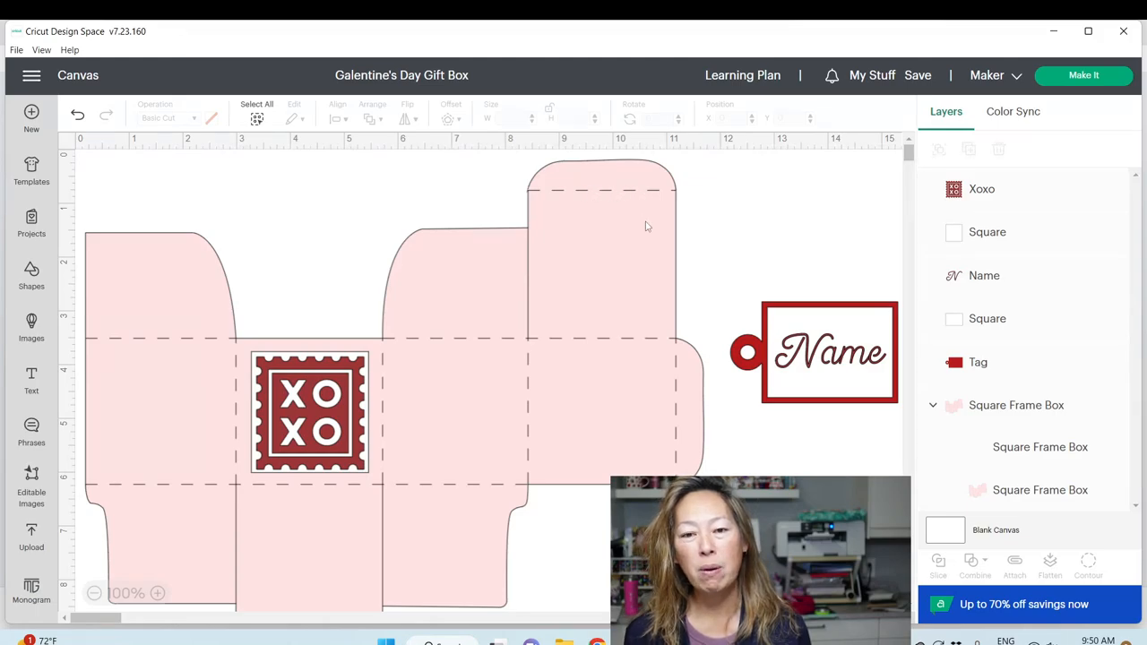
{"action": "mouse_move", "coordinate": [651, 270]}
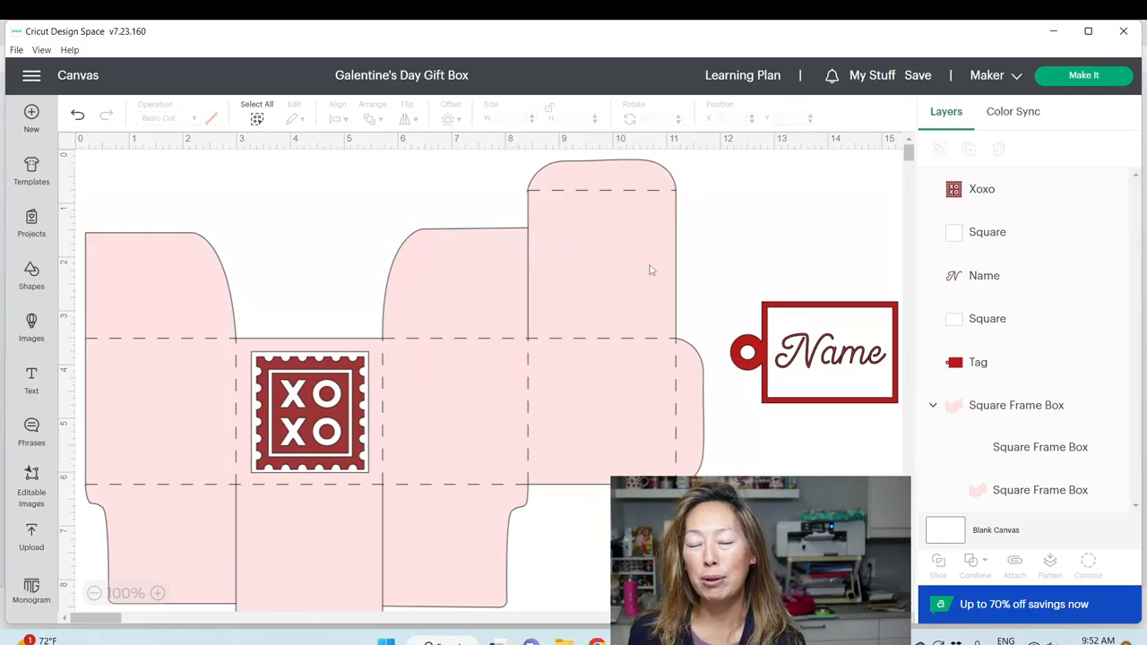
{"action": "mouse_move", "coordinate": [654, 215]}
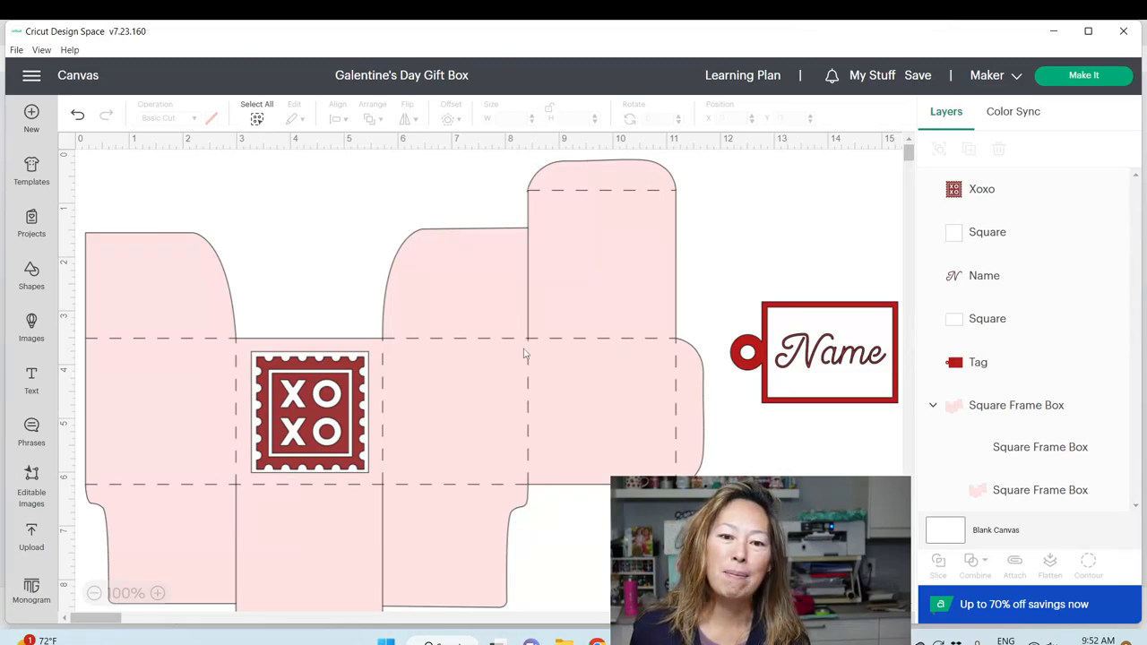
{"action": "mouse_move", "coordinate": [644, 350]}
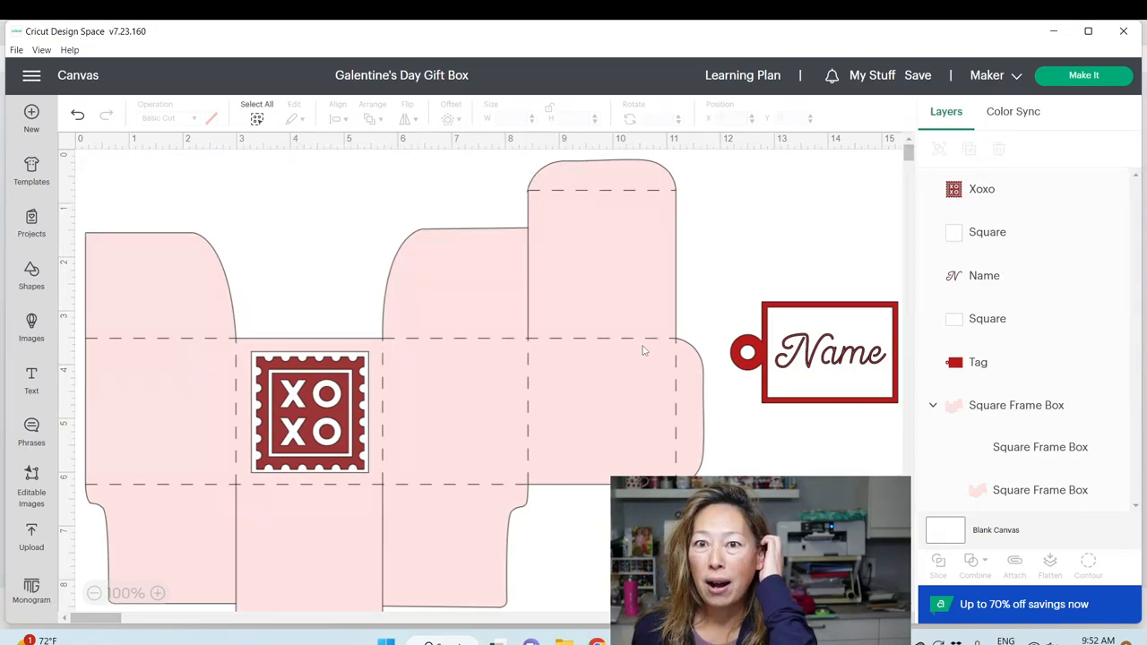
{"action": "mouse_move", "coordinate": [603, 348]}
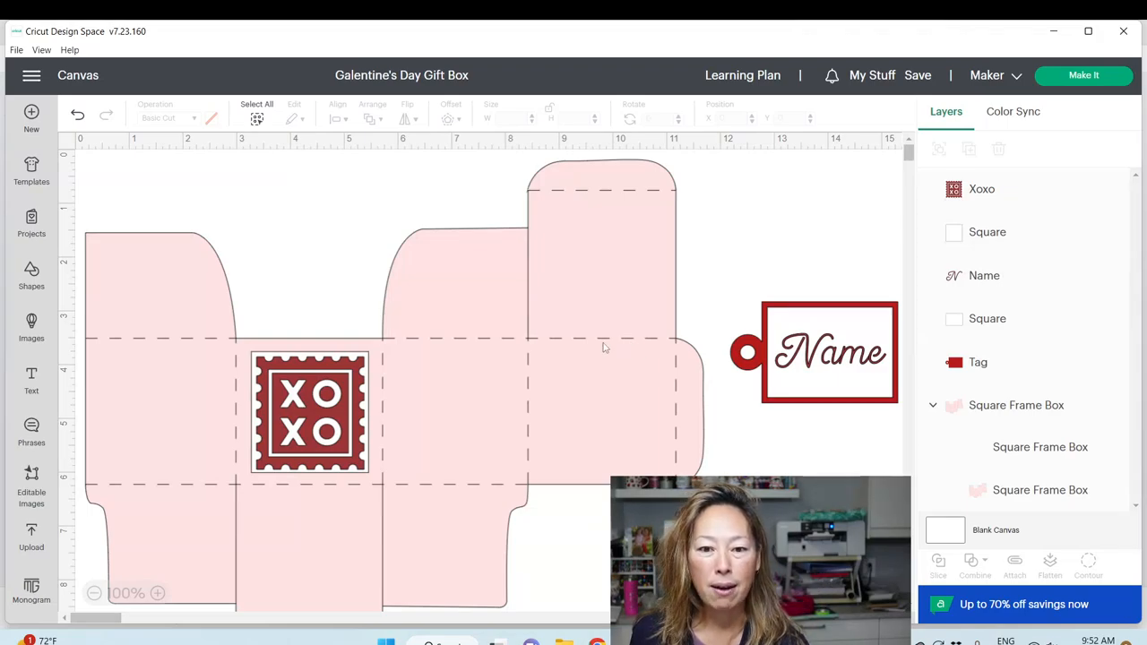
{"action": "mouse_move", "coordinate": [560, 344]}
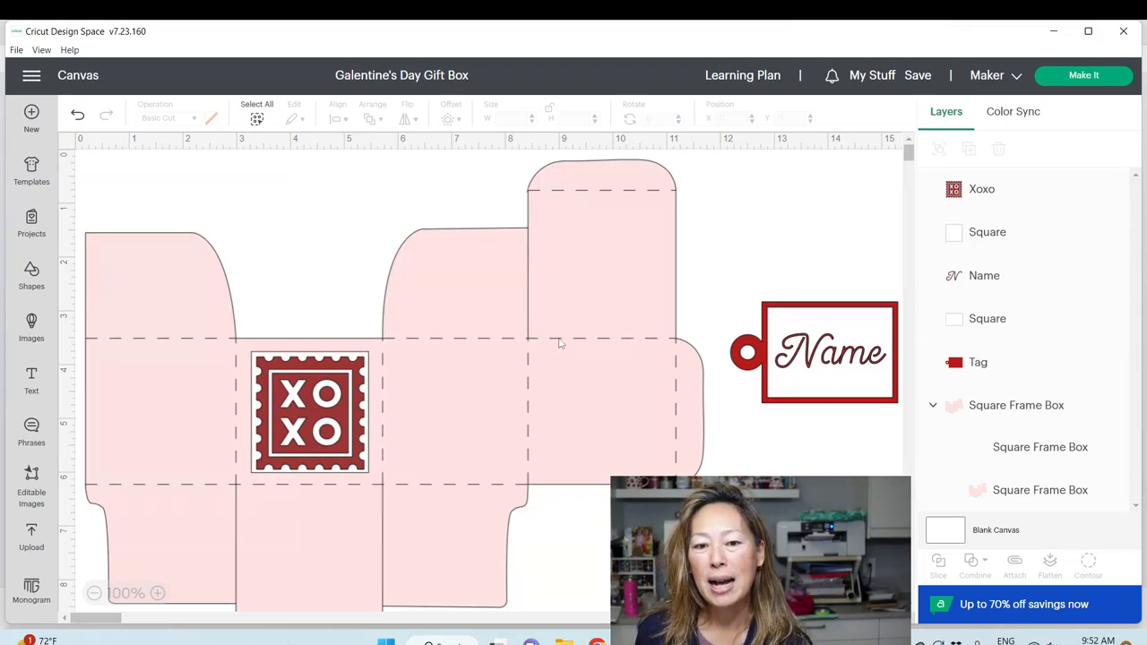
{"action": "mouse_move", "coordinate": [580, 340]}
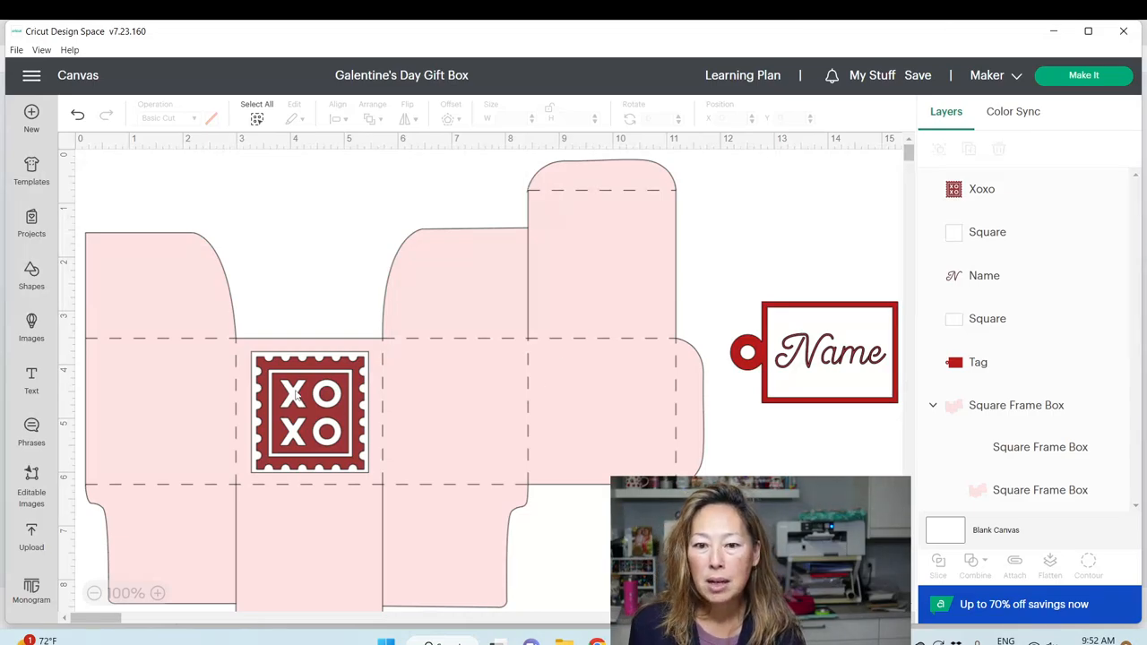
{"action": "mouse_move", "coordinate": [818, 312]}
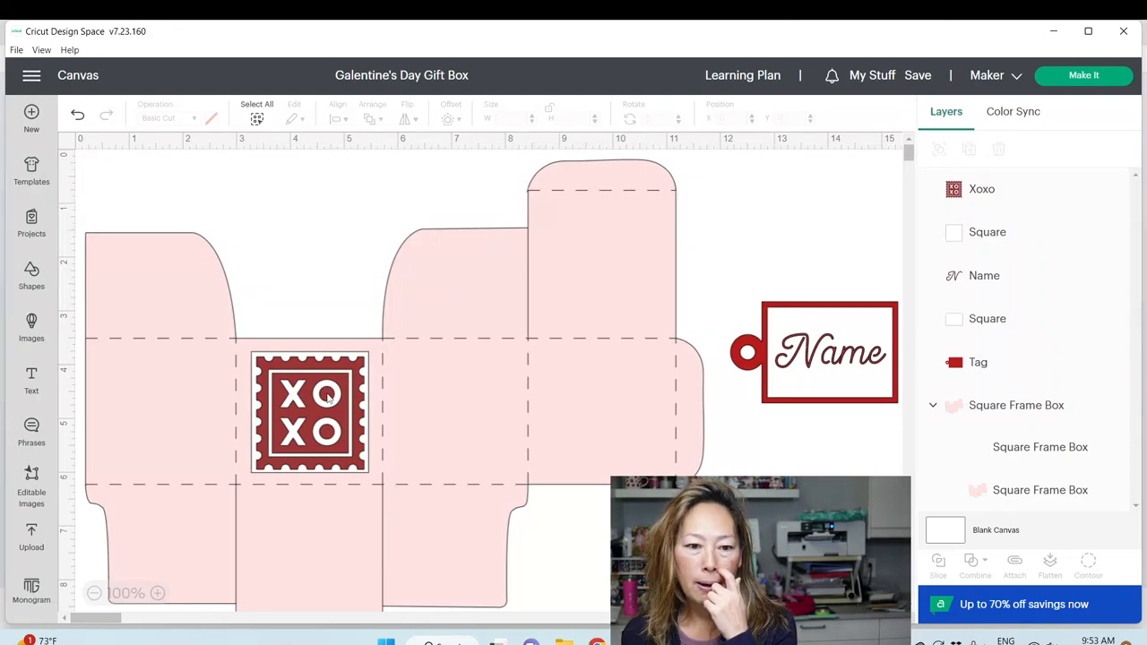
{"action": "mouse_move", "coordinate": [983, 265]}
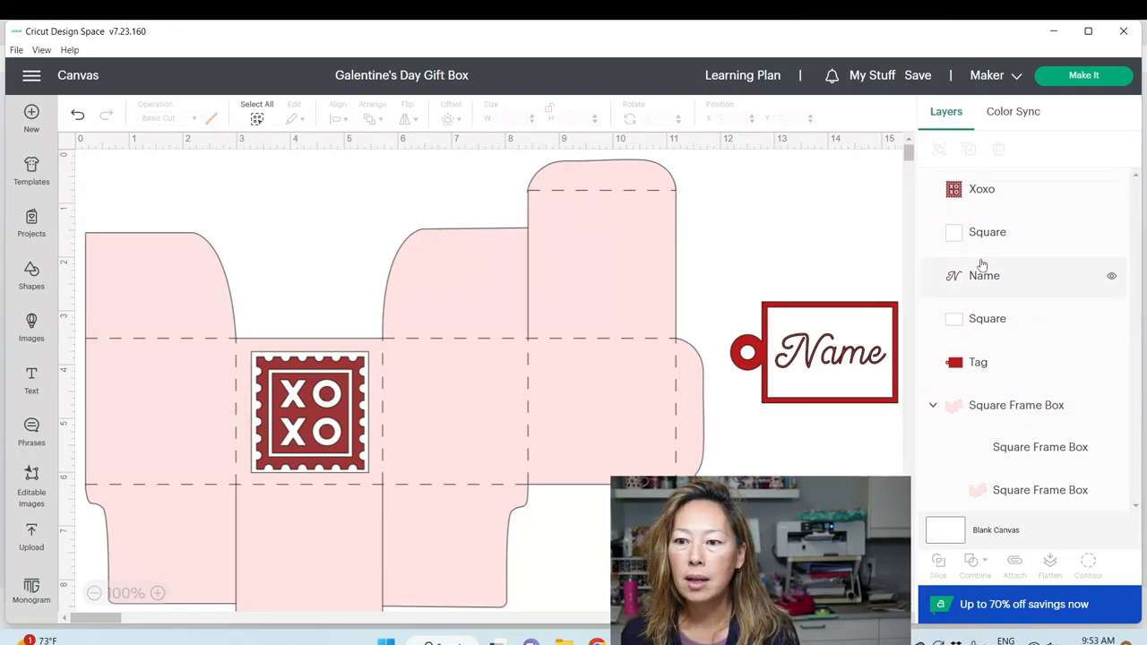
{"action": "left_click", "coordinate": [988, 232]}
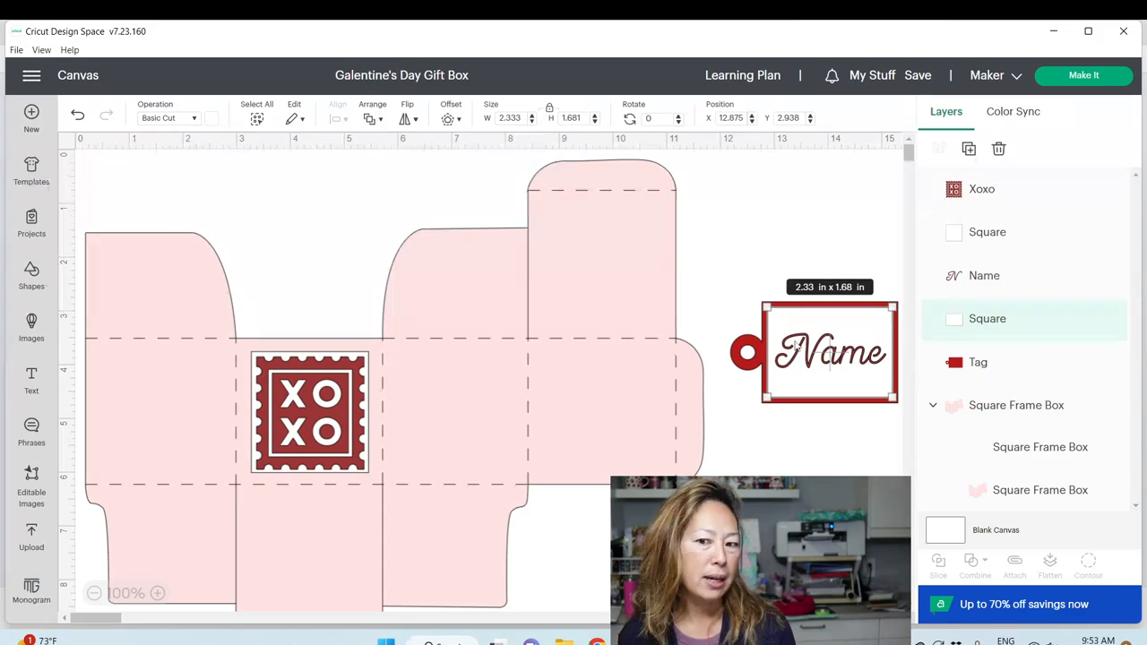
{"action": "left_click", "coordinate": [848, 429]}
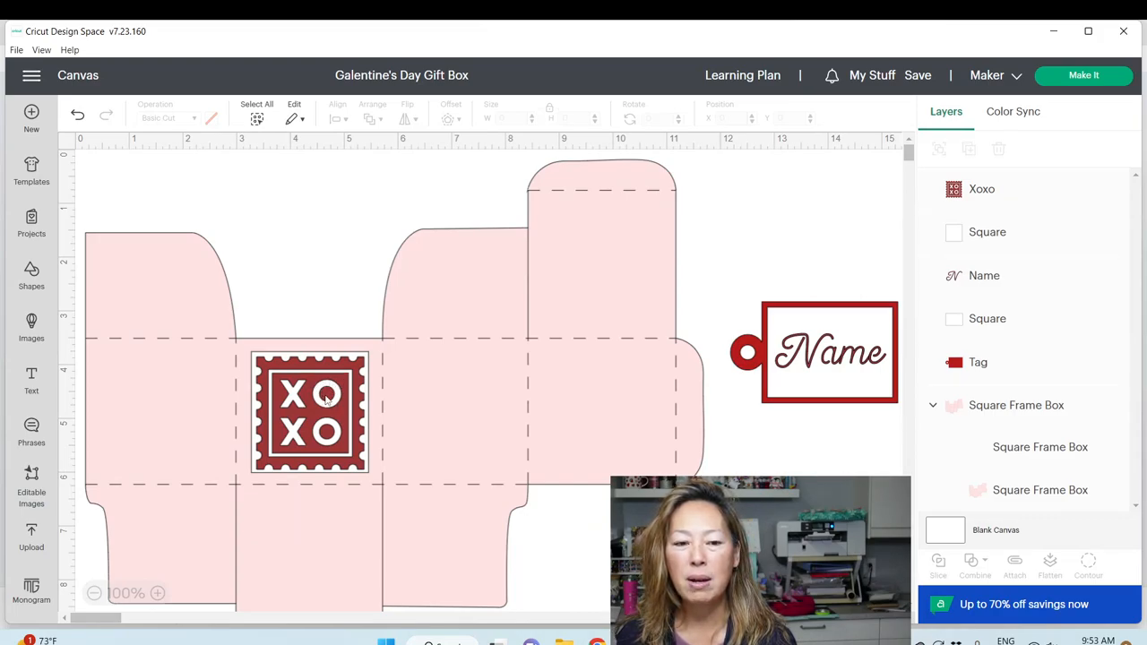
{"action": "mouse_move", "coordinate": [357, 448]}
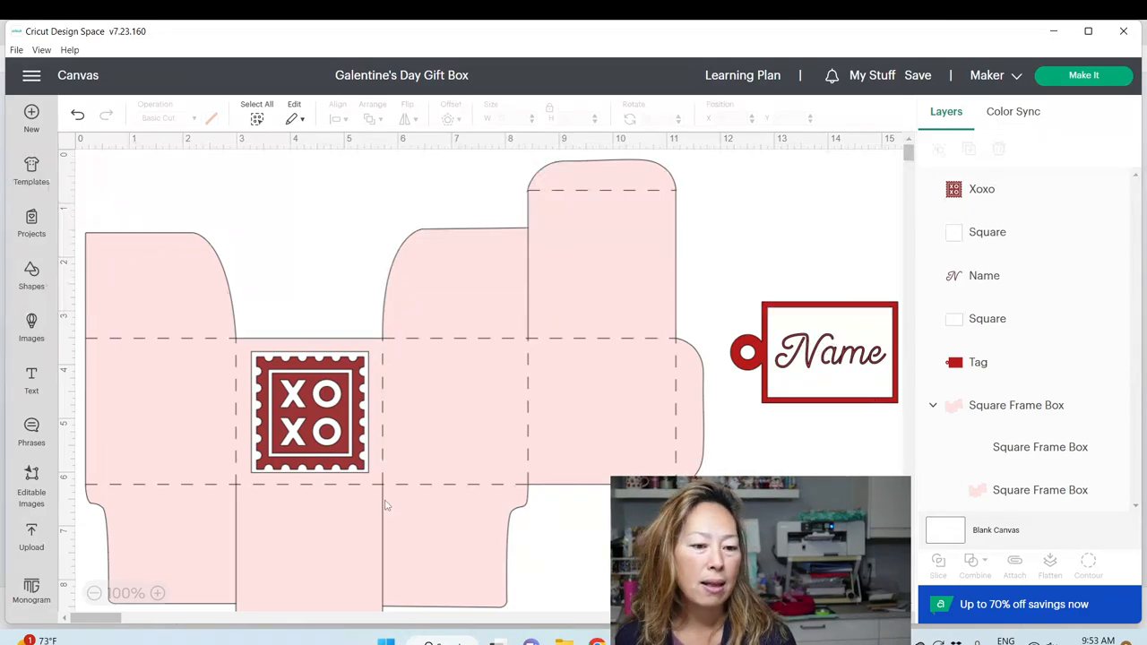
Zoom in to 175% on the name tag's Name text.
{"action": "left_click", "coordinate": [157, 593]}
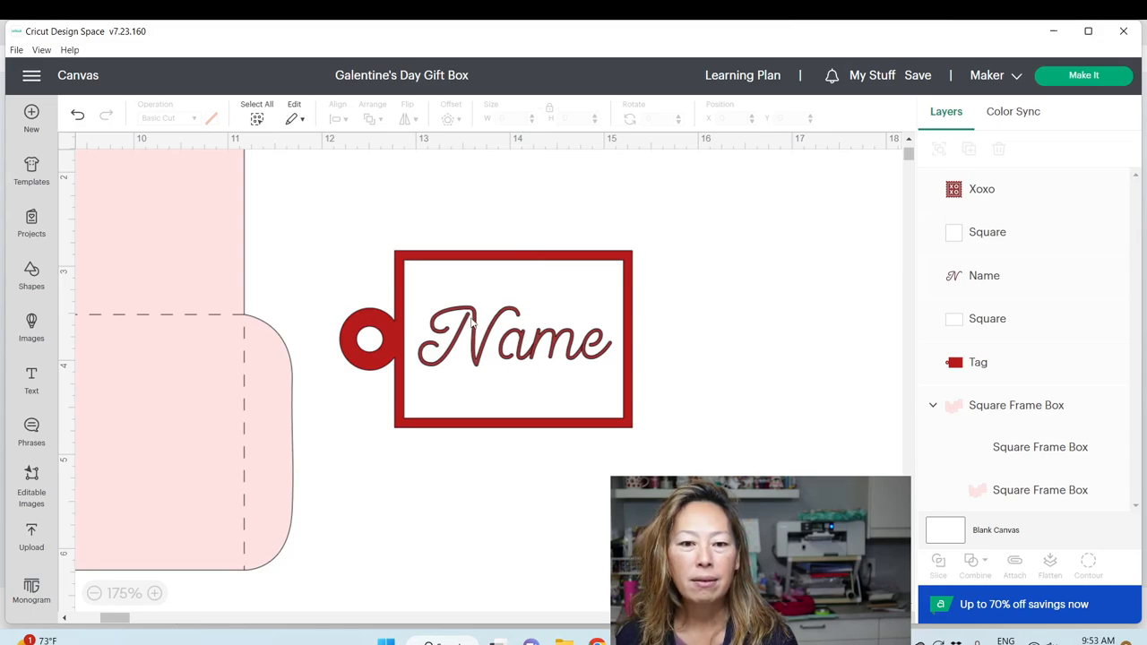
{"action": "mouse_move", "coordinate": [514, 364]}
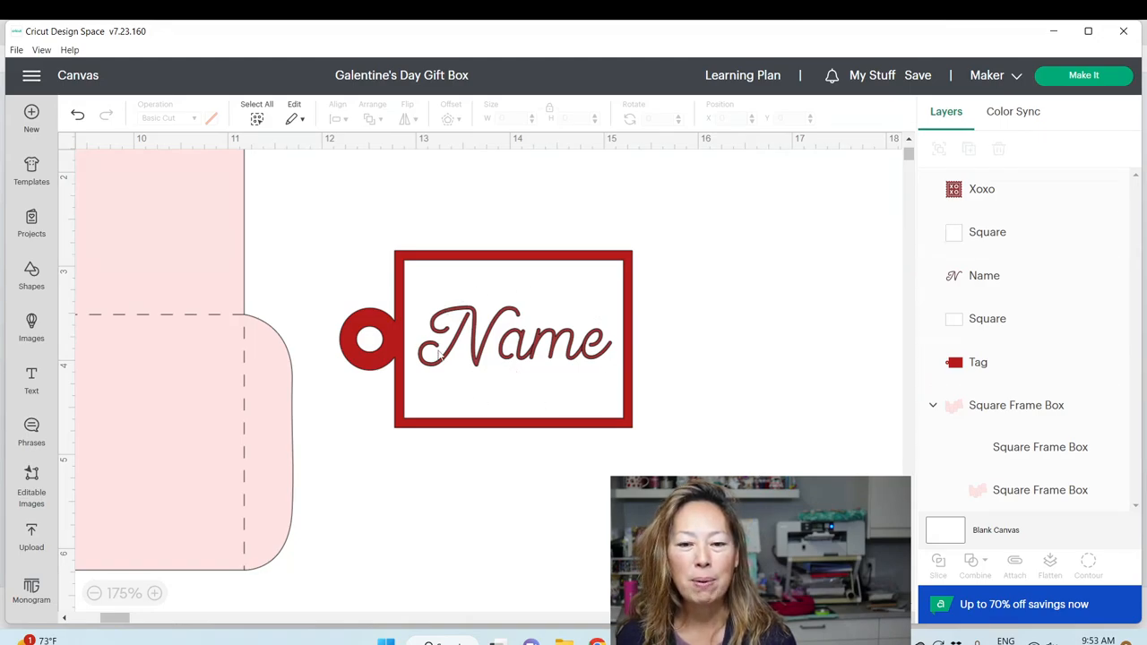
{"action": "mouse_move", "coordinate": [567, 403]}
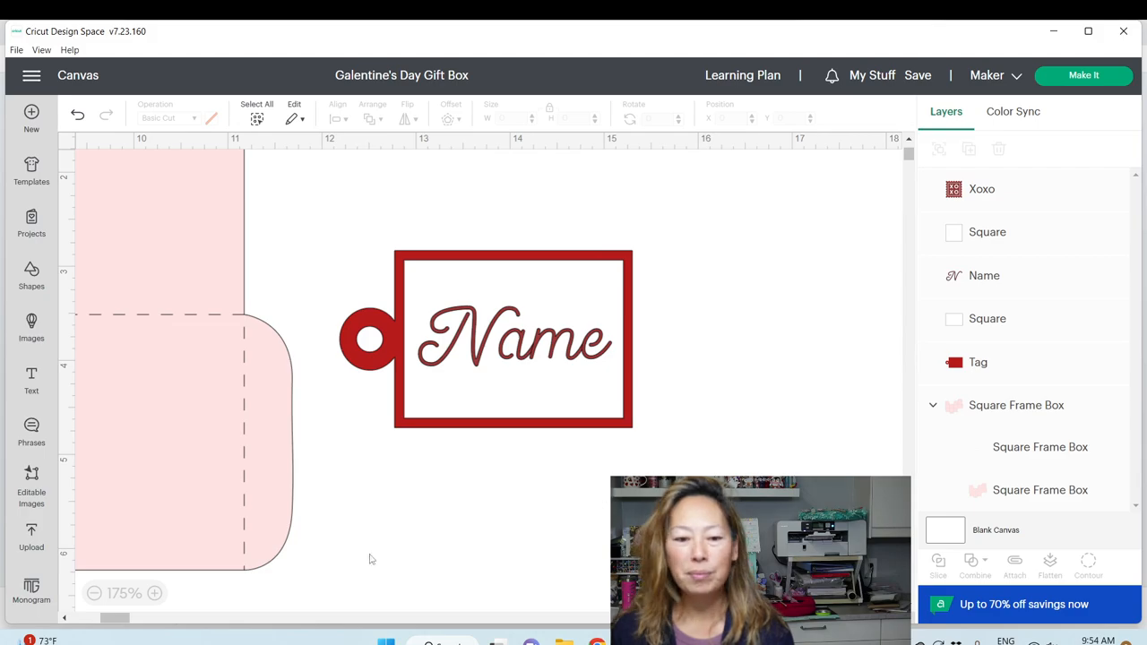
{"action": "scroll", "scroll_direction": "left", "scroll_amount": 3}
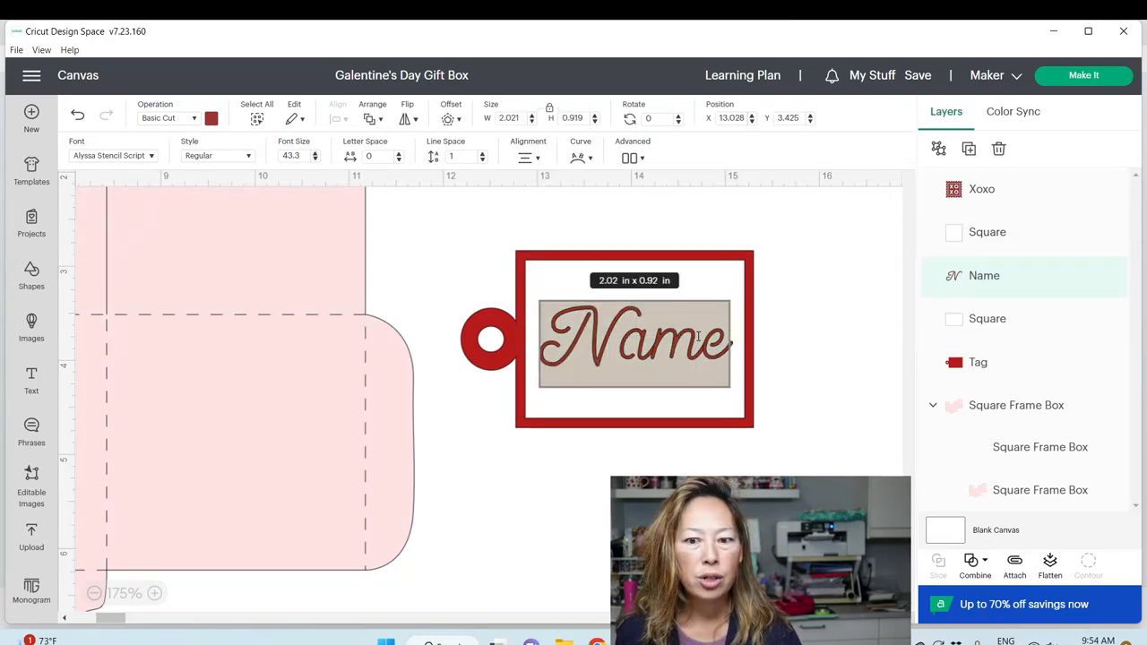
Retype the tag text as 'Charlotte' and zoom in to 450%.
{"action": "type", "text": "C"}
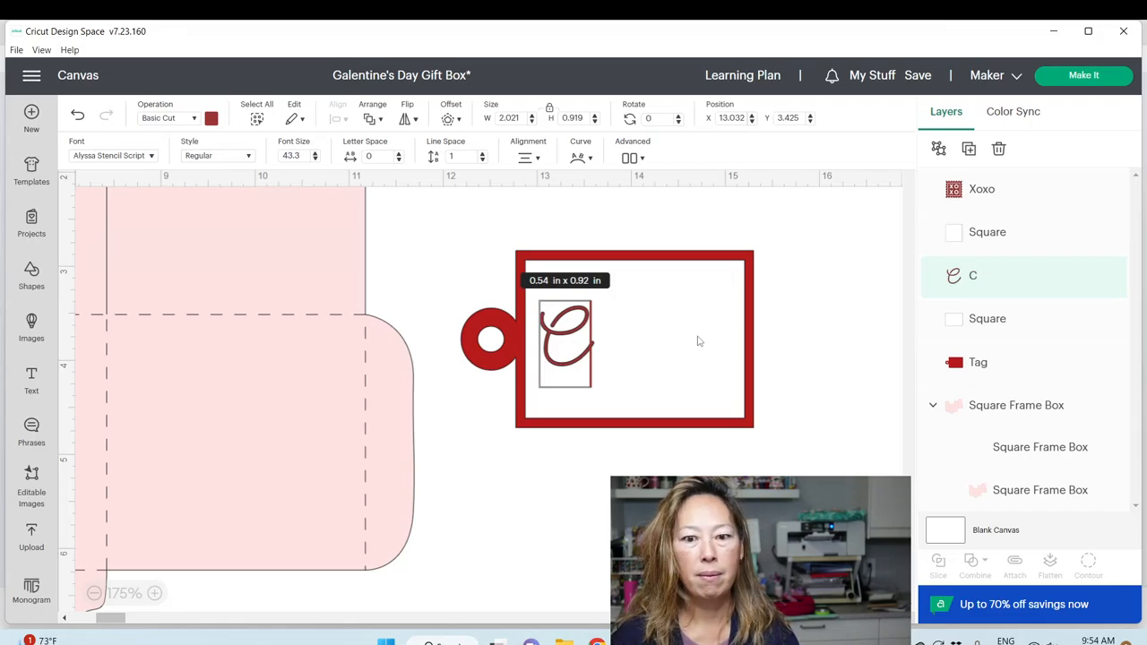
{"action": "type", "text": "harlotte"}
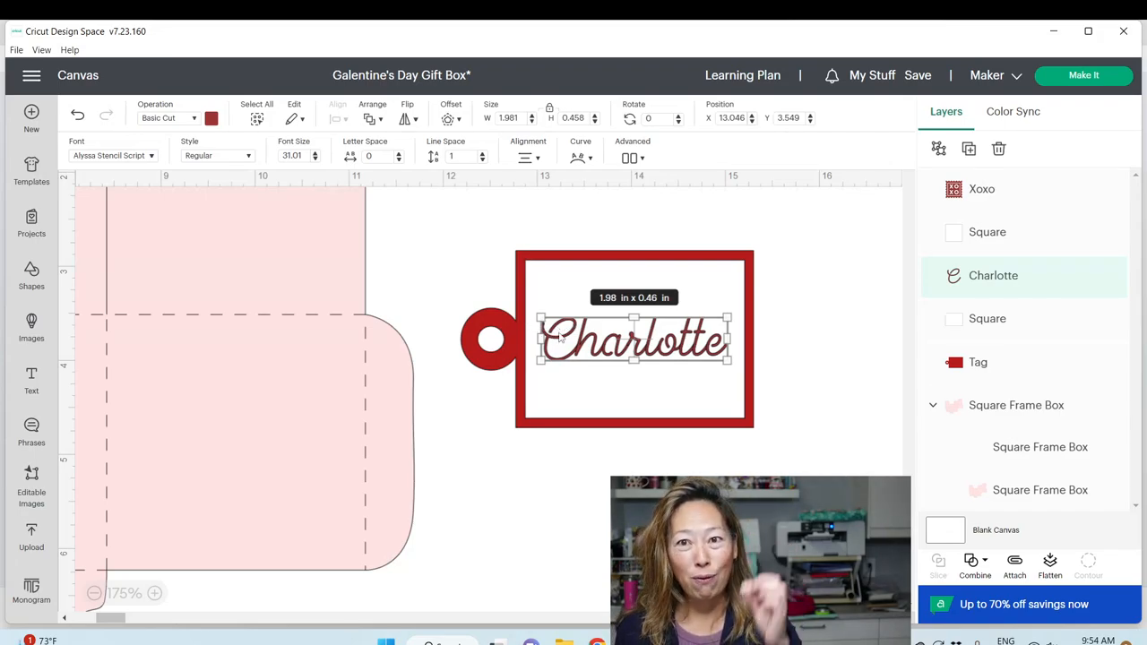
{"action": "mouse_move", "coordinate": [446, 422]}
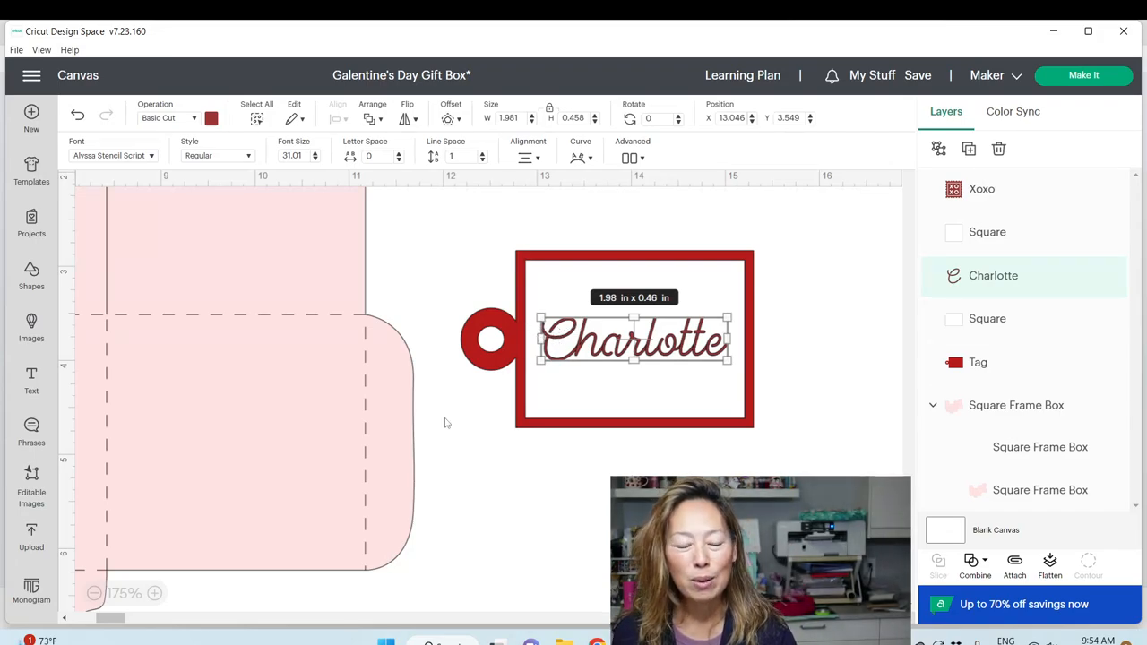
{"action": "left_click", "coordinate": [159, 593]}
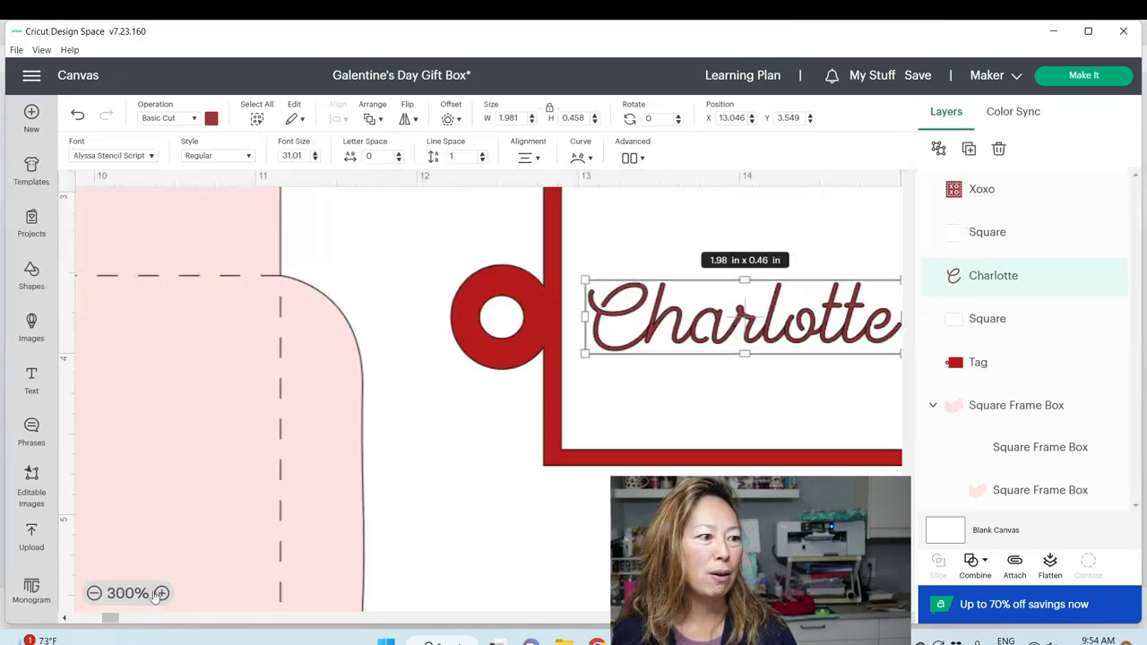
{"action": "left_click", "coordinate": [161, 594]}
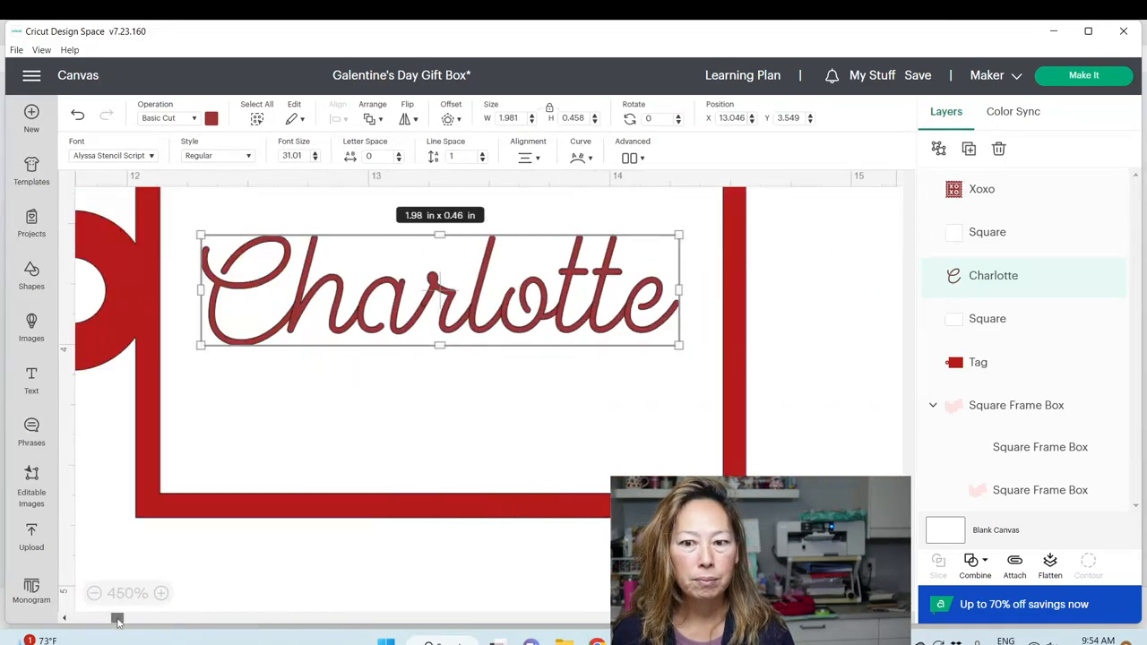
{"action": "scroll", "scroll_direction": "right", "scroll_amount": 3}
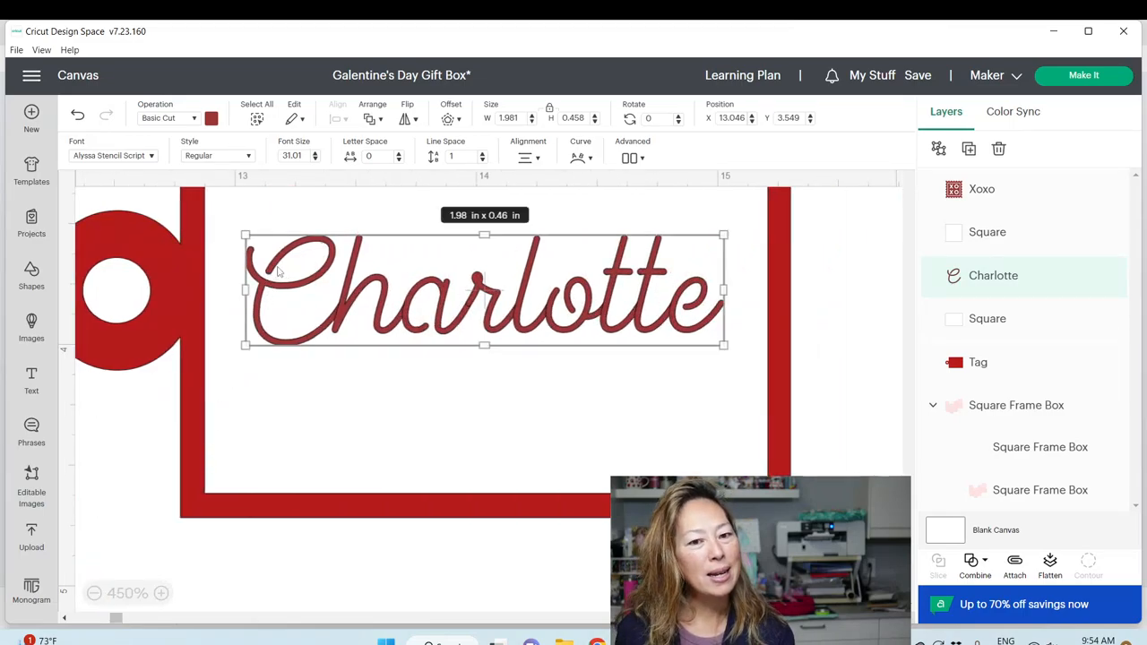
{"action": "mouse_move", "coordinate": [424, 338]}
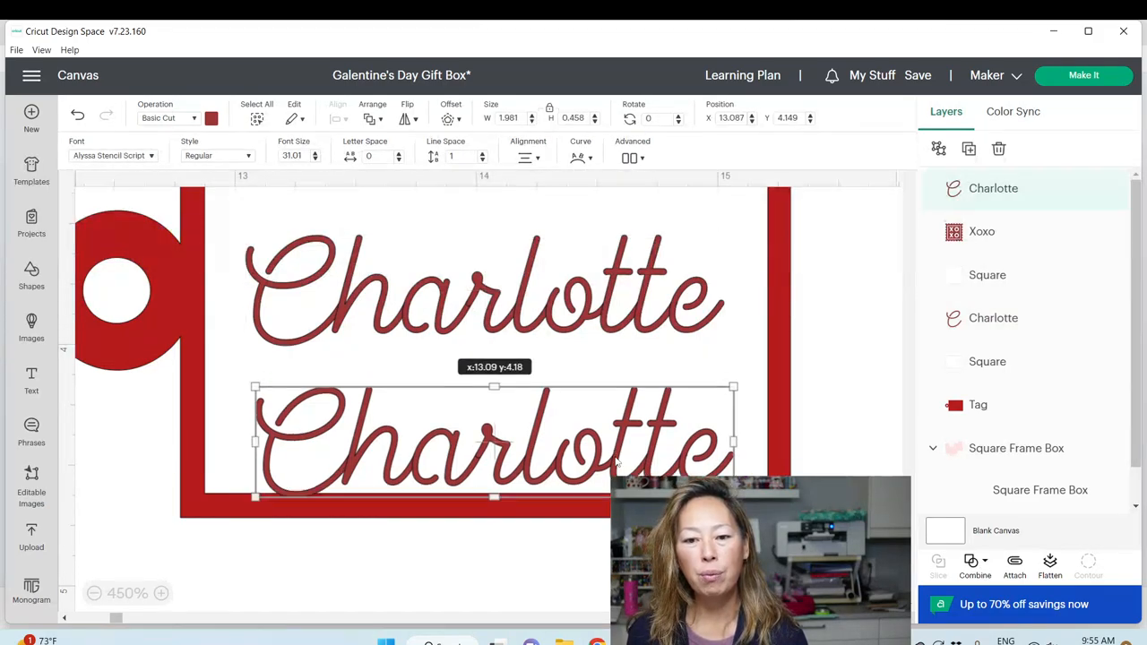
Slice the Charlotte text from the Square and drag the Slice Result pieces apart.
{"action": "left_click_drag", "start_coordinate": [492, 439], "coordinate": [484, 292]}
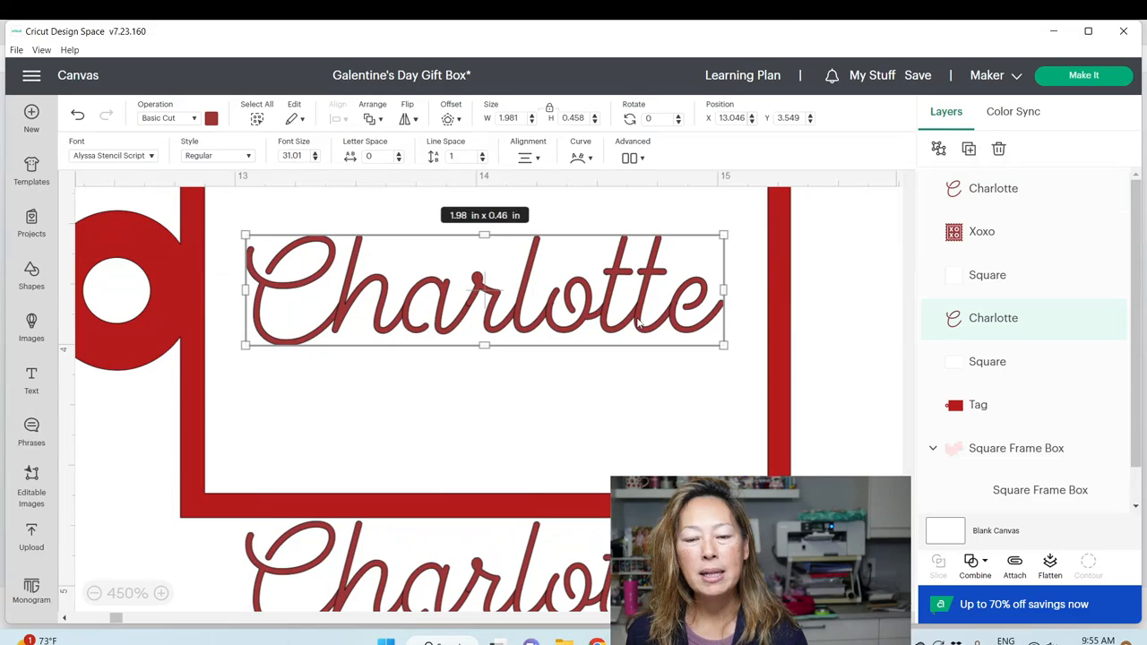
{"action": "mouse_move", "coordinate": [578, 296]}
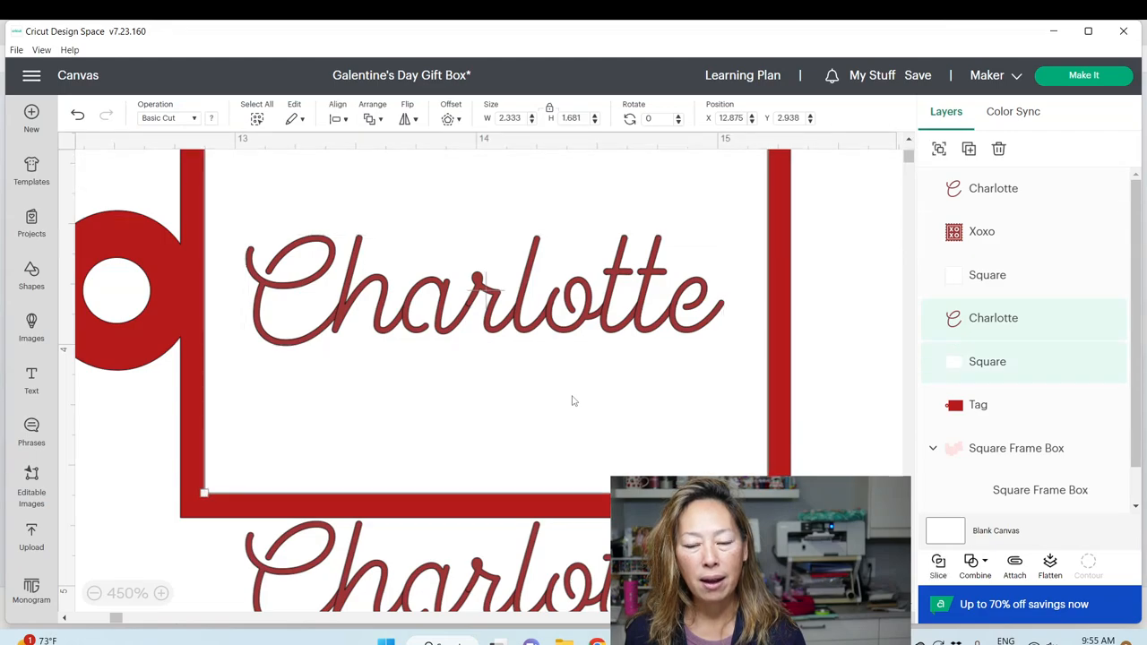
{"action": "mouse_move", "coordinate": [939, 562]}
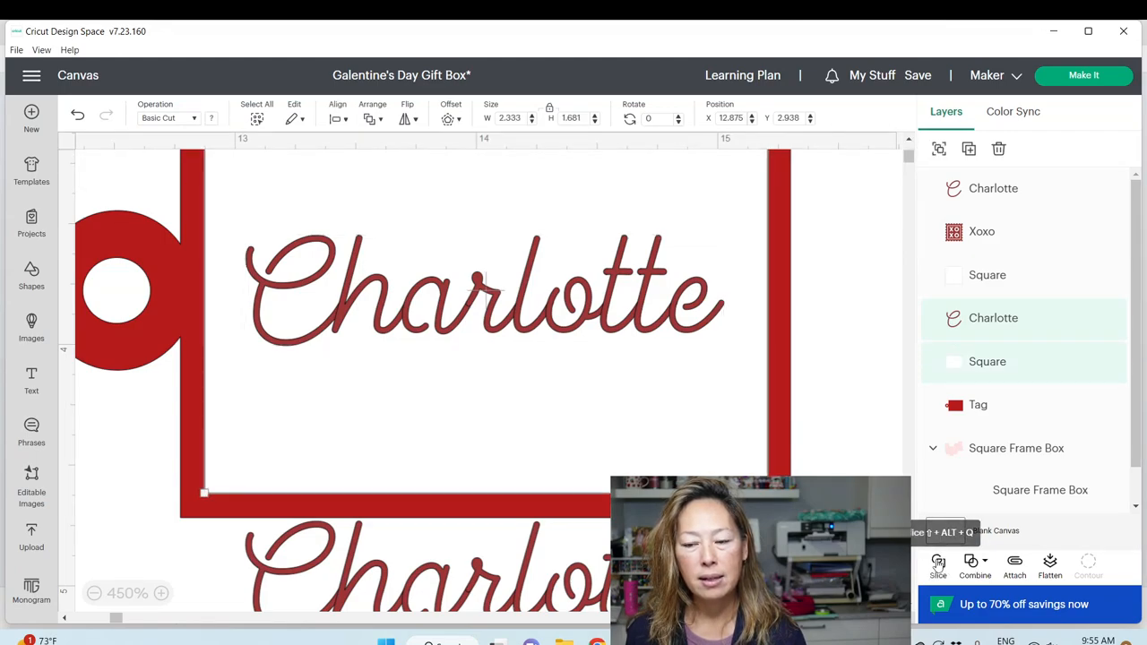
{"action": "left_click", "coordinate": [937, 565]}
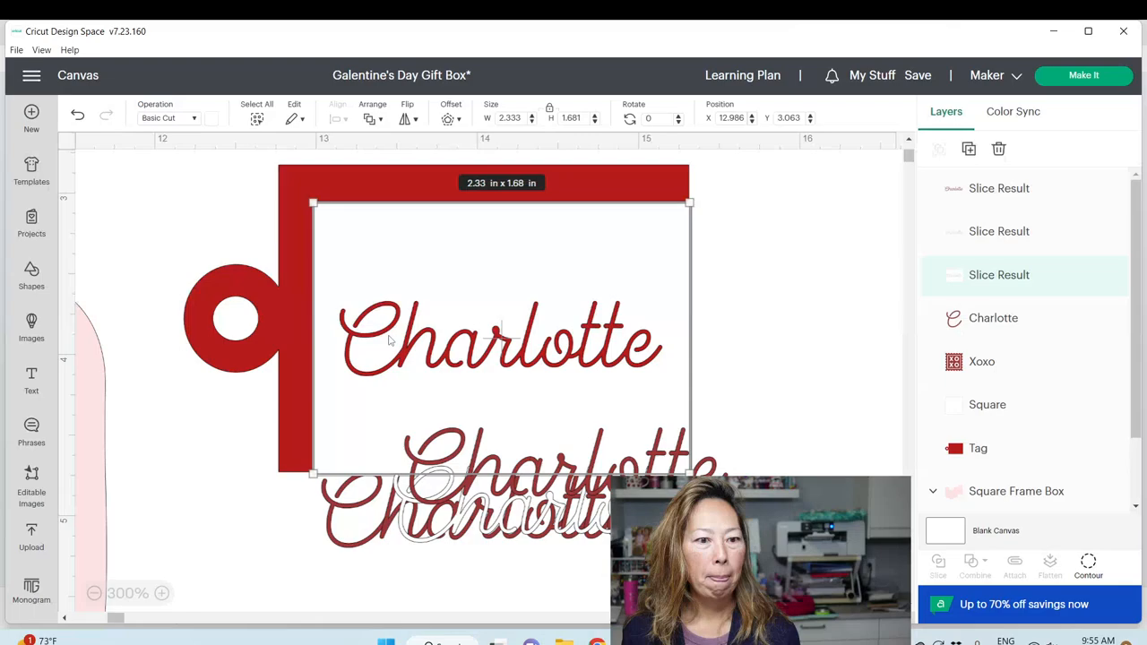
{"action": "left_click_drag", "start_coordinate": [502, 336], "coordinate": [802, 310]}
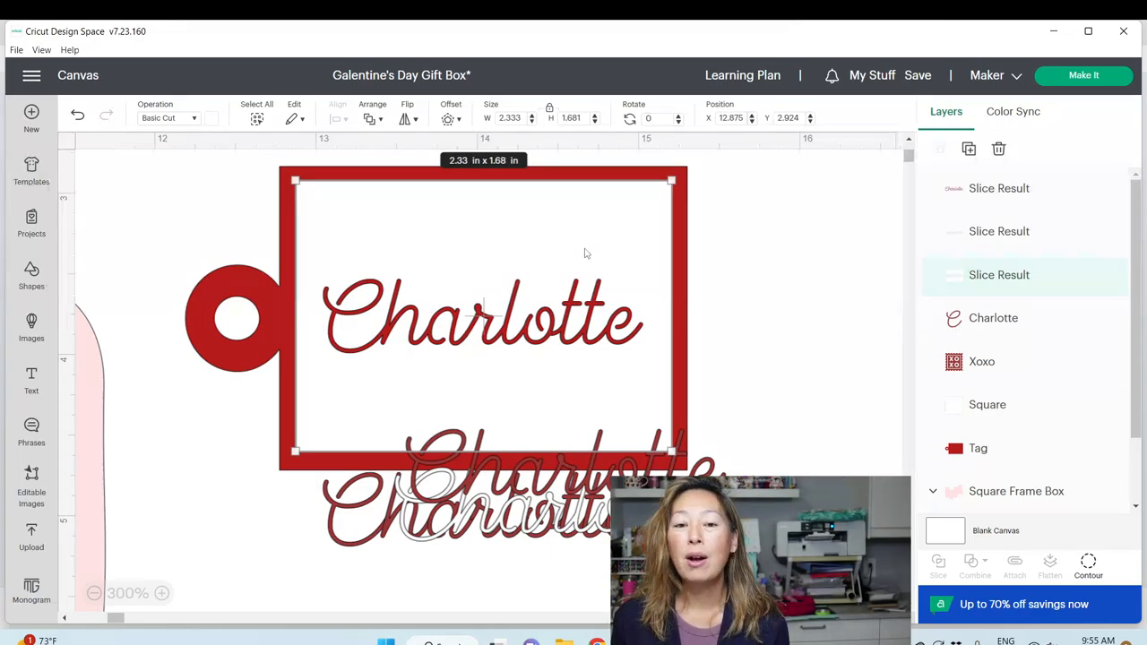
{"action": "left_click_drag", "start_coordinate": [484, 314], "coordinate": [699, 309]}
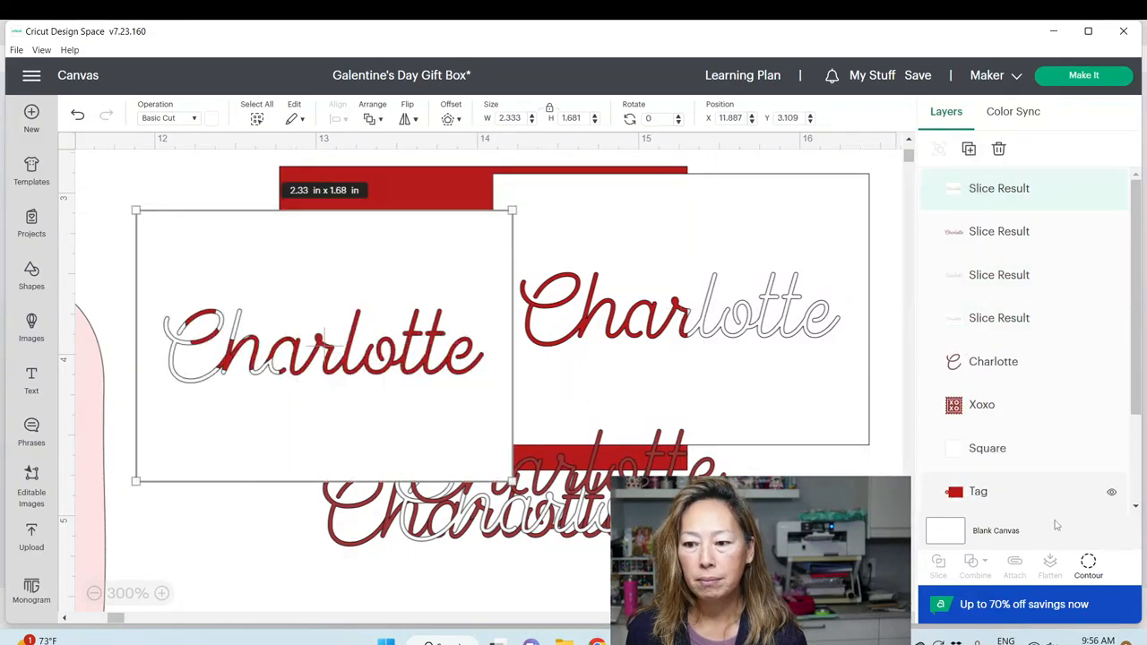
Send the blank sliced square to the back and move a name piece across it.
{"action": "left_click", "coordinate": [1088, 565]}
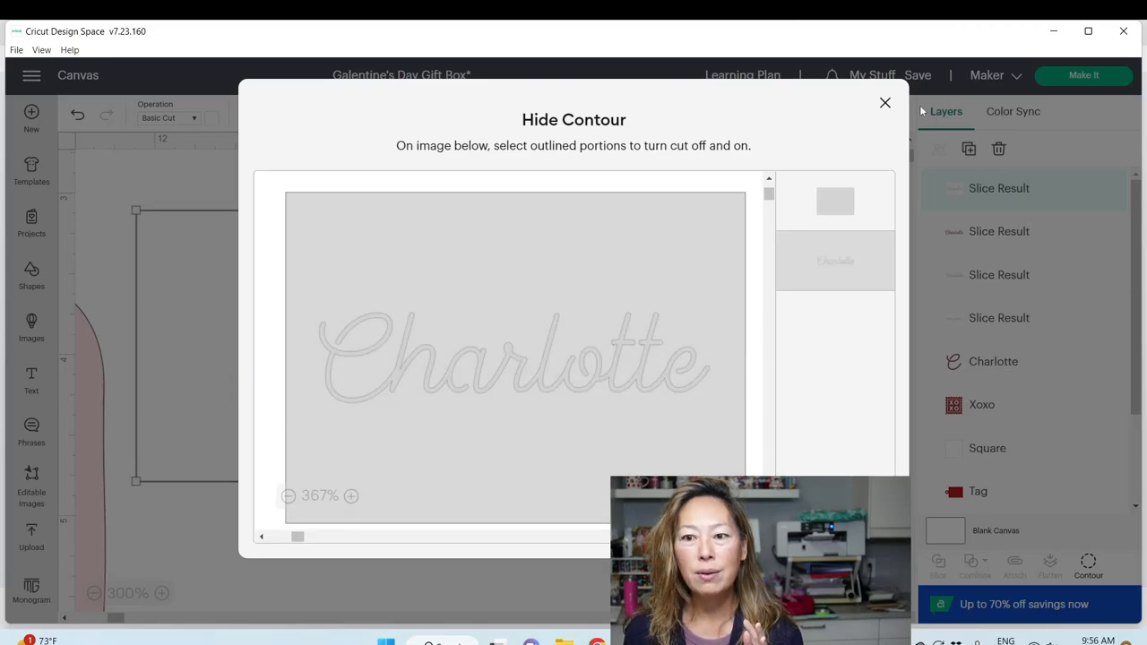
{"action": "left_click", "coordinate": [885, 102]}
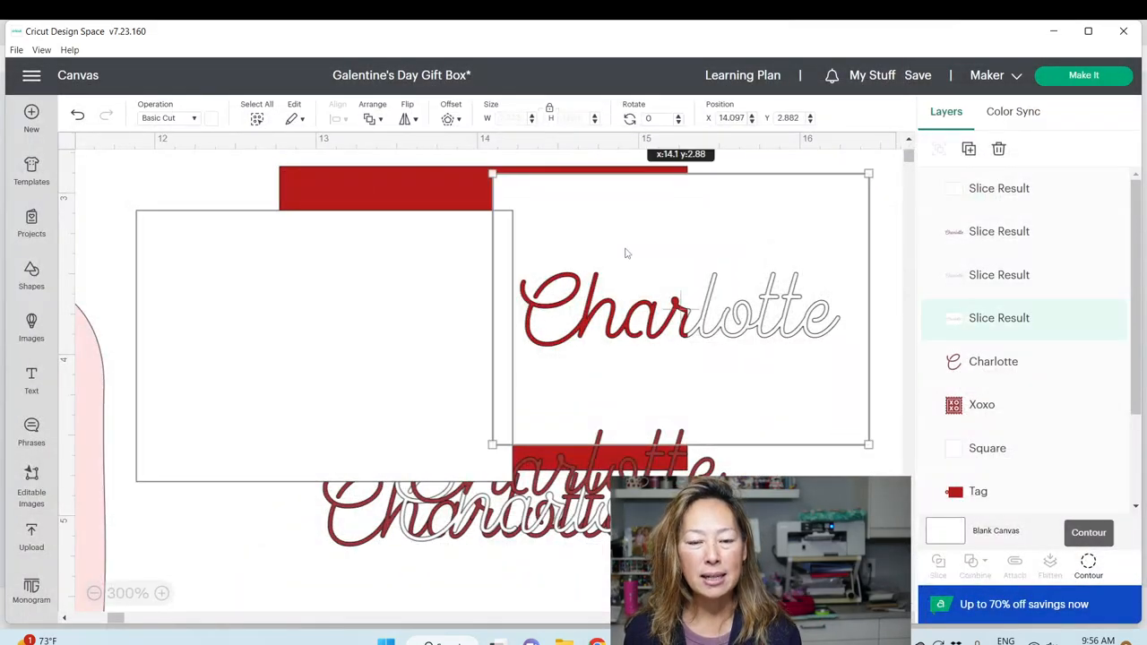
{"action": "left_click", "coordinate": [998, 188]}
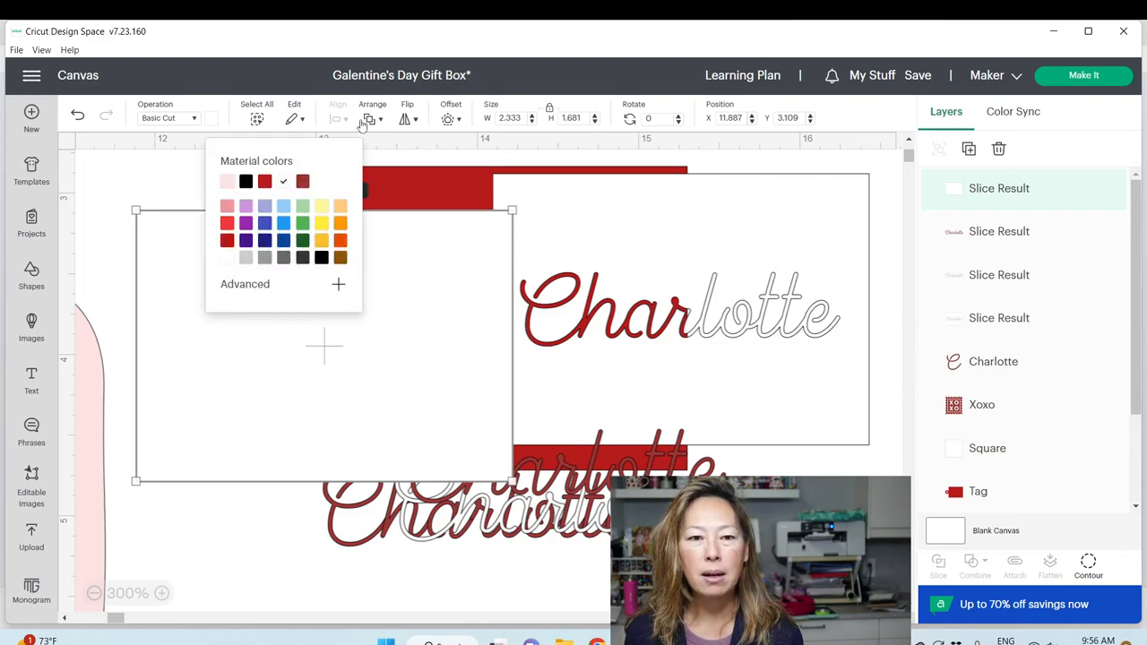
{"action": "left_click", "coordinate": [371, 118]}
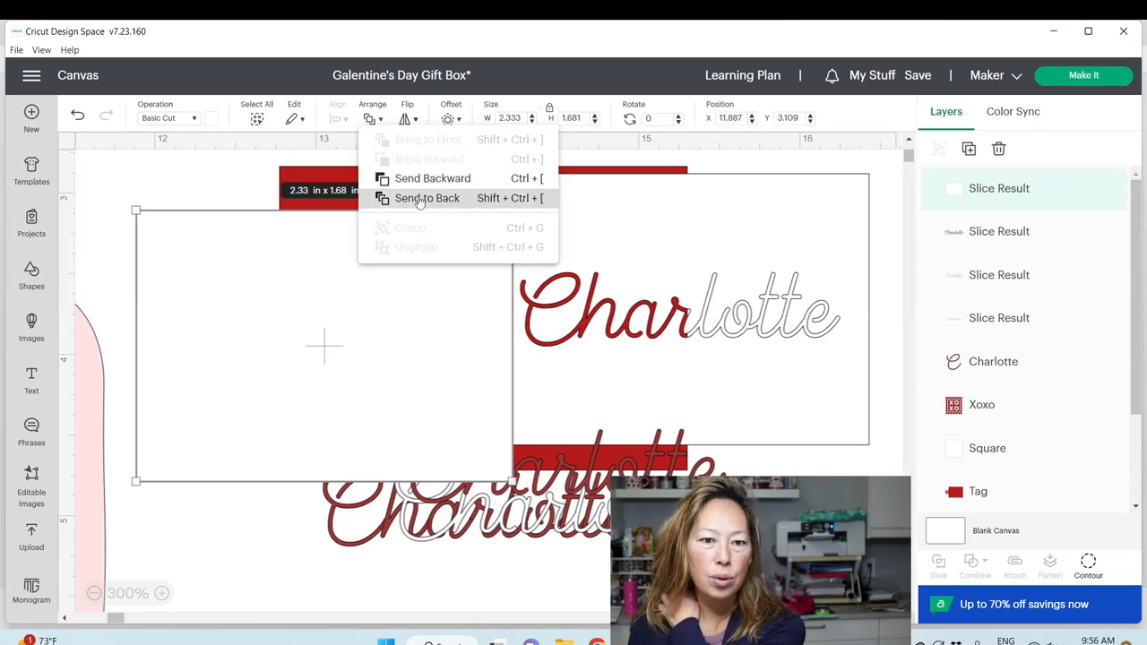
{"action": "left_click", "coordinate": [428, 198]}
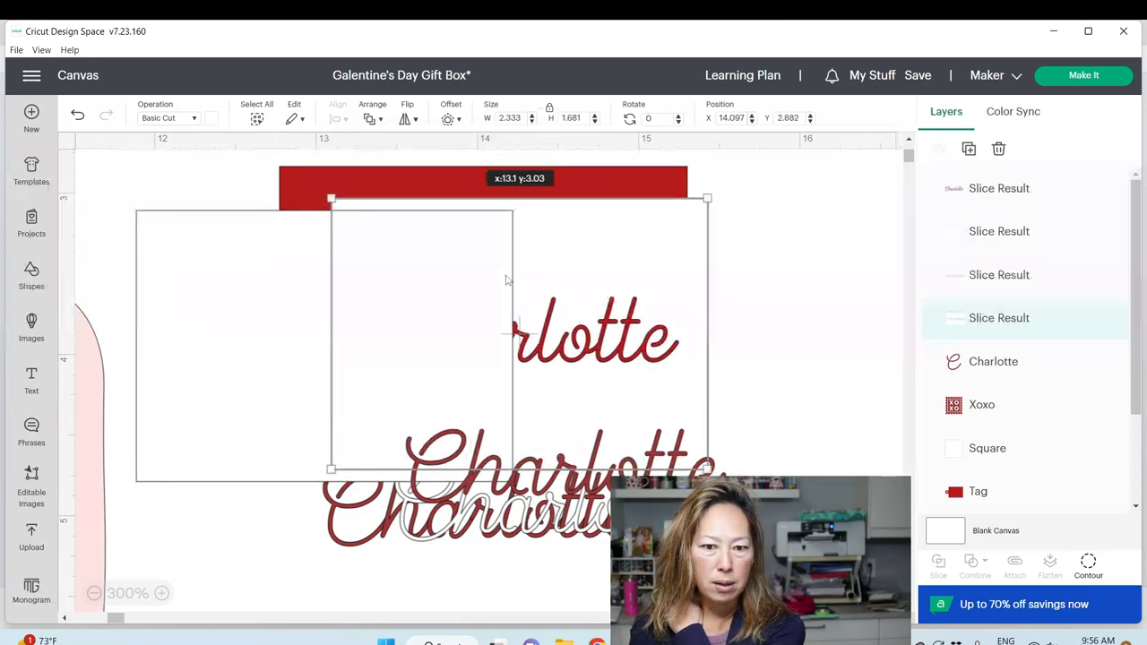
{"action": "left_click_drag", "start_coordinate": [507, 336], "coordinate": [600, 349]}
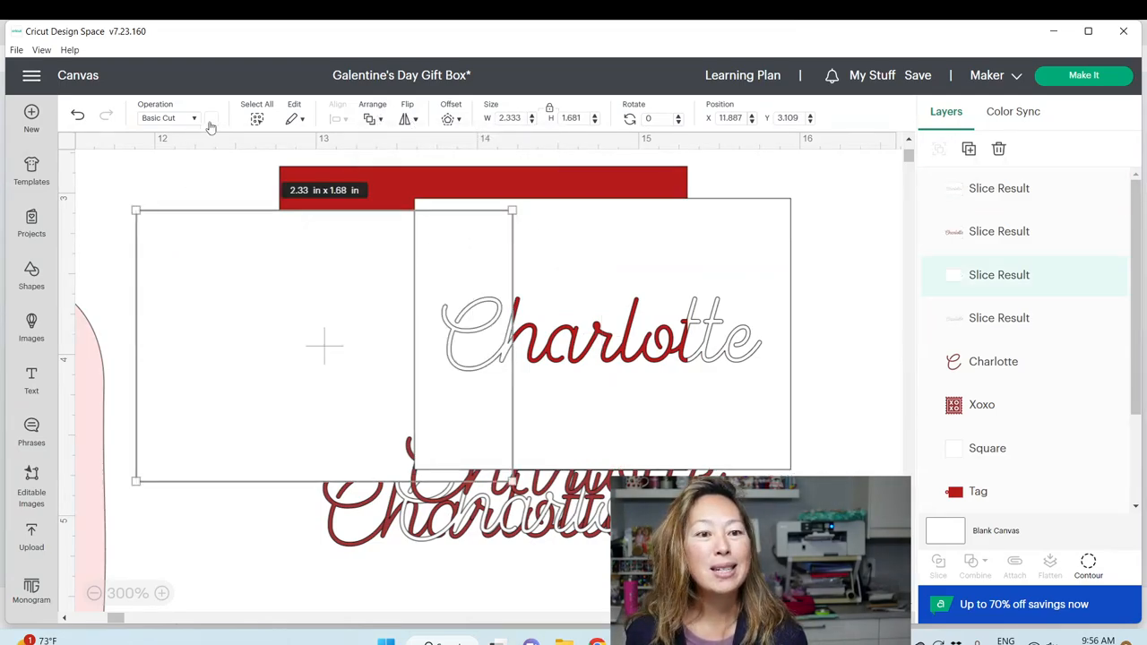
{"action": "left_click", "coordinate": [213, 118]}
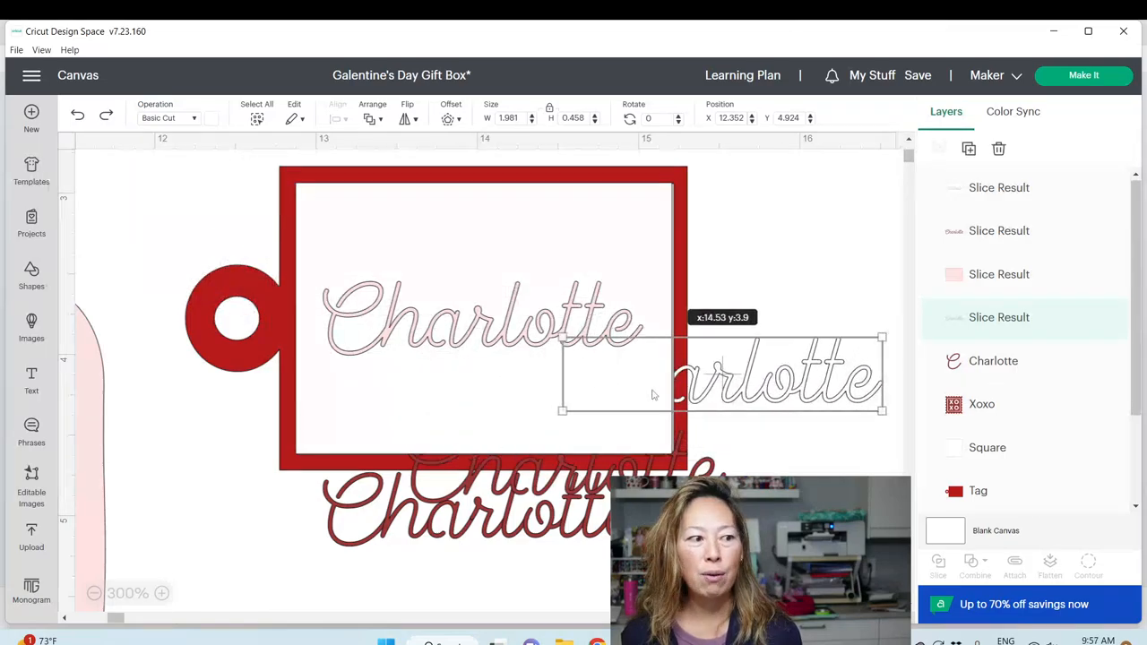
Color the sliced name gold, align it inside the tag, and move a red copy below.
{"action": "left_click", "coordinate": [214, 117]}
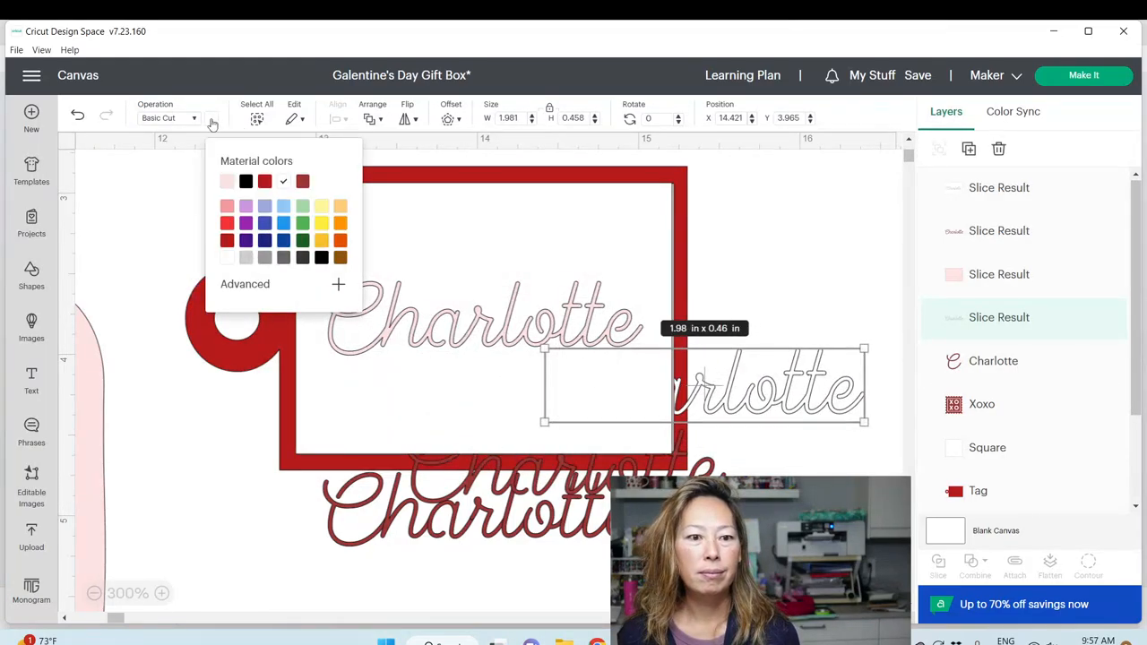
{"action": "mouse_move", "coordinate": [361, 215]}
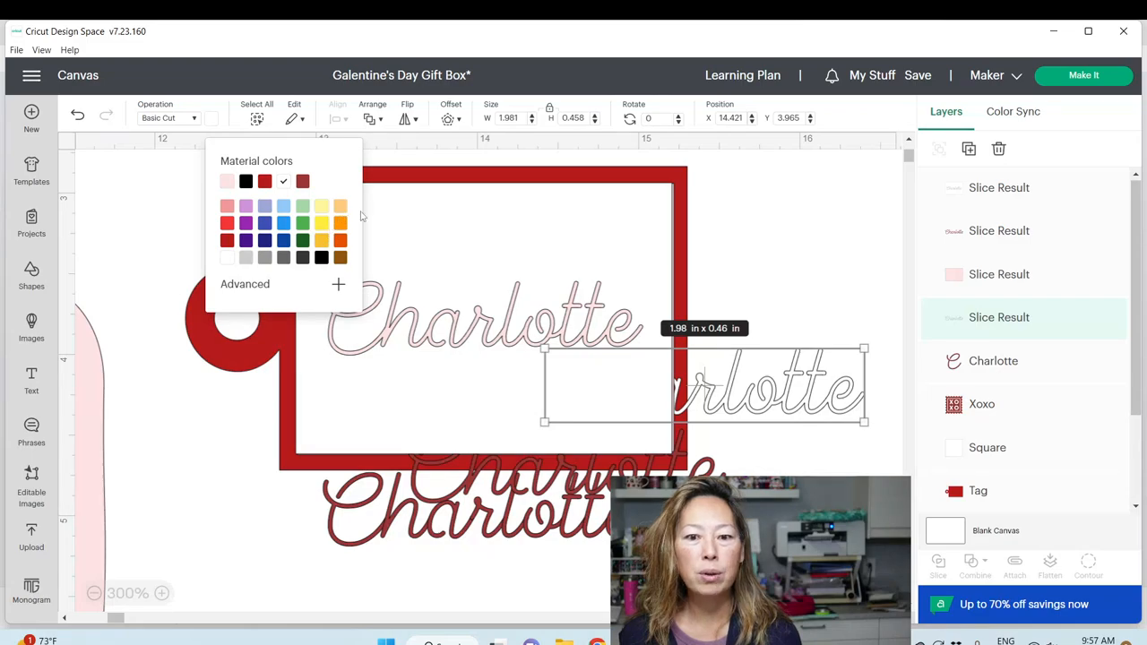
{"action": "left_click", "coordinate": [321, 206]}
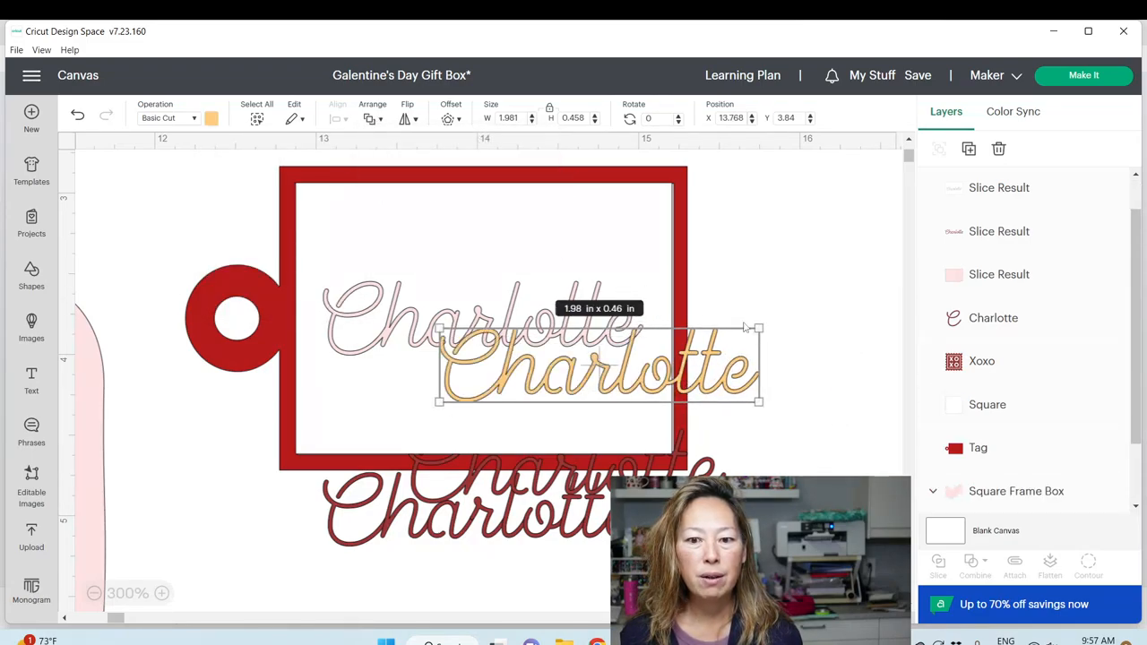
{"action": "left_click_drag", "start_coordinate": [600, 363], "coordinate": [609, 395]}
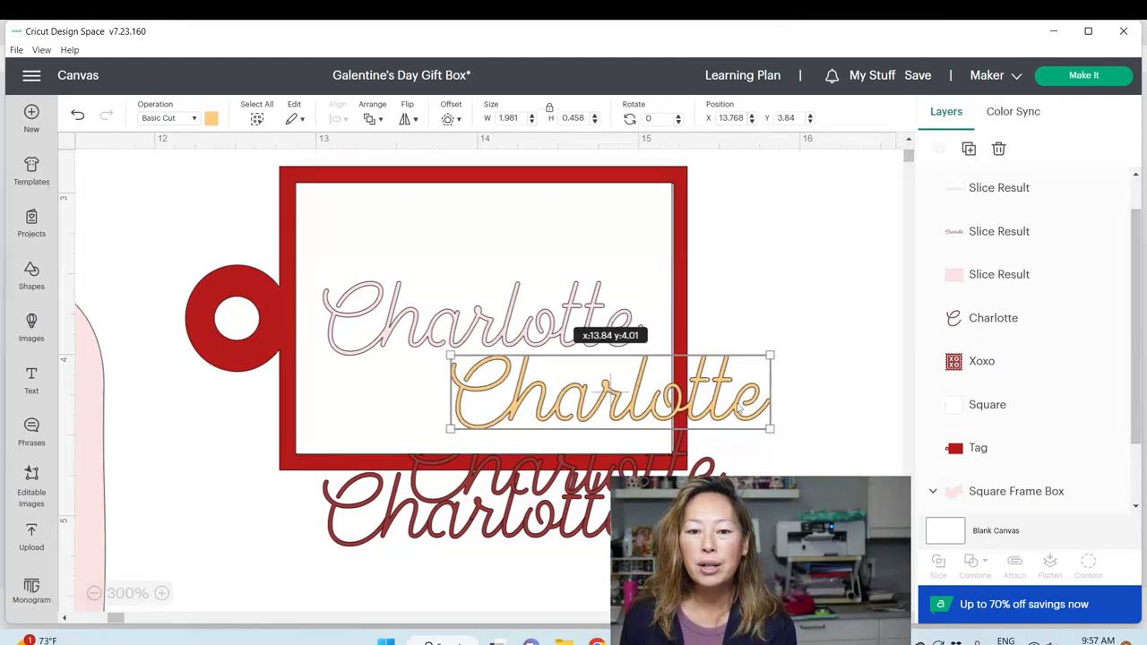
{"action": "left_click_drag", "start_coordinate": [609, 395], "coordinate": [508, 318]}
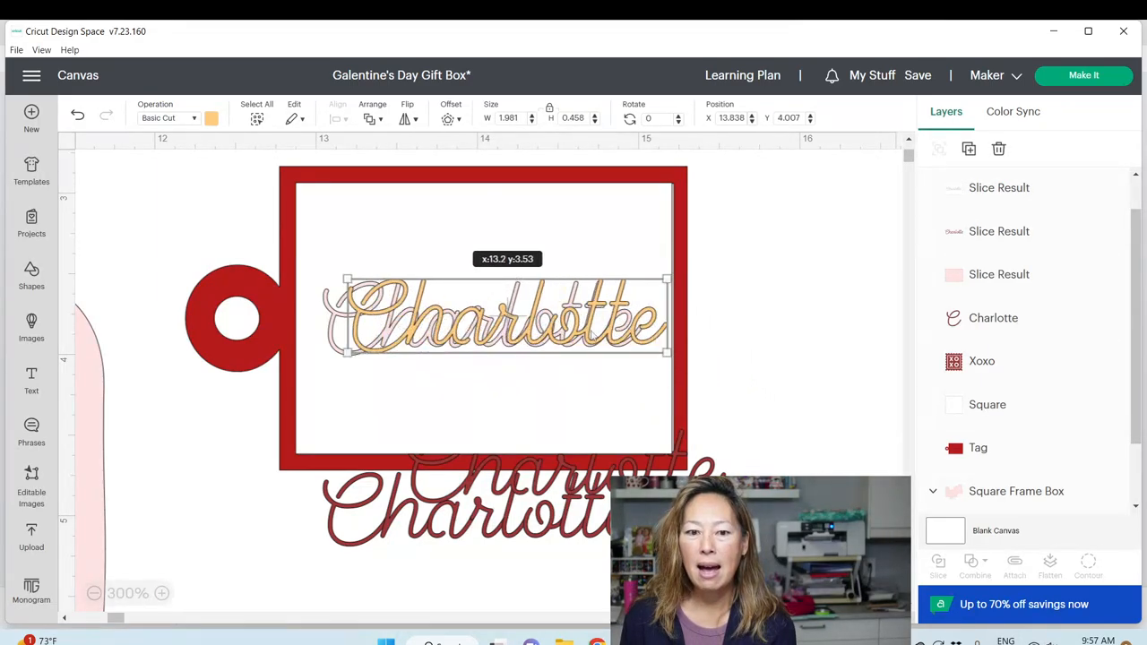
{"action": "left_click_drag", "start_coordinate": [506, 318], "coordinate": [483, 318]}
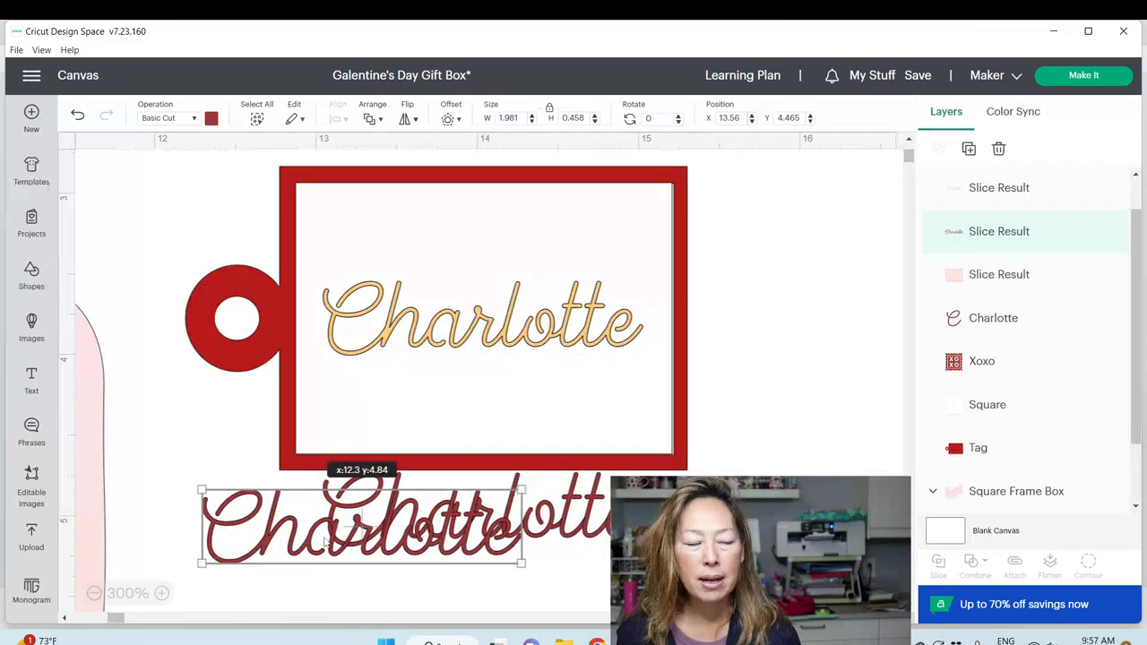
{"action": "left_click_drag", "start_coordinate": [363, 524], "coordinate": [363, 420]}
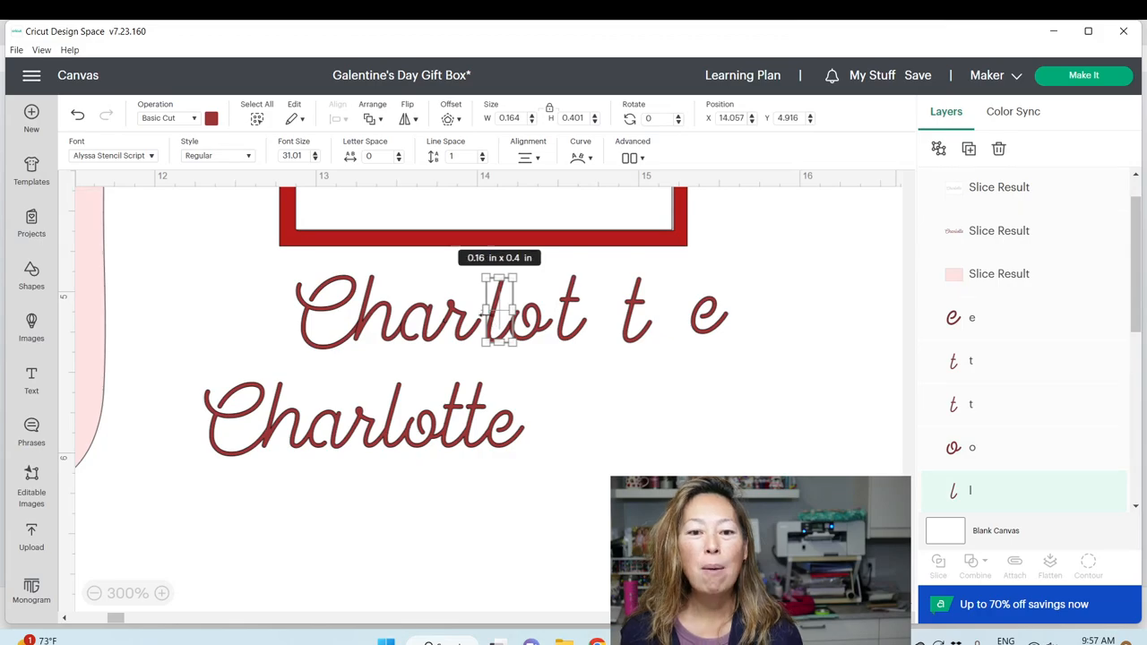
Deselect the separated red letters by clicking empty canvas.
{"action": "left_click", "coordinate": [711, 387]}
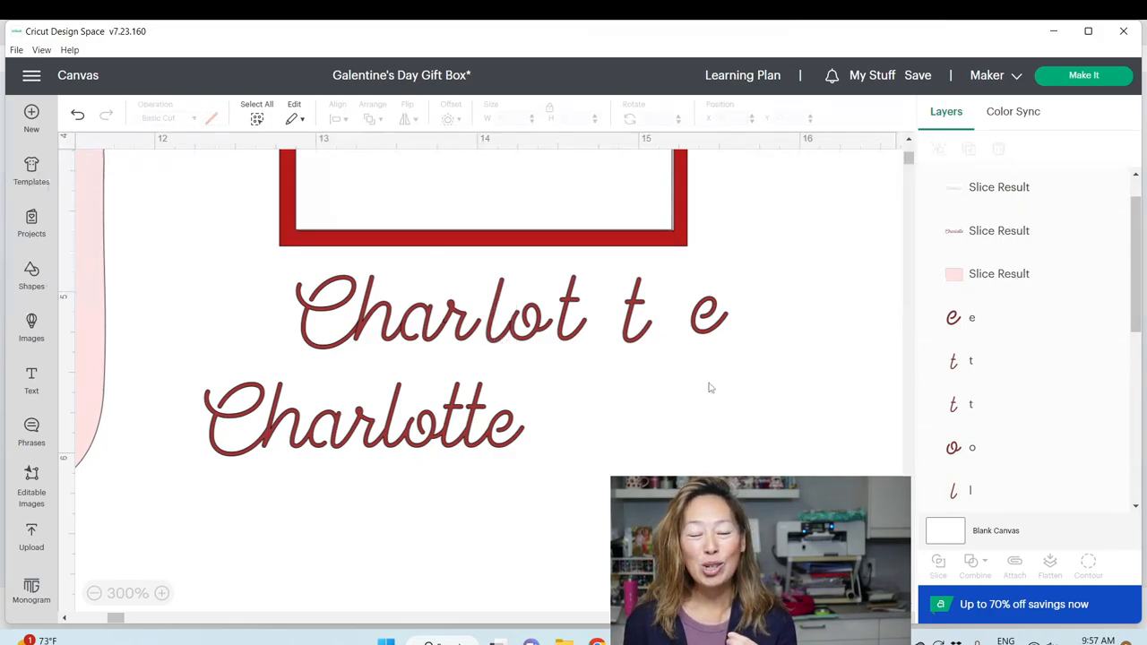
{"action": "mouse_move", "coordinate": [751, 360]}
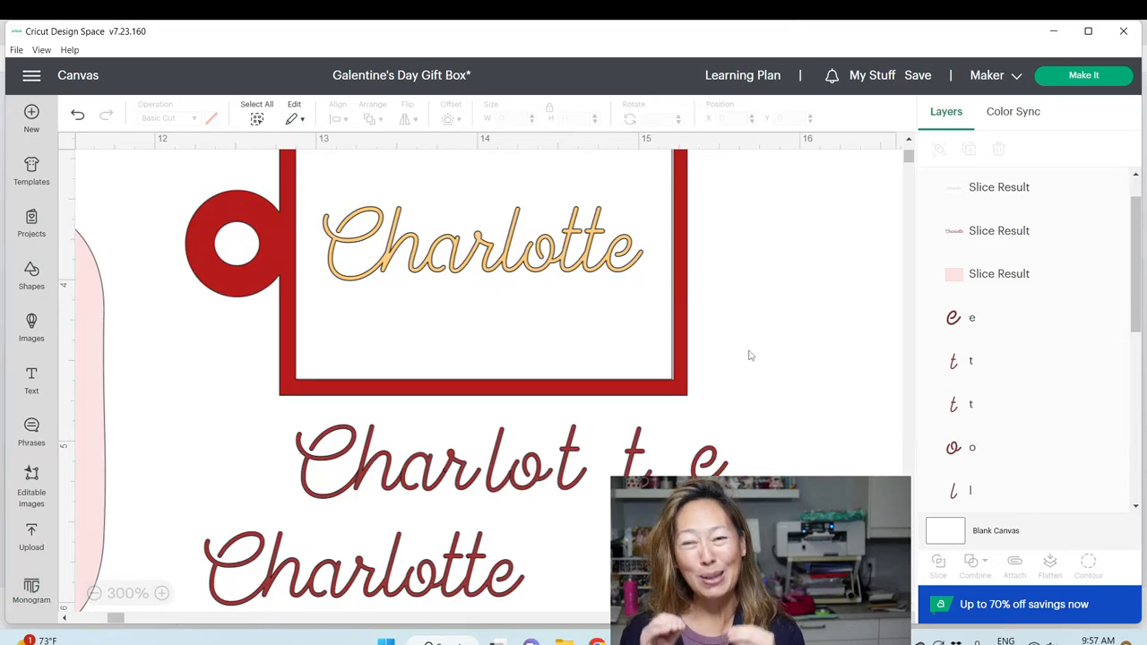
{"action": "mouse_move", "coordinate": [717, 221]}
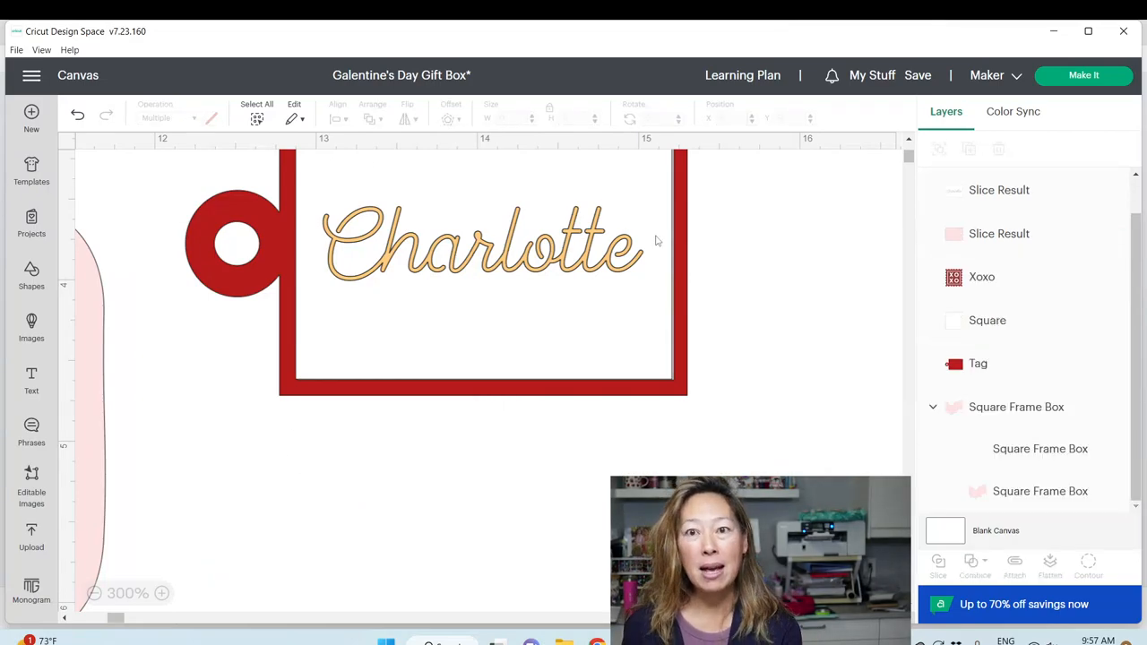
Reposition the gold name piece, zoom out to show the whole box, and open Save.
{"action": "left_click", "coordinate": [480, 242]}
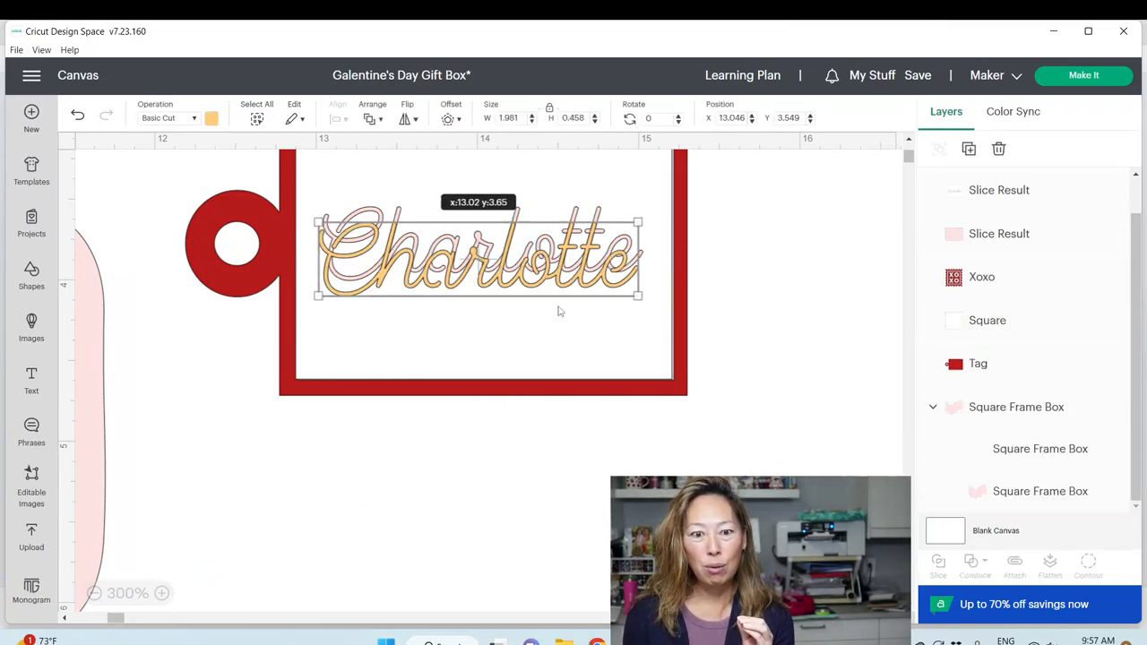
{"action": "left_click_drag", "start_coordinate": [478, 251], "coordinate": [421, 449]}
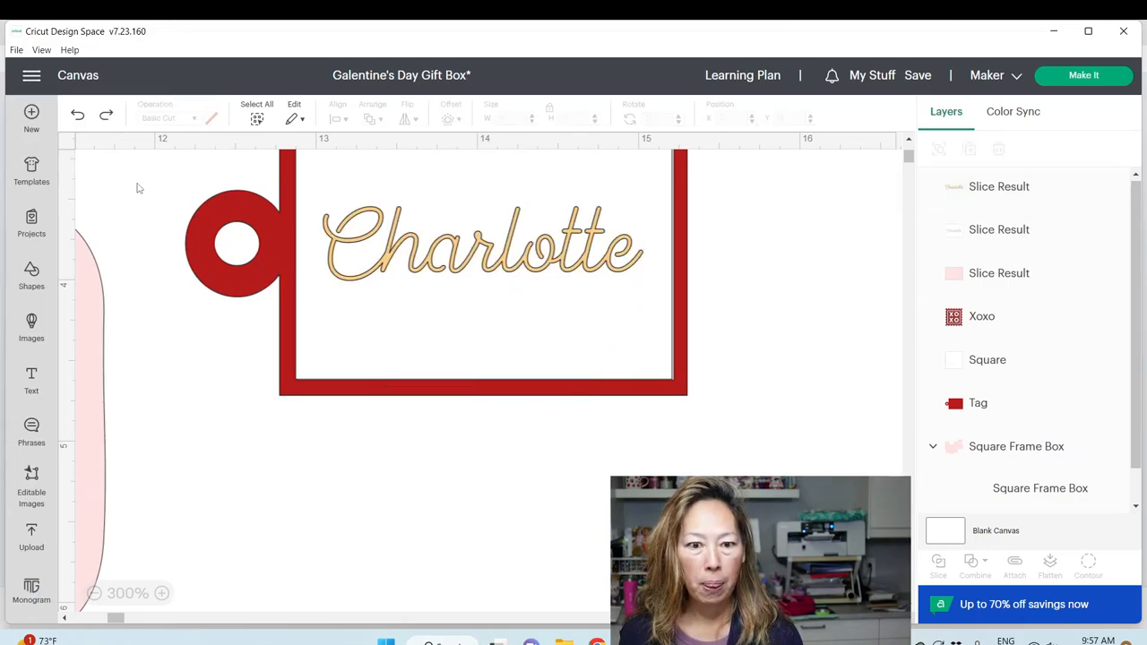
{"action": "mouse_move", "coordinate": [235, 368]}
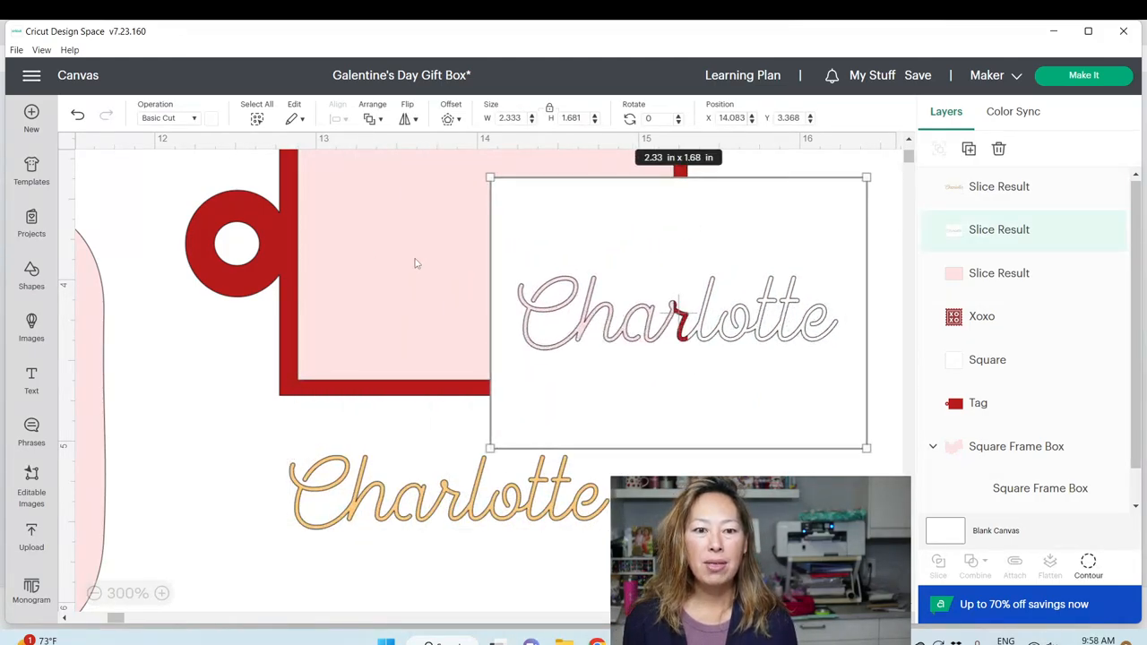
{"action": "mouse_move", "coordinate": [301, 311]}
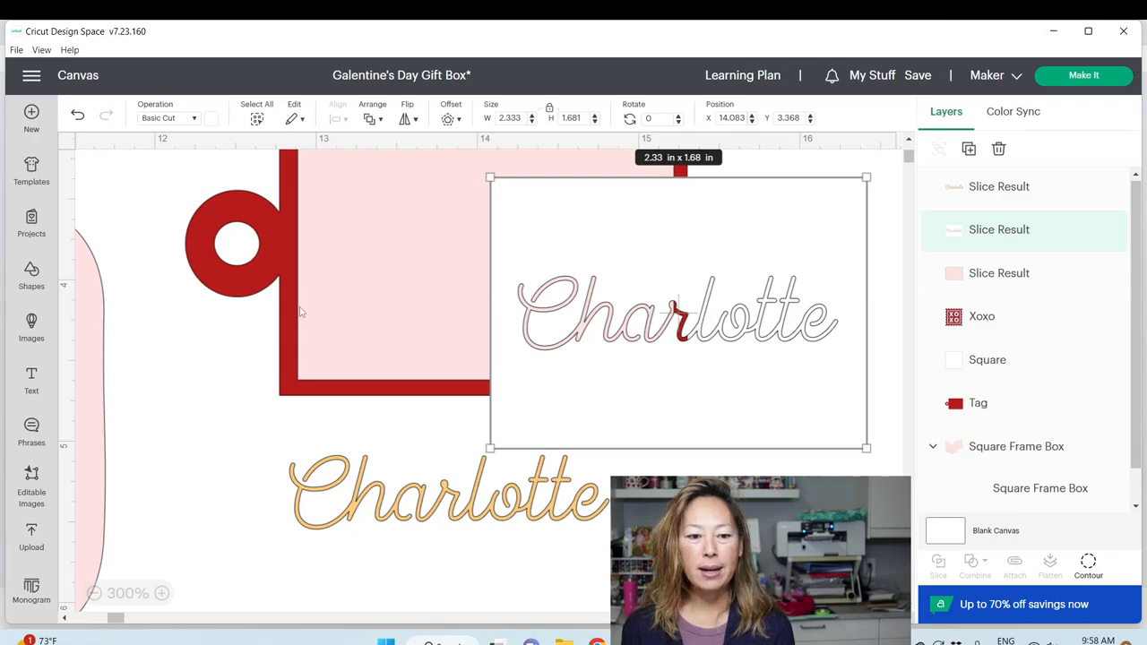
{"action": "left_click", "coordinate": [94, 593]}
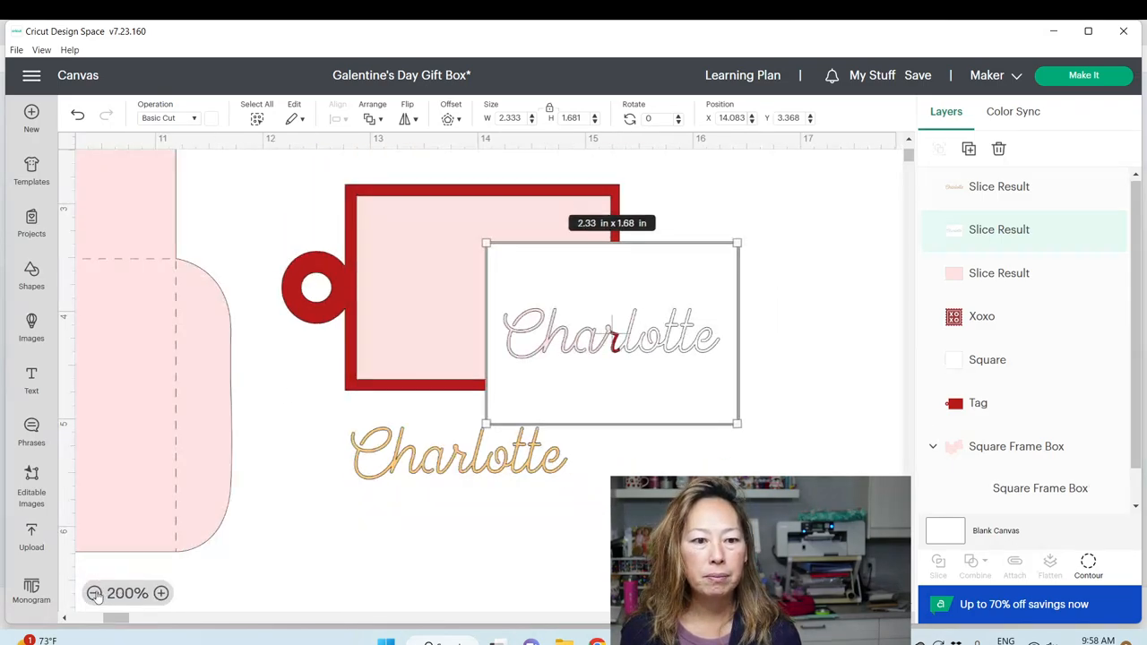
{"action": "left_click", "coordinate": [94, 593]}
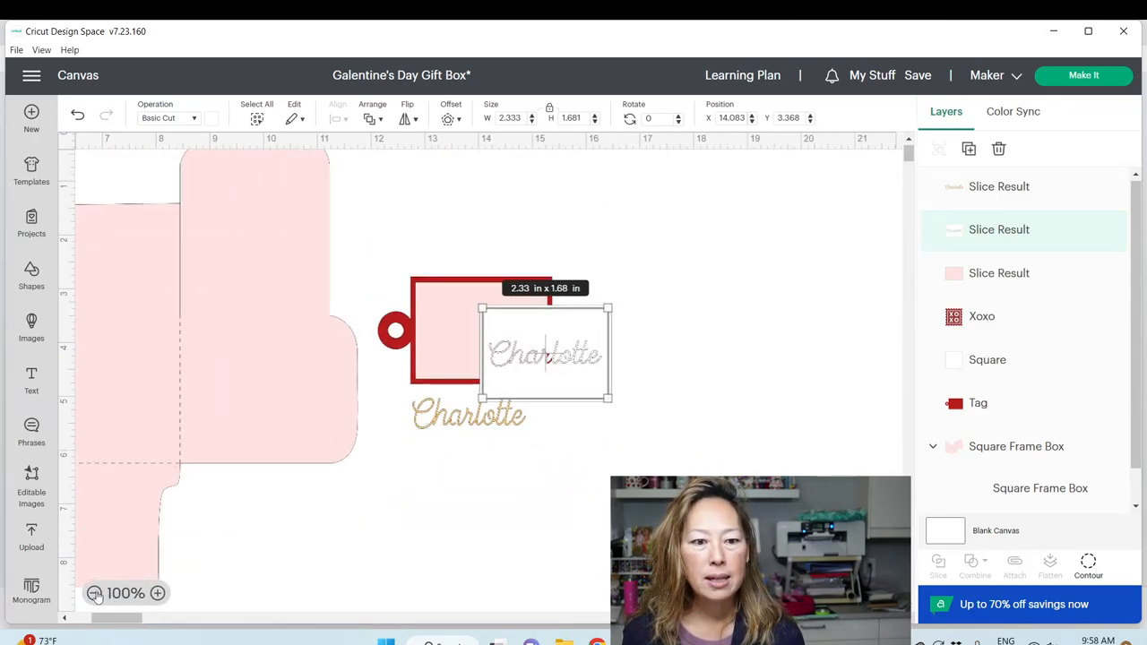
{"action": "left_click", "coordinate": [94, 594]}
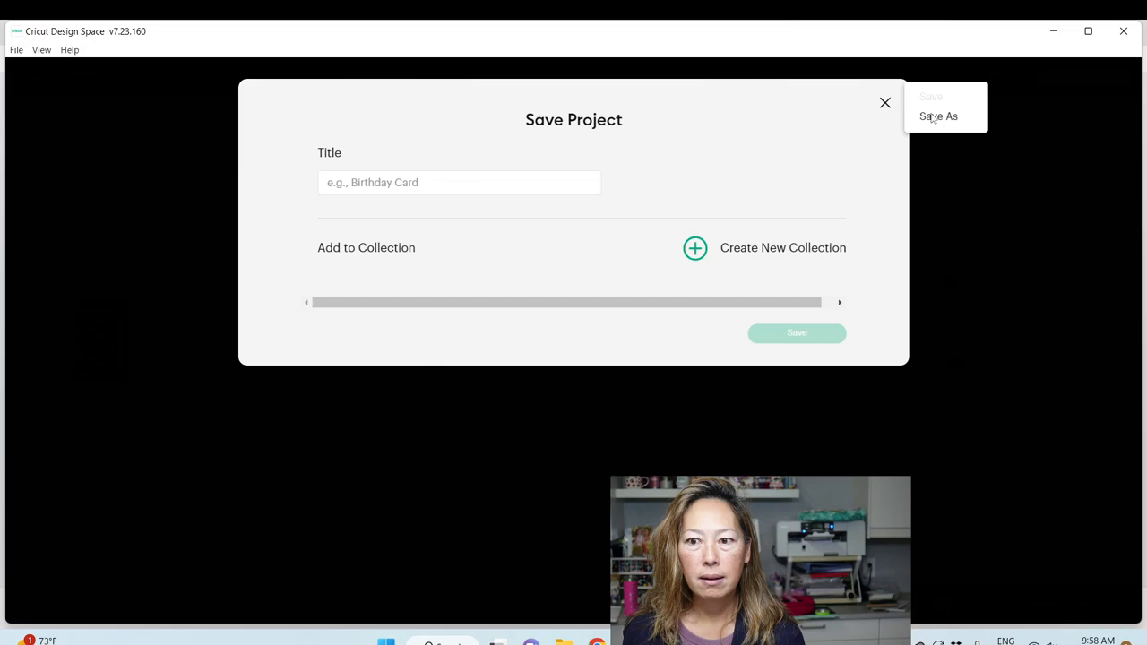
Create a 'demos' collection and save the project into it as 'Galentine's Day Gift Box - demo'.
{"action": "left_click", "coordinate": [938, 116]}
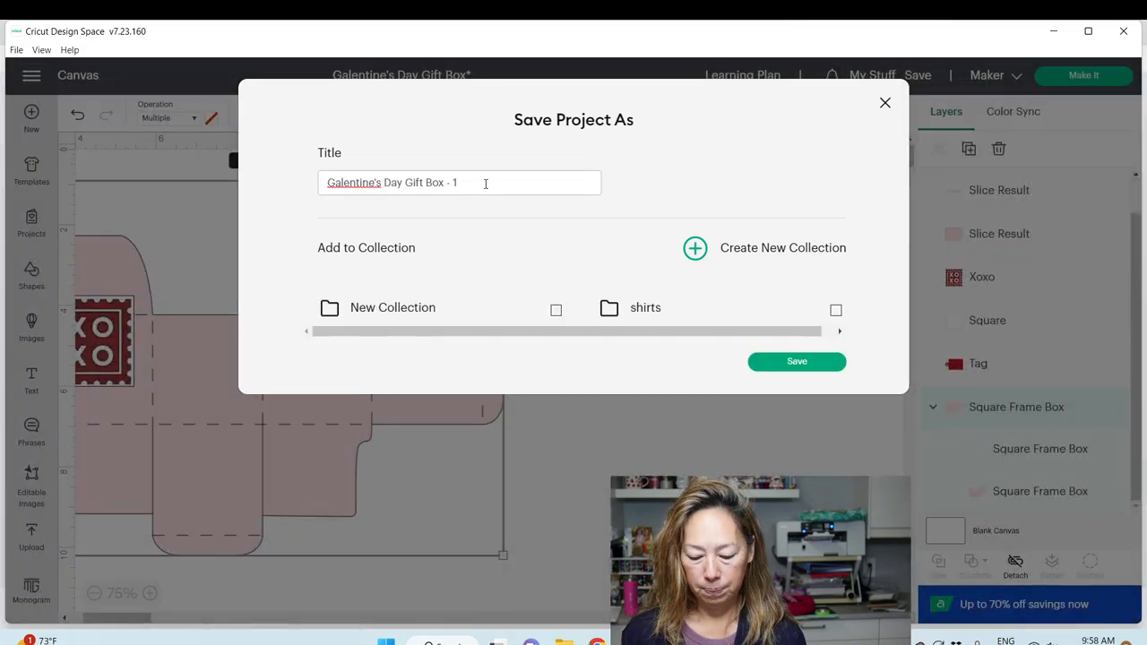
{"action": "left_click", "coordinate": [695, 249]}
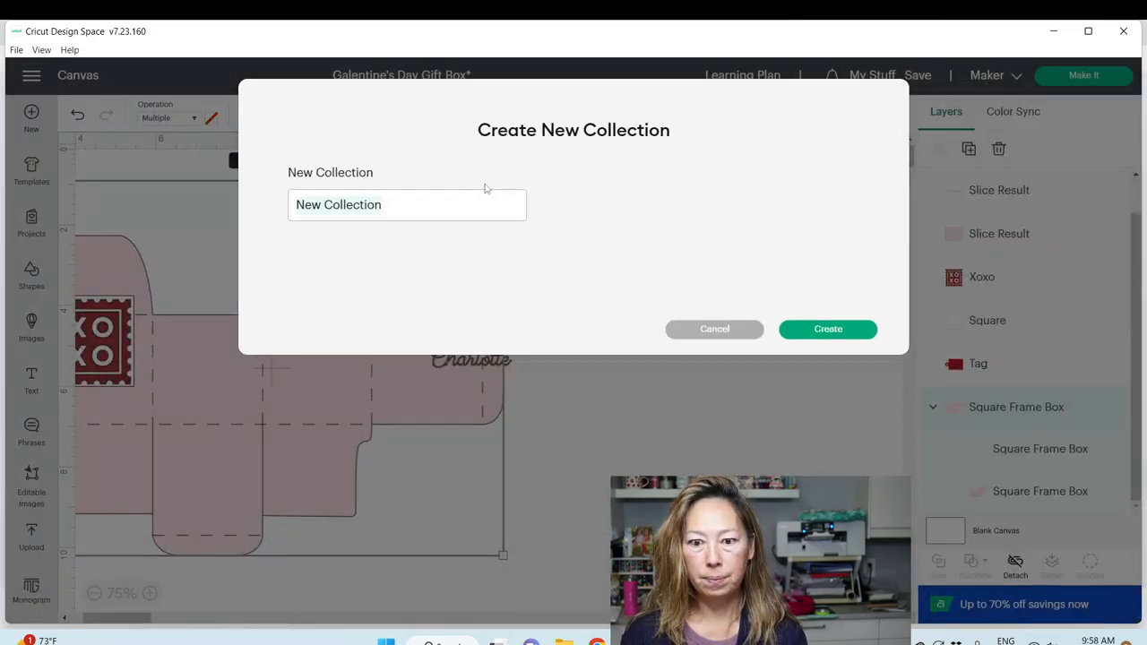
{"action": "mouse_move", "coordinate": [588, 303]}
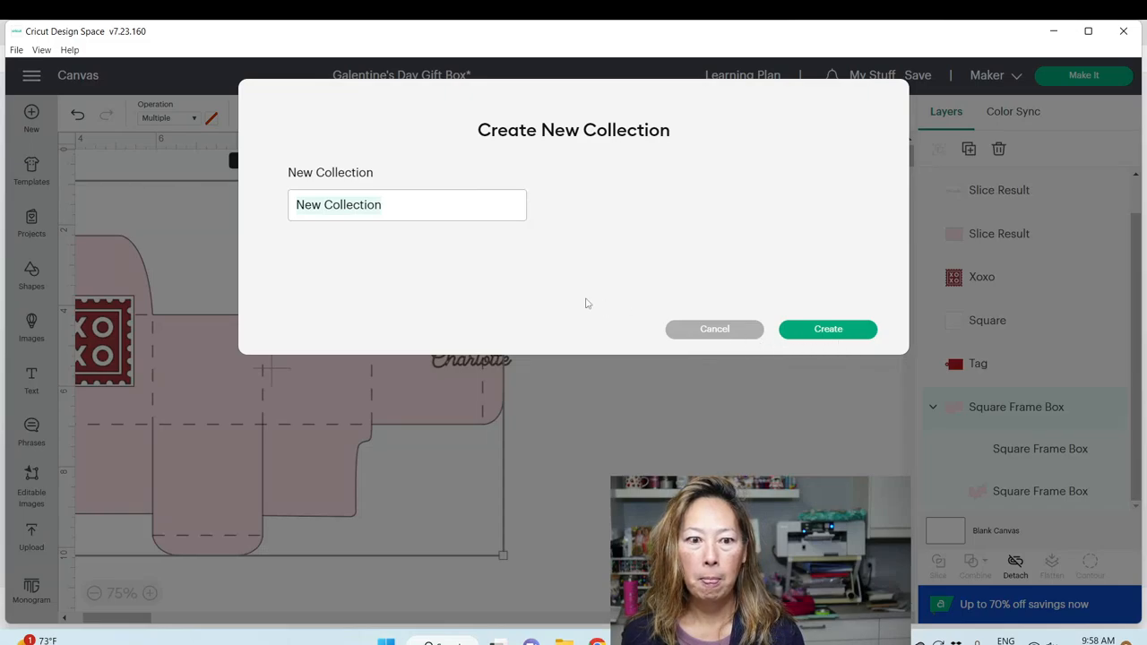
{"action": "mouse_move", "coordinate": [715, 329]}
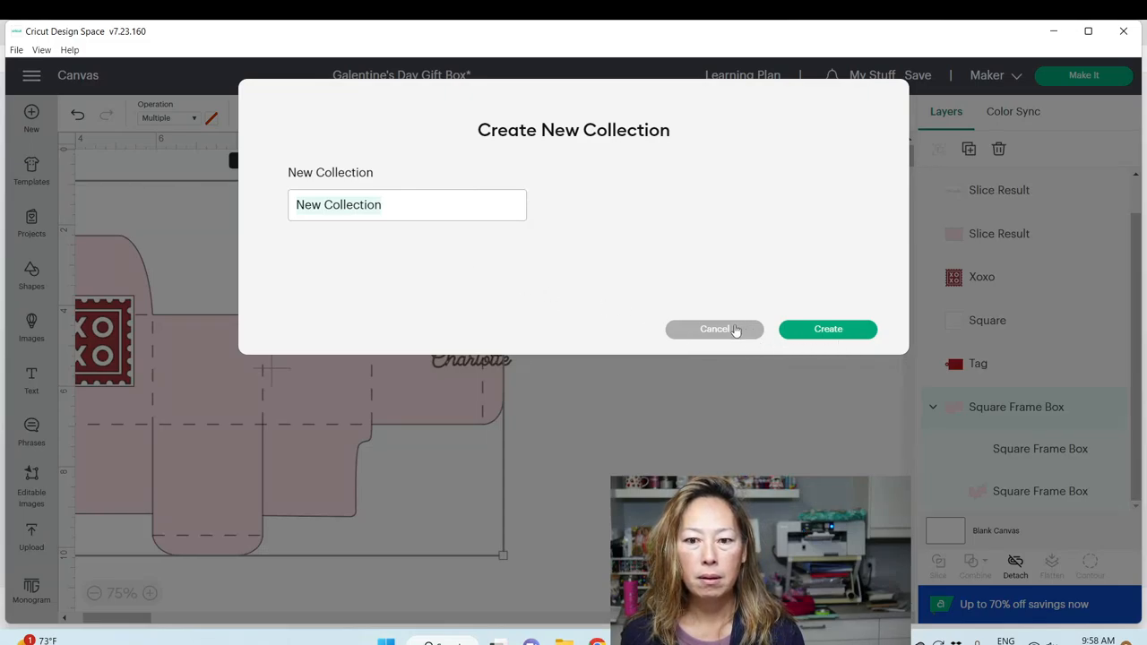
{"action": "mouse_move", "coordinate": [621, 294]}
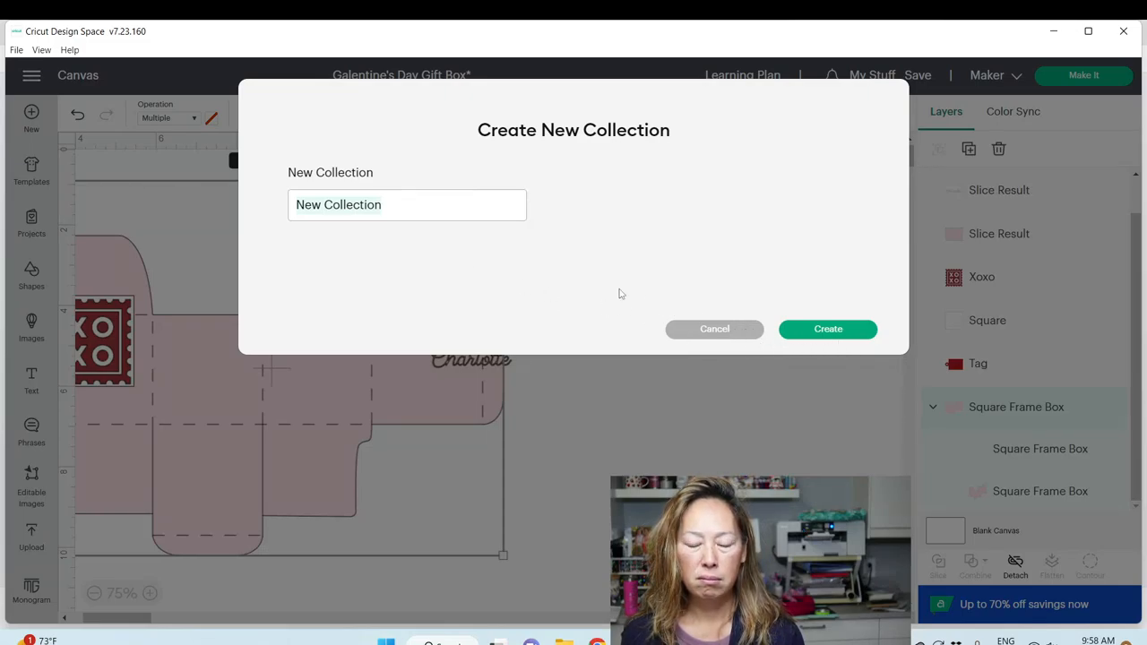
{"action": "type", "text": "demos"}
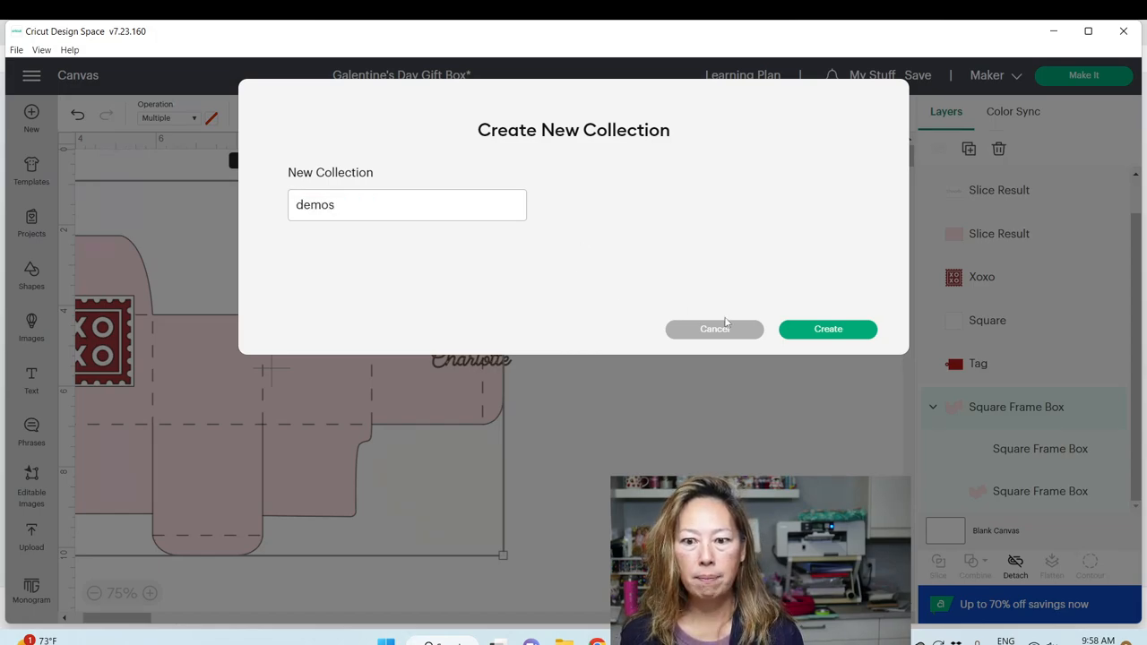
{"action": "left_click", "coordinate": [827, 329]}
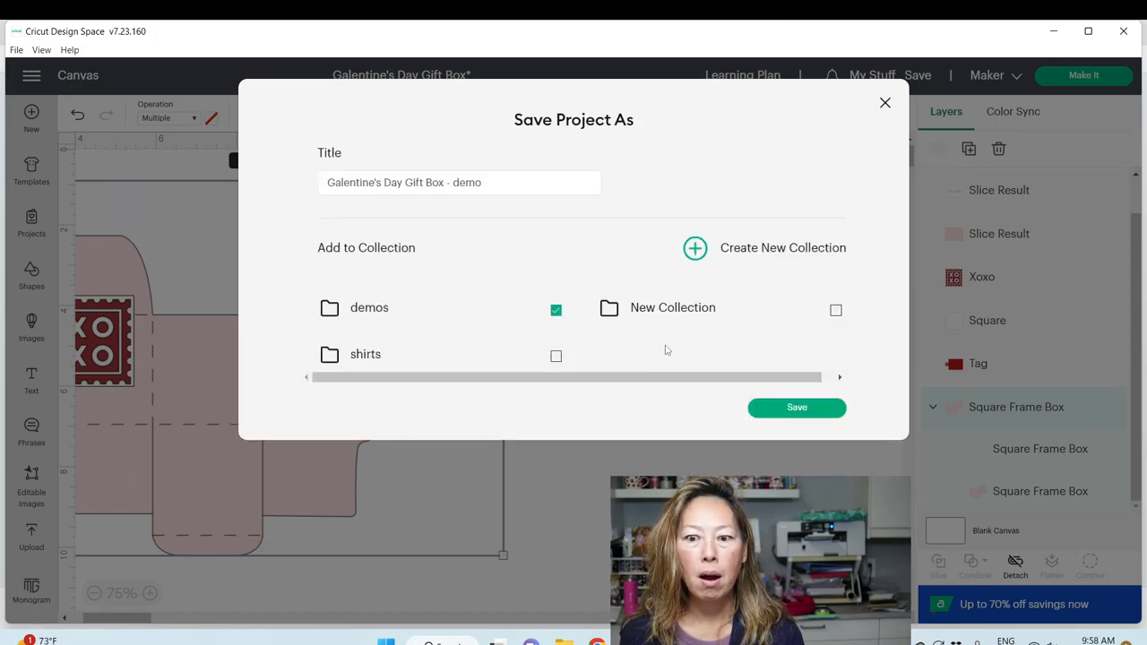
{"action": "left_click", "coordinate": [795, 407]}
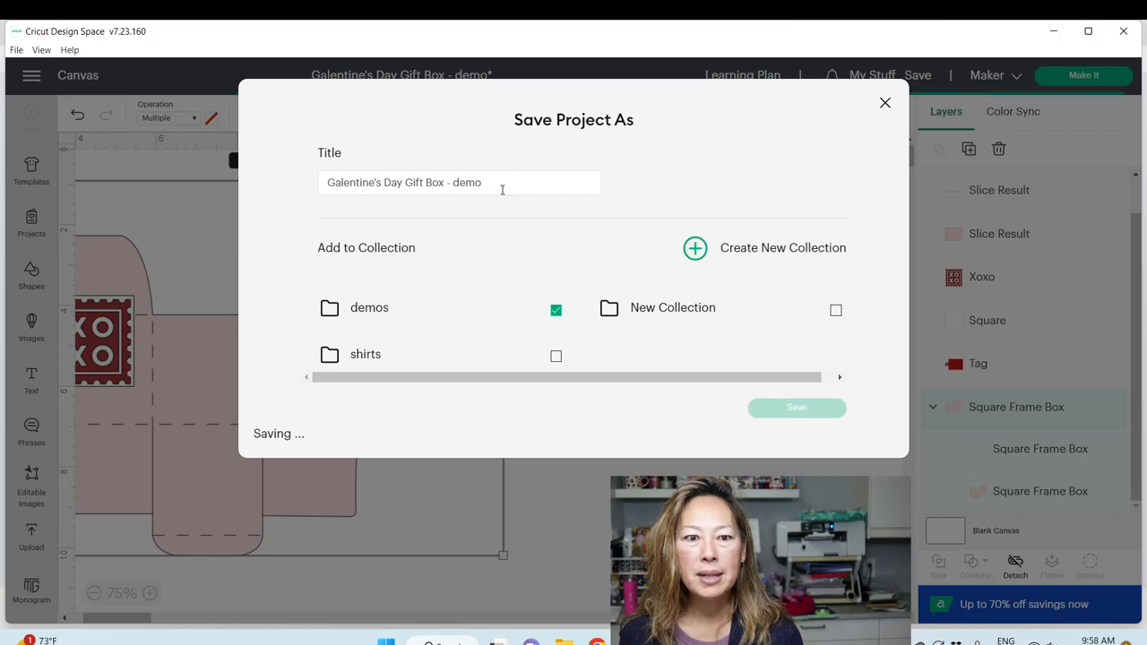
{"action": "left_click", "coordinate": [796, 408]}
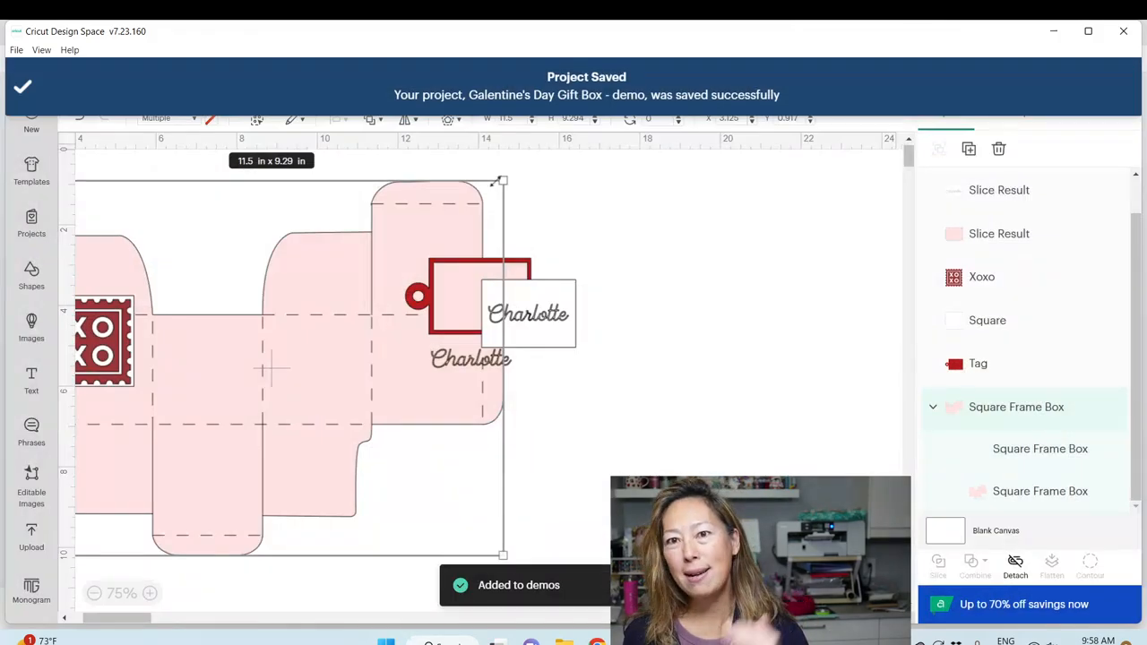
{"action": "left_click", "coordinate": [608, 292]}
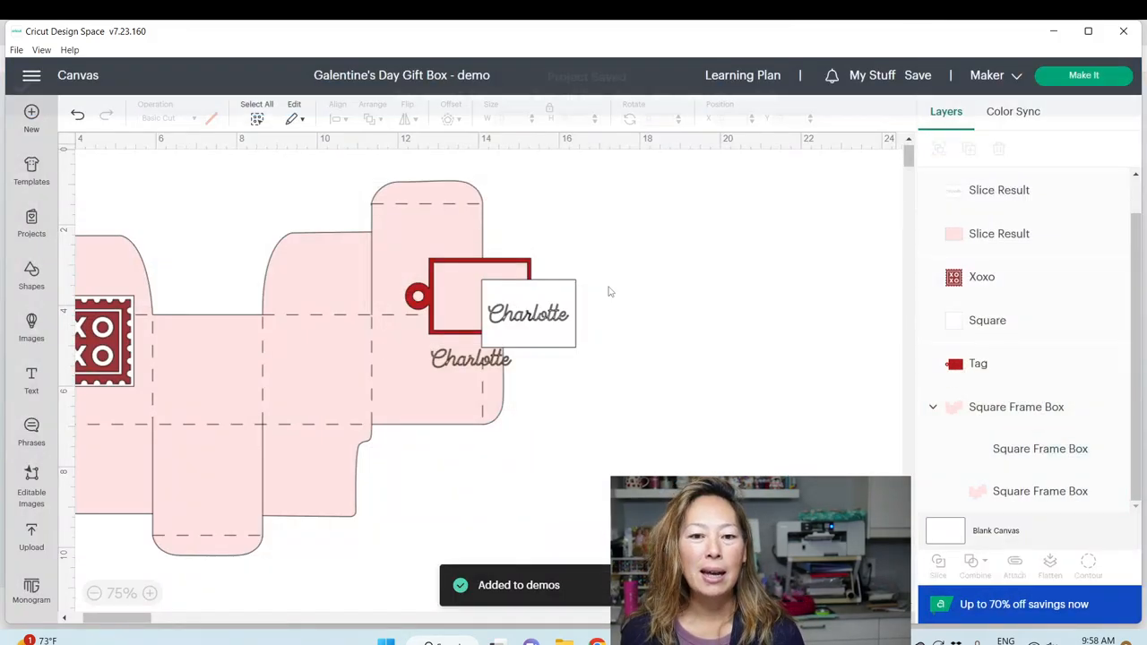
{"action": "mouse_move", "coordinate": [659, 383]}
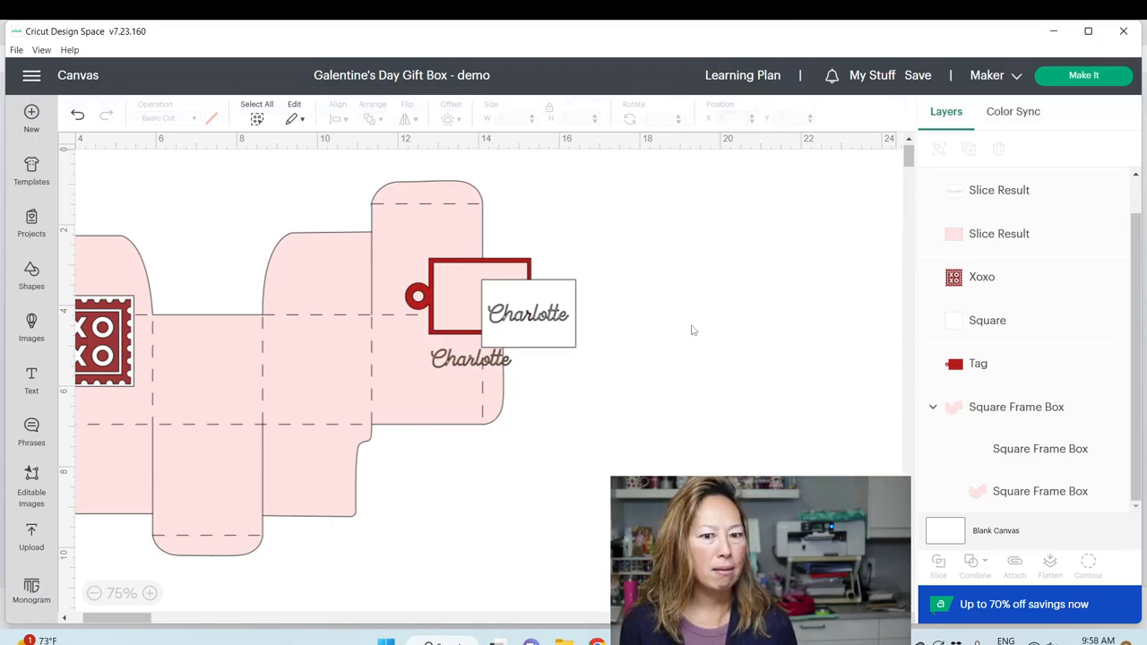
{"action": "mouse_move", "coordinate": [540, 466]}
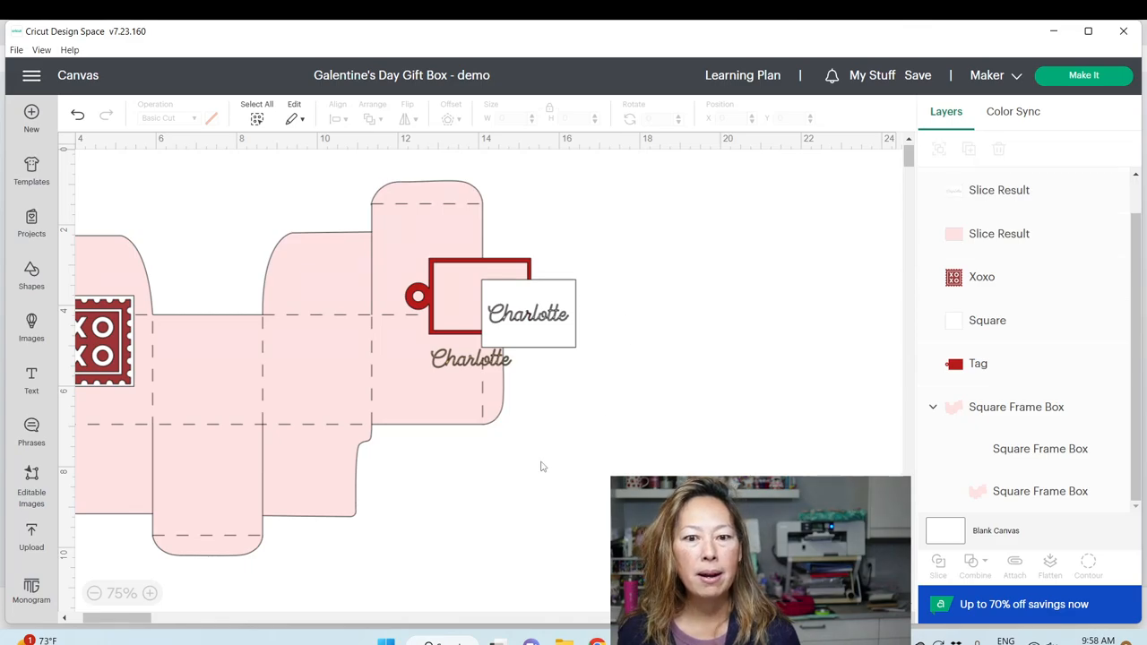
{"action": "mouse_move", "coordinate": [600, 344]}
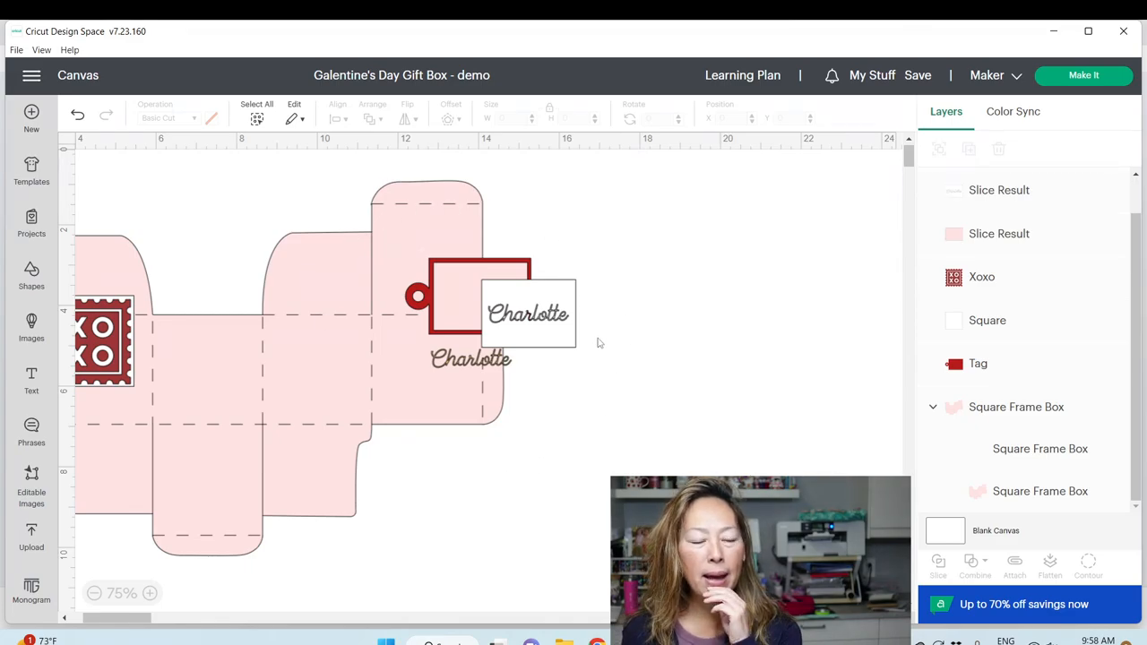
In the mat preview, move the XOXO stamp from mat 4 onto the tag's red mat.
{"action": "left_click", "coordinate": [1083, 76]}
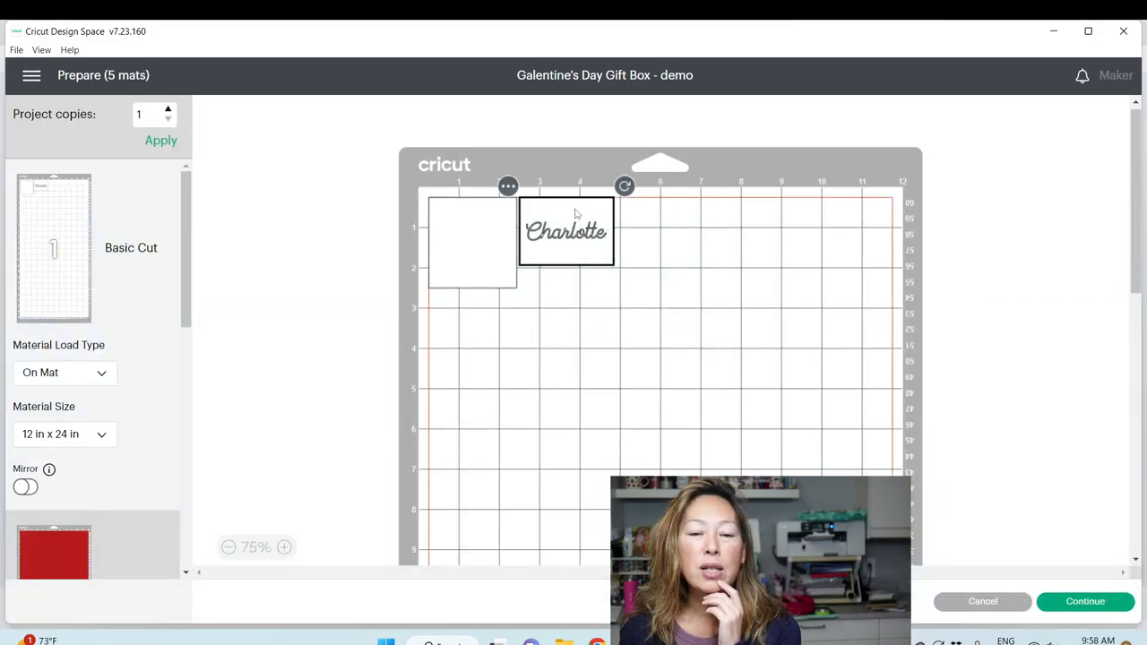
{"action": "left_click", "coordinate": [473, 242]}
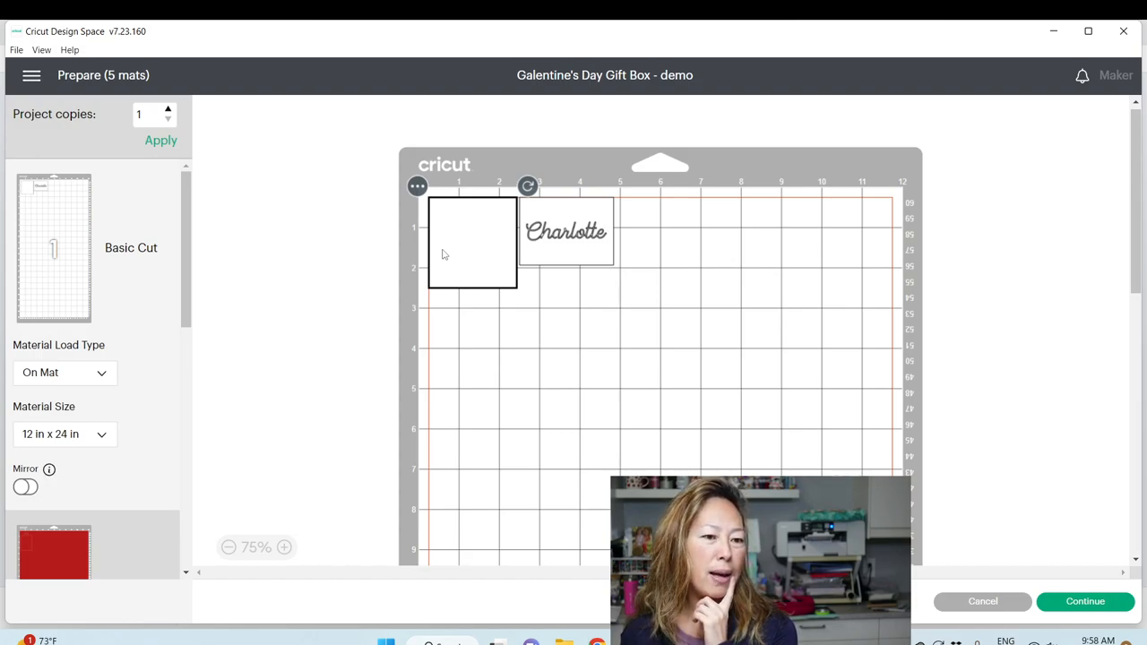
{"action": "mouse_move", "coordinate": [596, 251]}
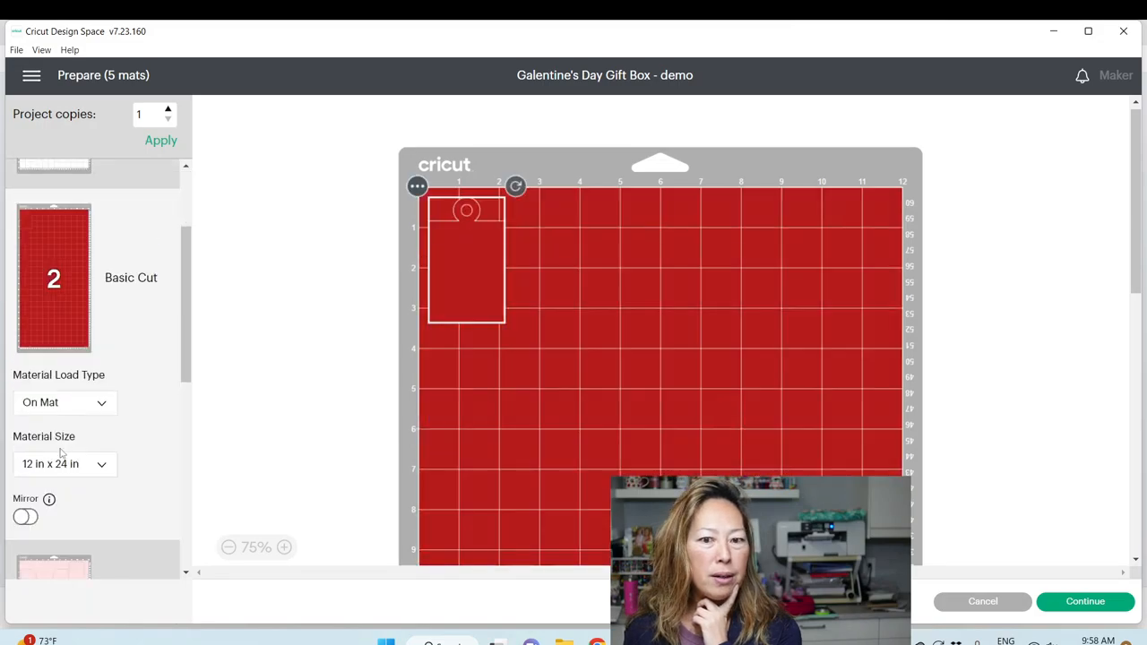
{"action": "mouse_move", "coordinate": [126, 350]}
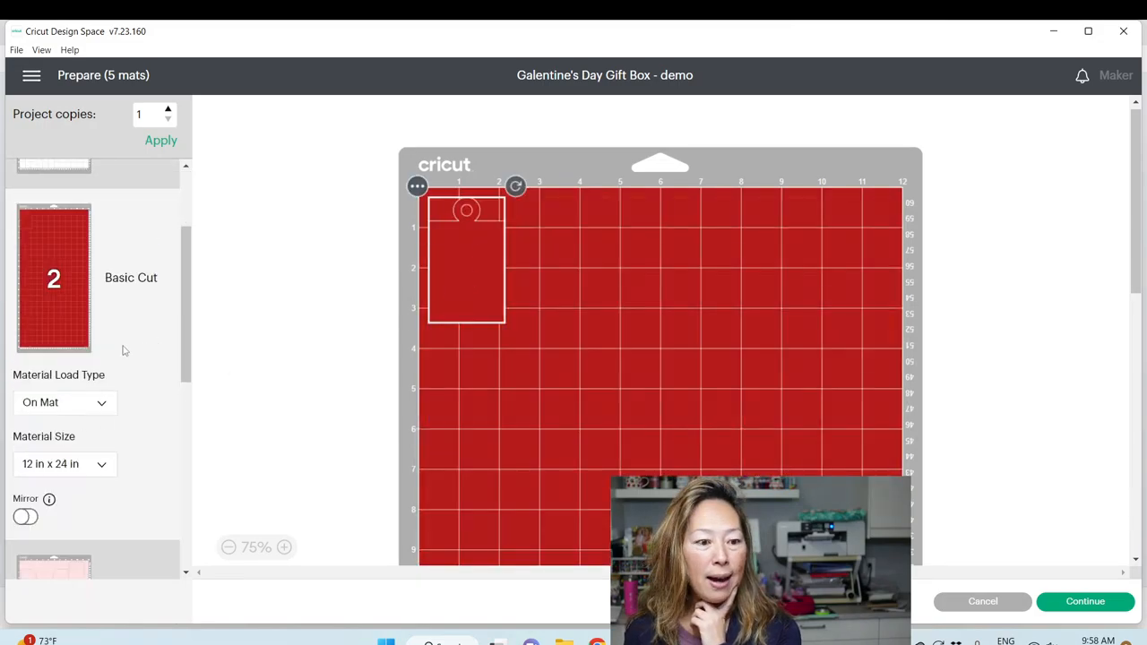
{"action": "scroll", "scroll_direction": "down", "scroll_amount": 3}
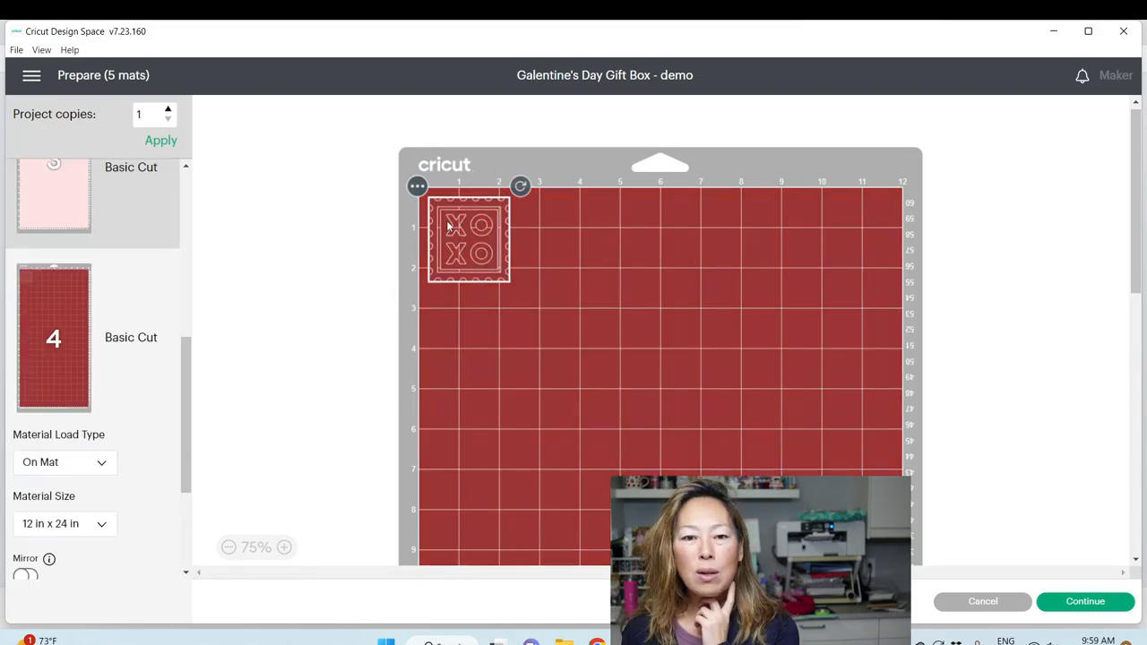
{"action": "left_click", "coordinate": [417, 187]}
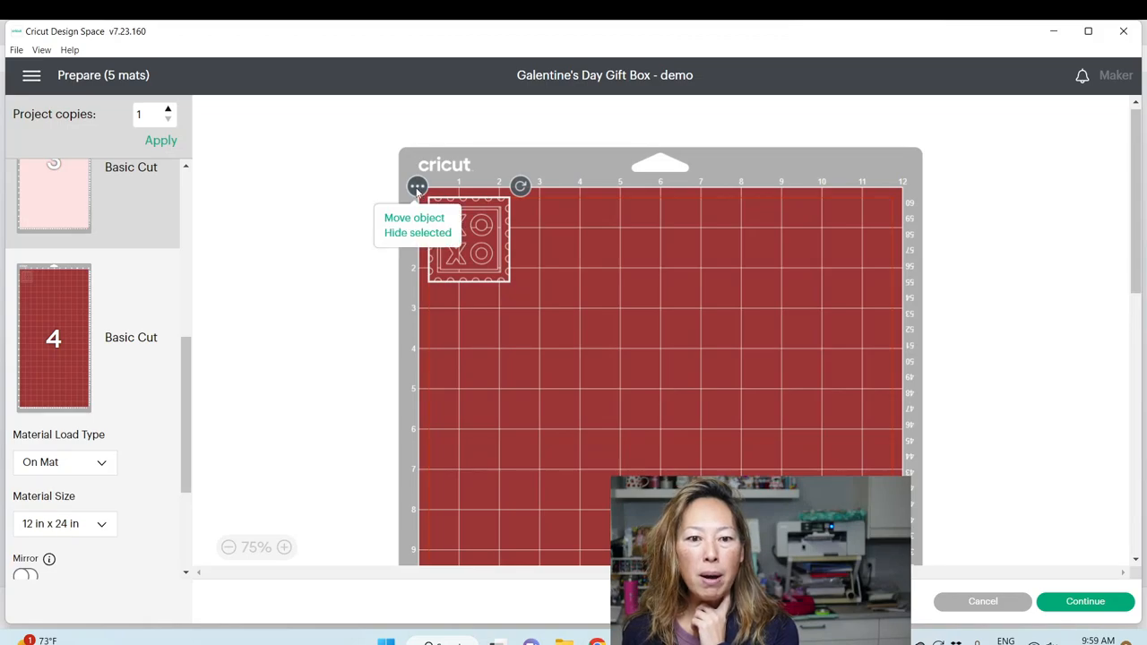
{"action": "left_click", "coordinate": [414, 218]}
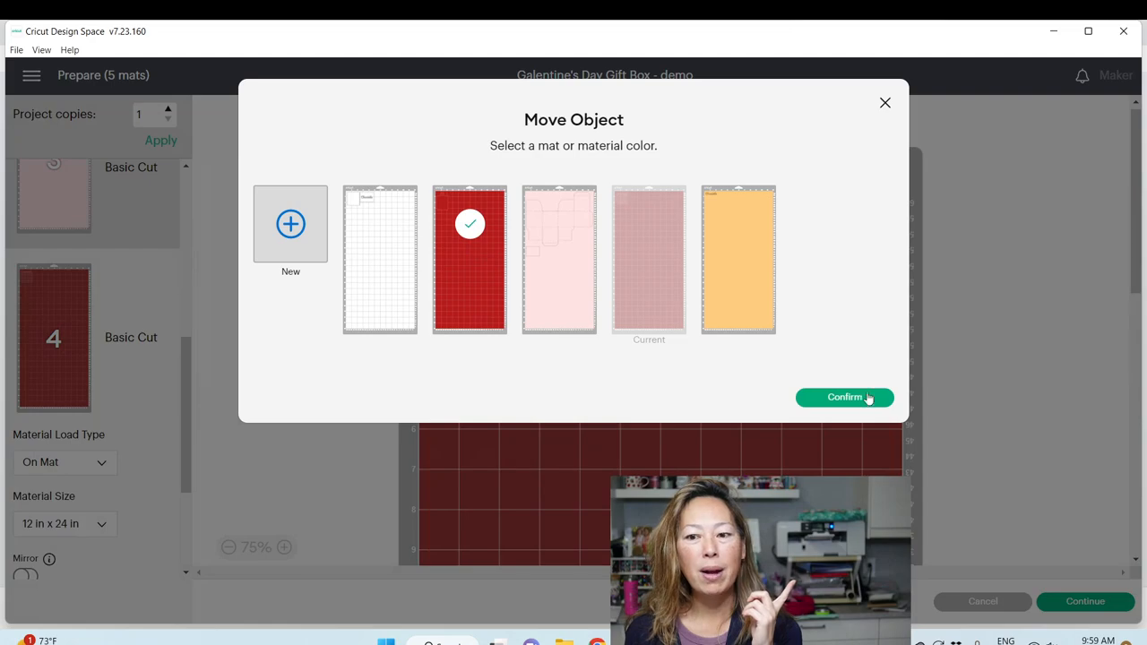
{"action": "left_click", "coordinate": [843, 397]}
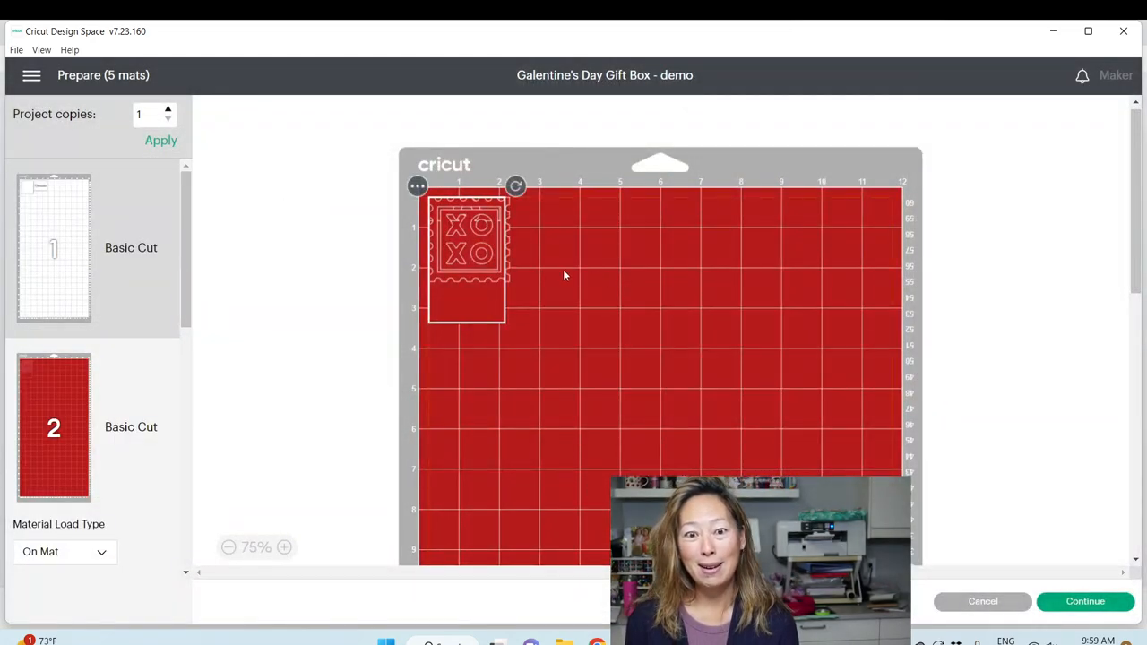
Place the XOXO stamp right of the tag and tuck the small rectangle into the pink mat's top gap.
{"action": "left_click_drag", "start_coordinate": [466, 242], "coordinate": [556, 238]}
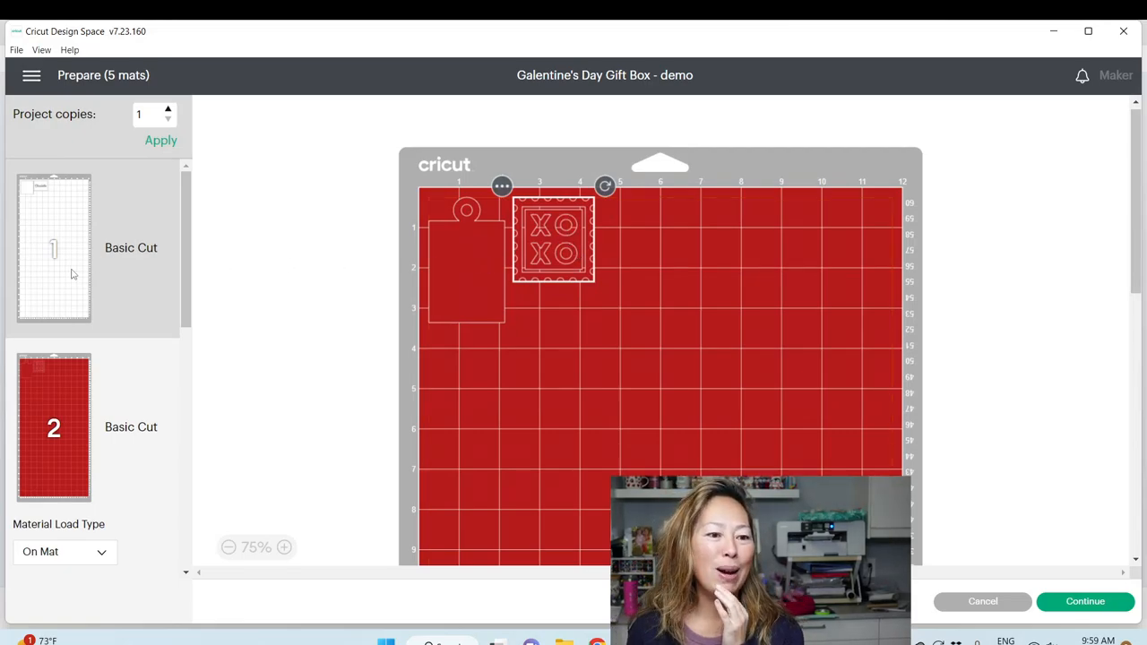
{"action": "scroll", "scroll_direction": "down", "scroll_amount": 3}
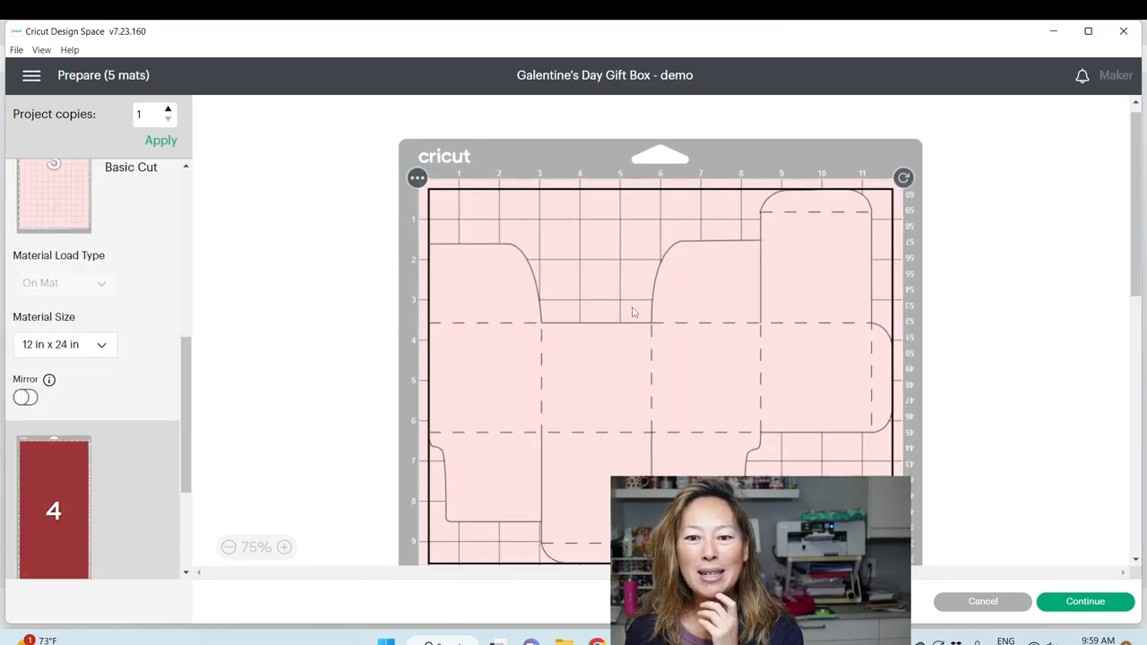
{"action": "scroll", "scroll_direction": "down", "scroll_amount": 3}
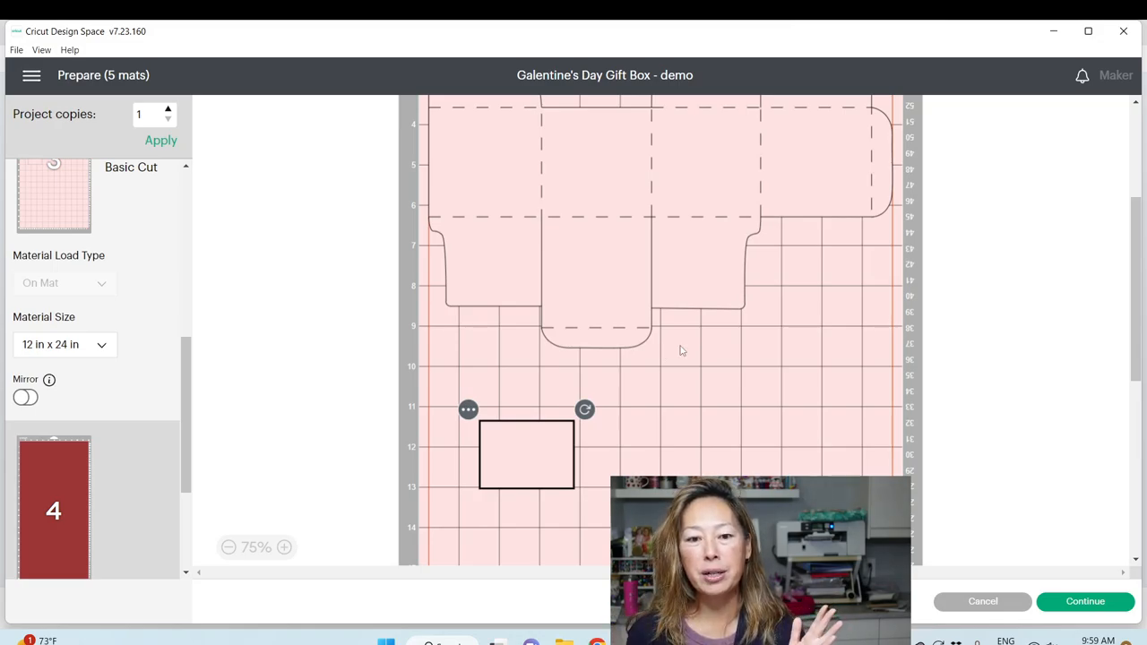
{"action": "left_click_drag", "start_coordinate": [526, 455], "coordinate": [475, 378]}
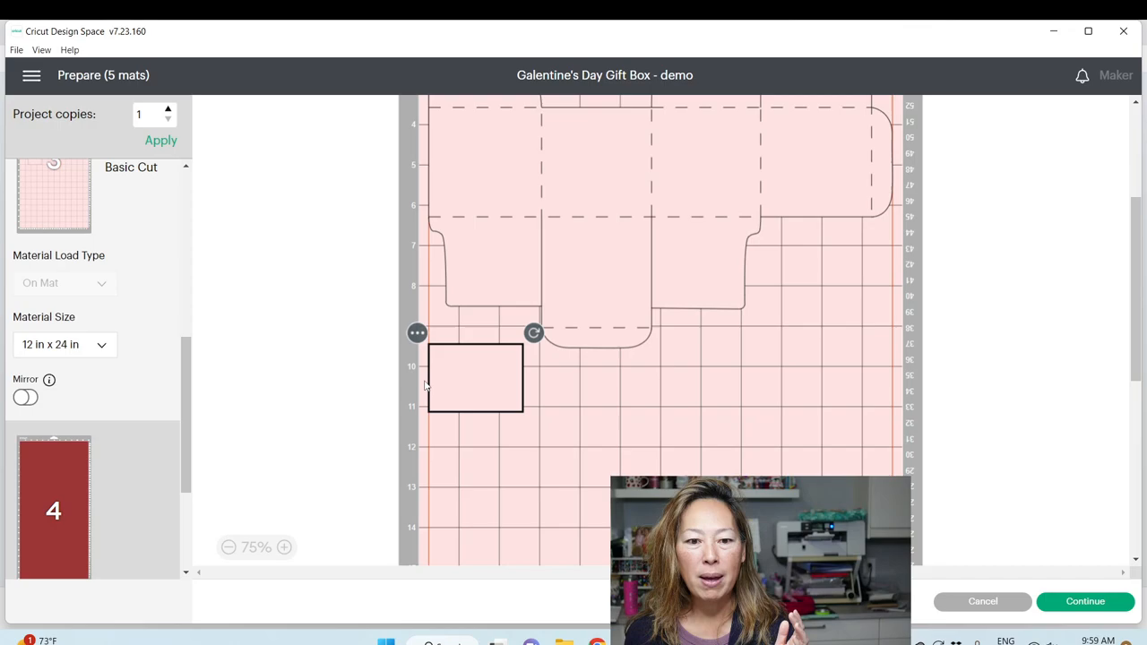
{"action": "mouse_move", "coordinate": [509, 389]}
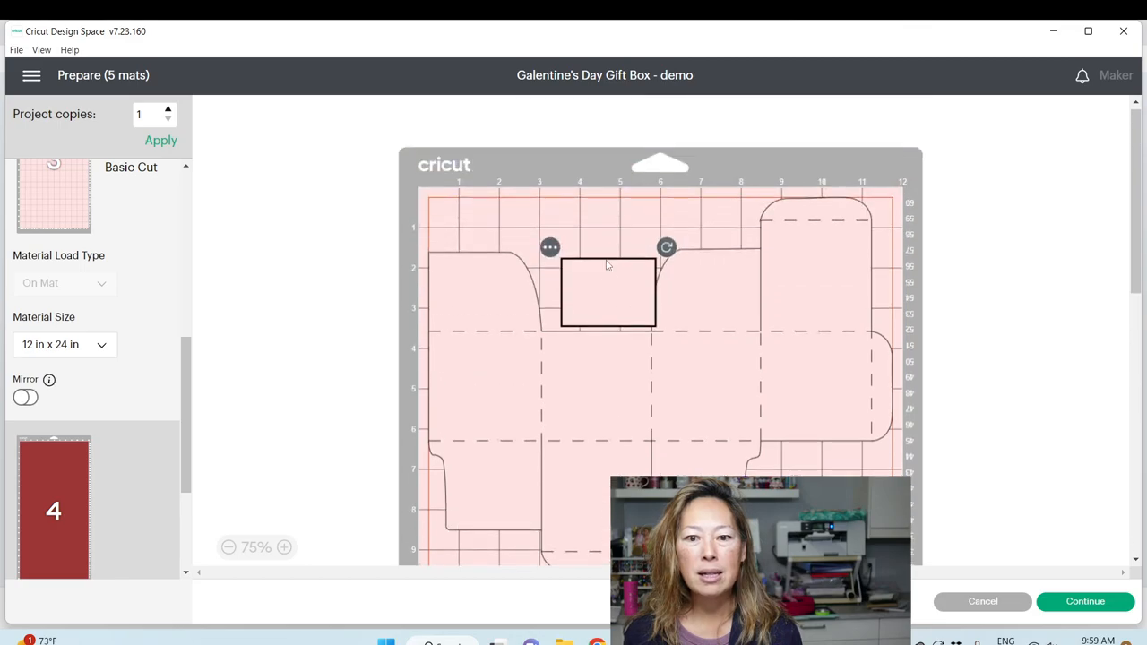
{"action": "scroll", "scroll_direction": "down", "scroll_amount": 3}
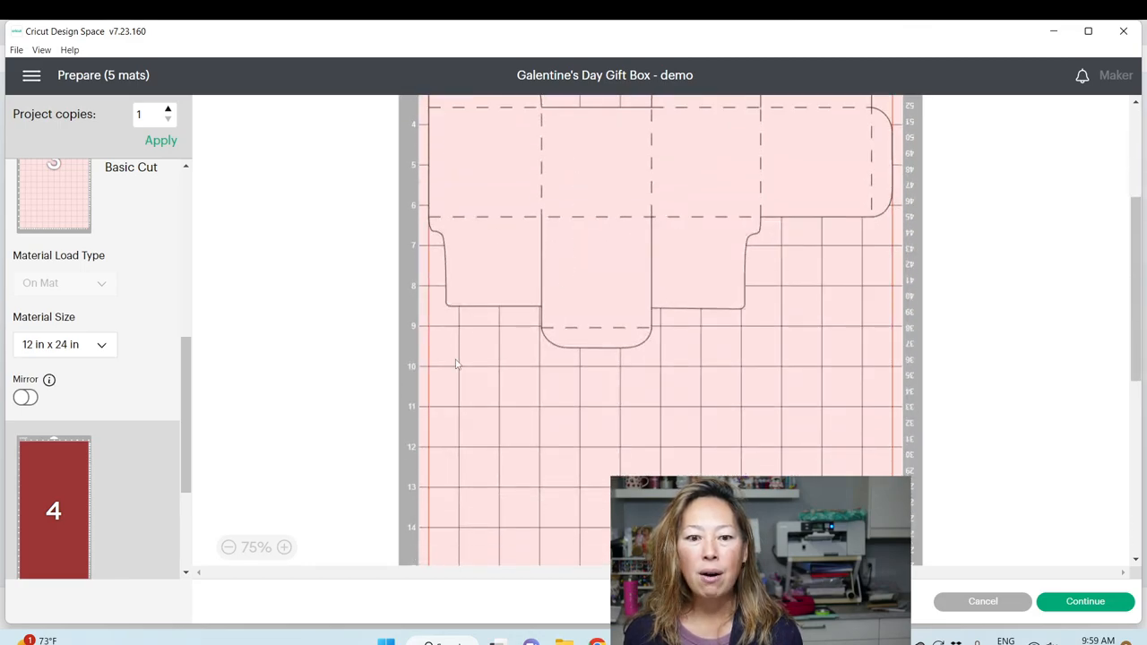
{"action": "mouse_move", "coordinate": [717, 469]}
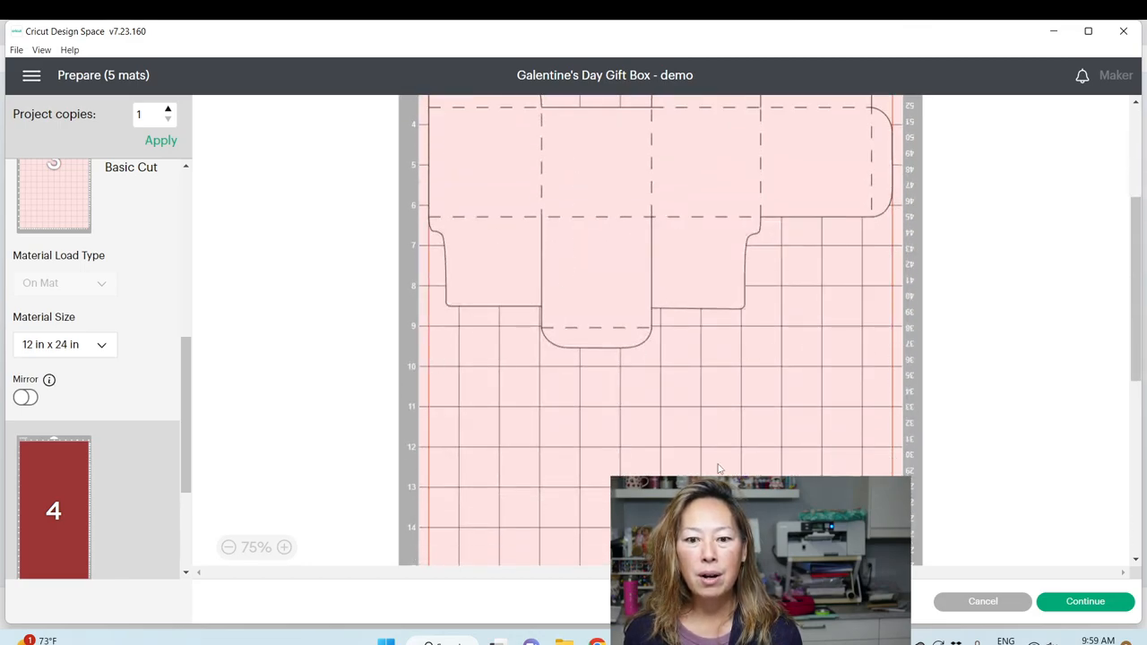
{"action": "mouse_move", "coordinate": [731, 355]}
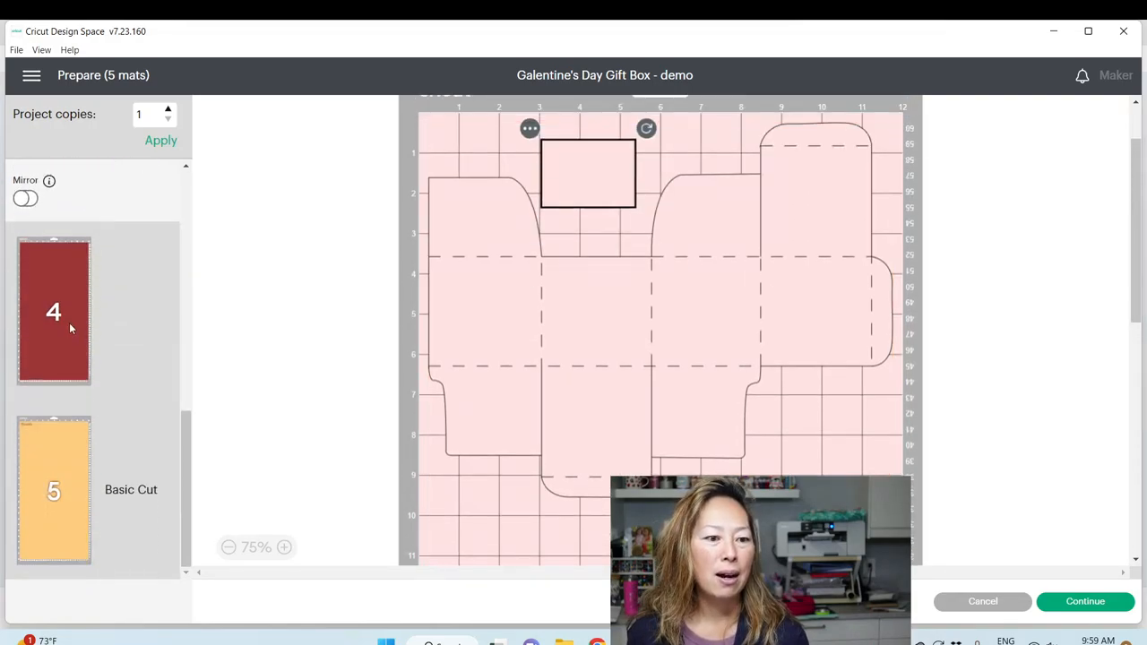
Check the orange Charlotte mat, then switch to a blank Untitled canvas.
{"action": "left_click", "coordinate": [54, 491]}
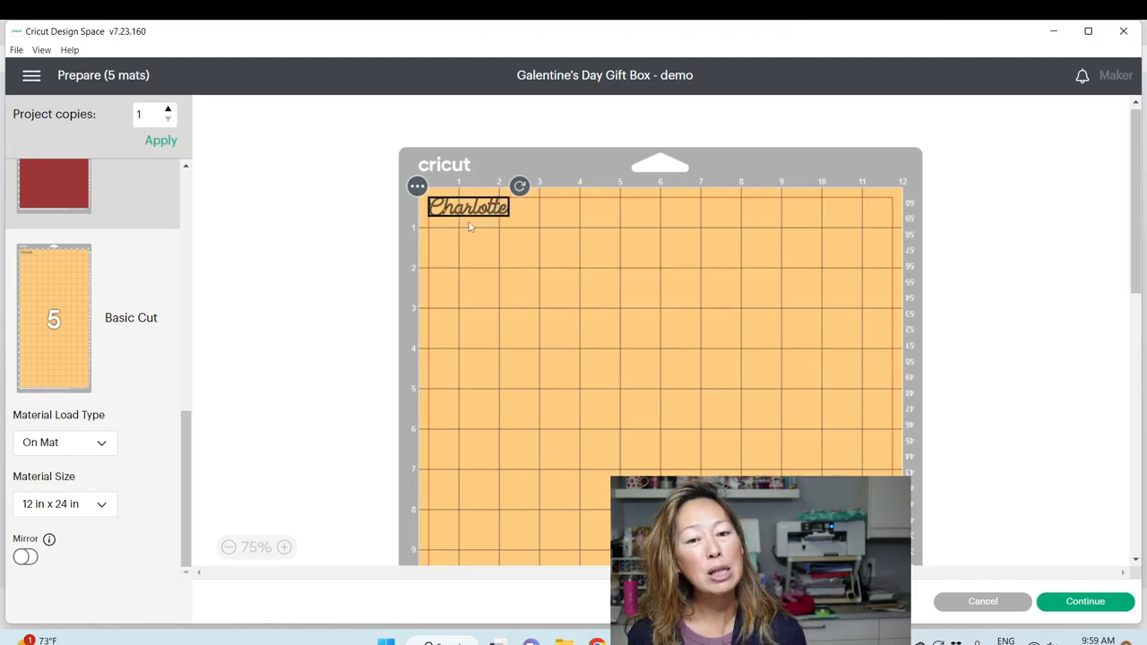
{"action": "mouse_move", "coordinate": [479, 225]}
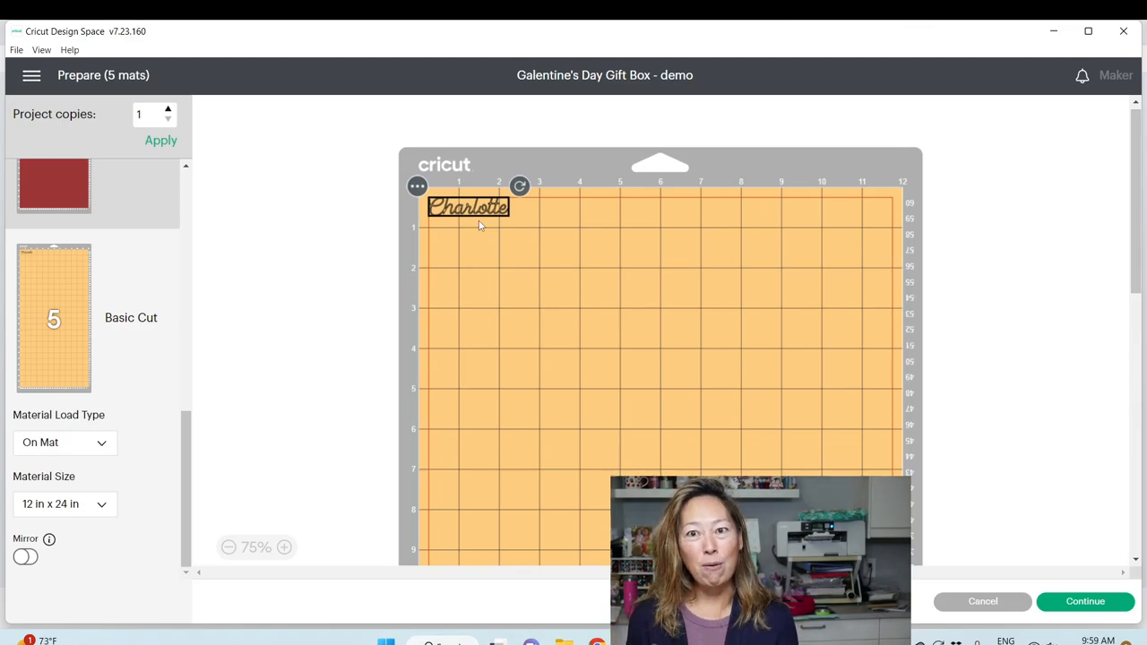
{"action": "mouse_move", "coordinate": [472, 259]}
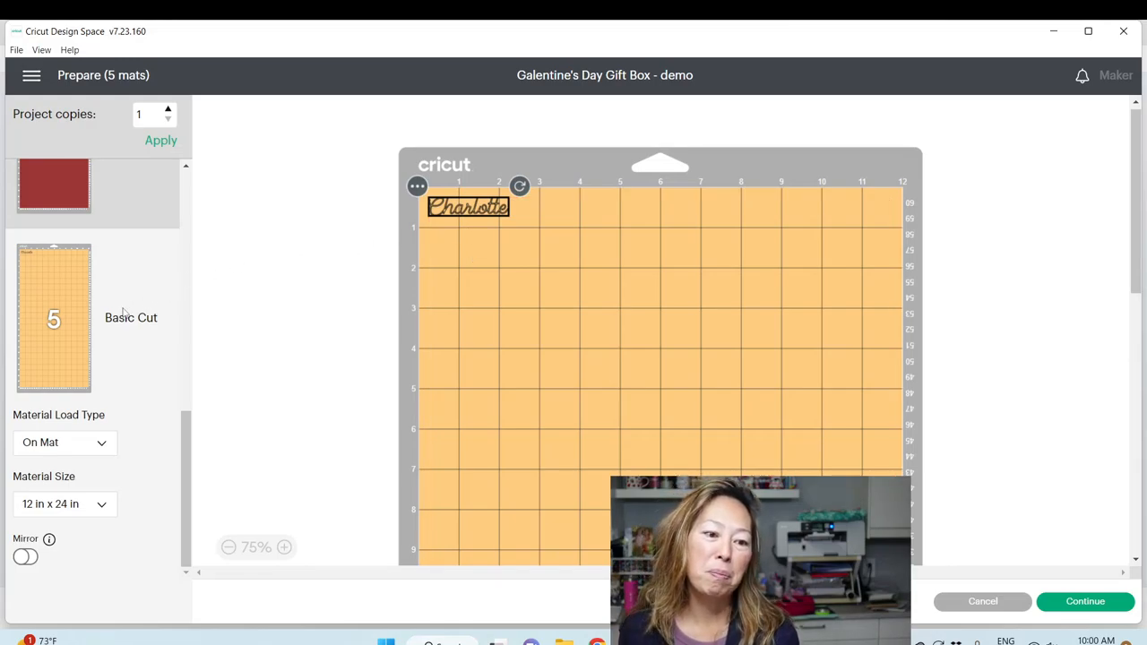
{"action": "scroll", "scroll_direction": "up", "scroll_amount": 3}
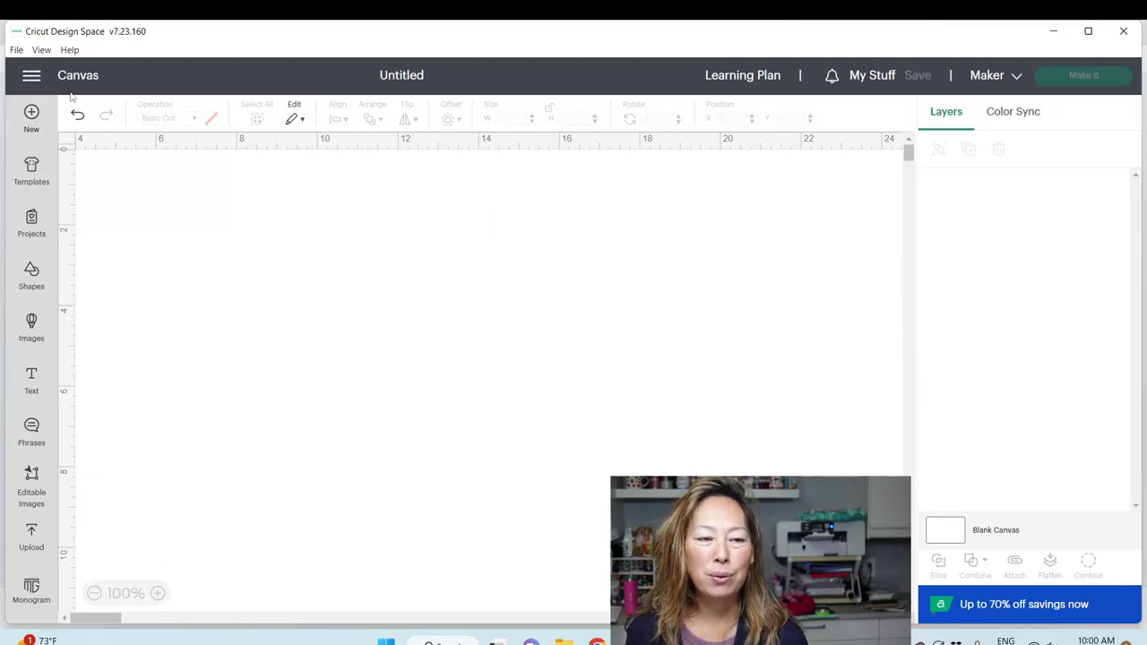
From Home's Featured Images, add 'May All Your Sweaters Be Ugly and Bright' to the canvas.
{"action": "left_click", "coordinate": [30, 76]}
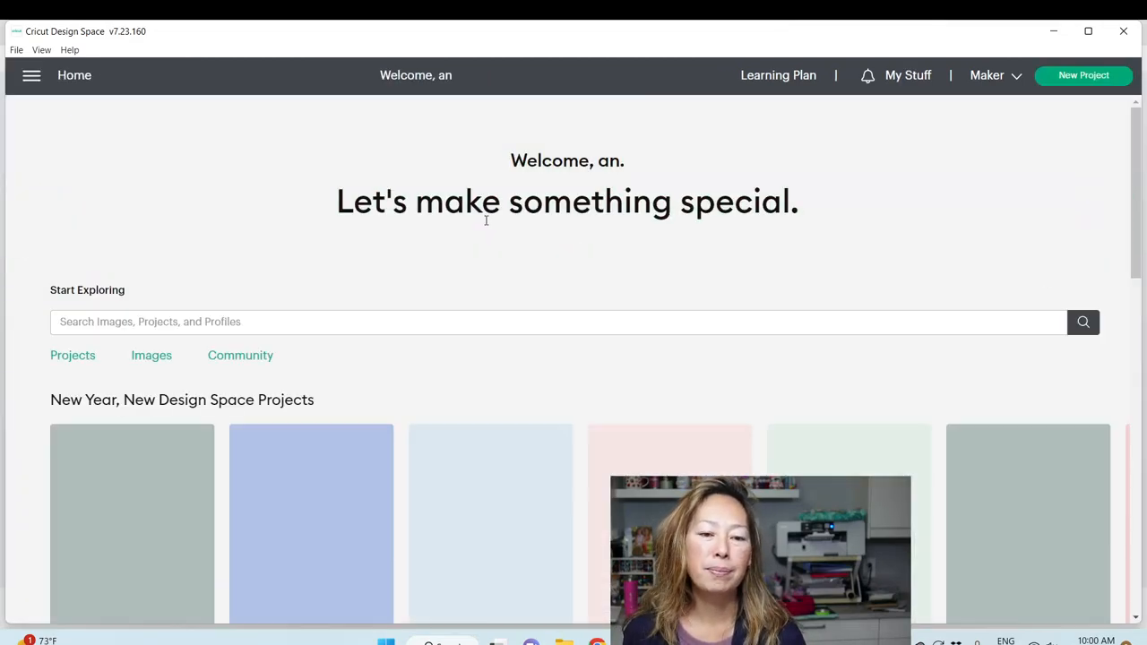
{"action": "scroll", "scroll_direction": "down", "scroll_amount": 3}
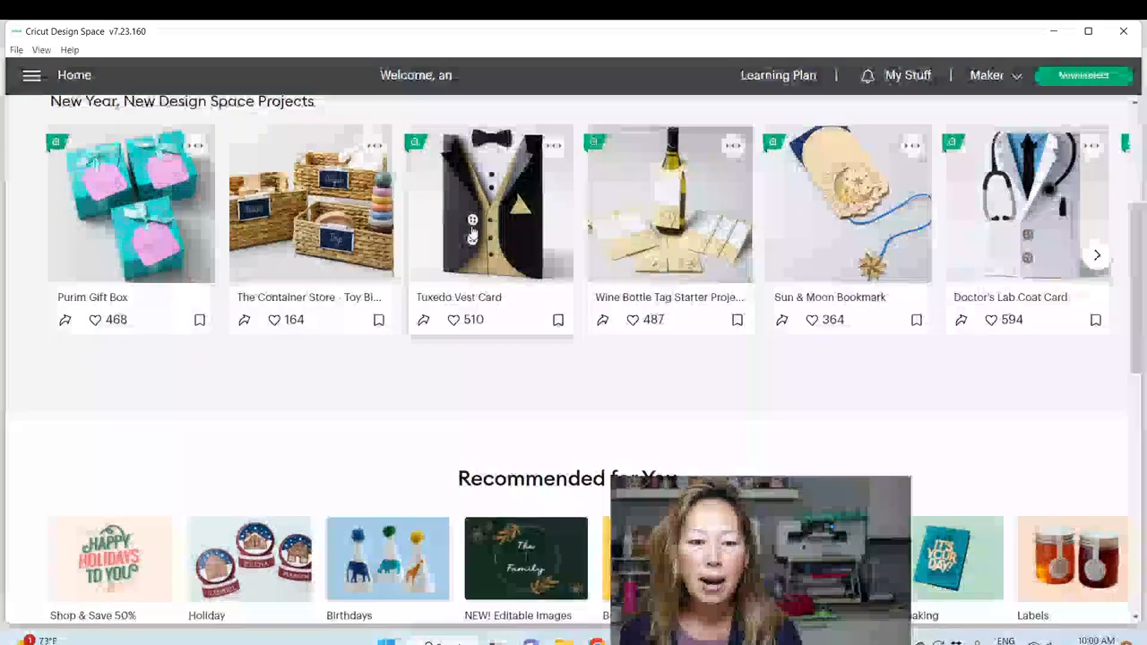
{"action": "scroll", "scroll_direction": "down", "scroll_amount": 3}
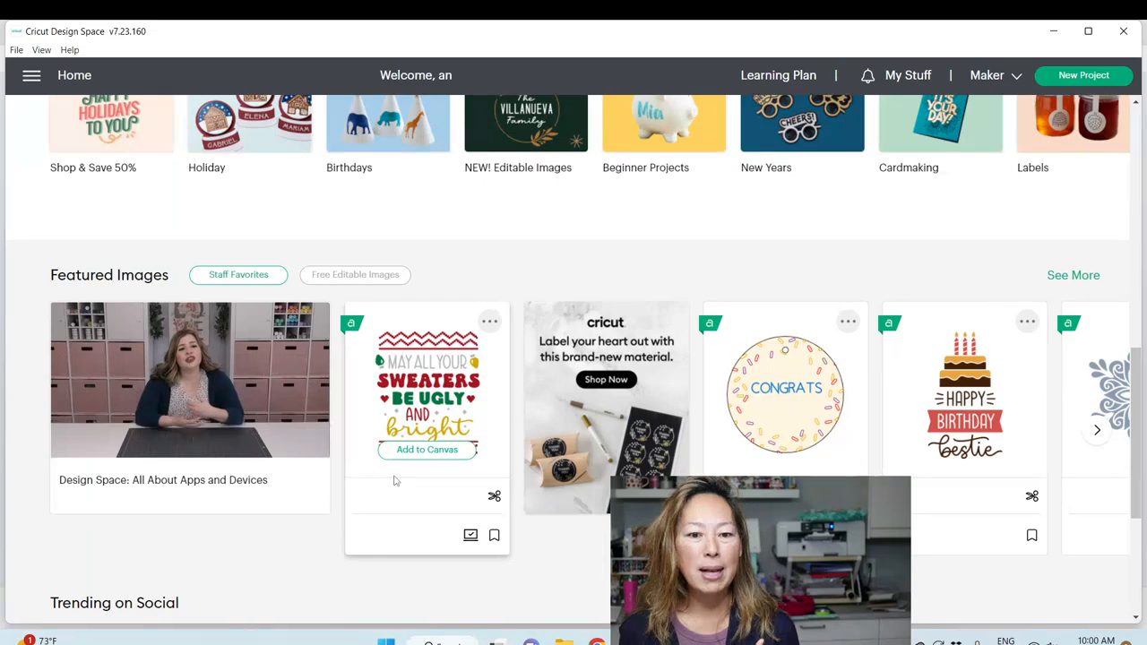
{"action": "left_click", "coordinate": [427, 449]}
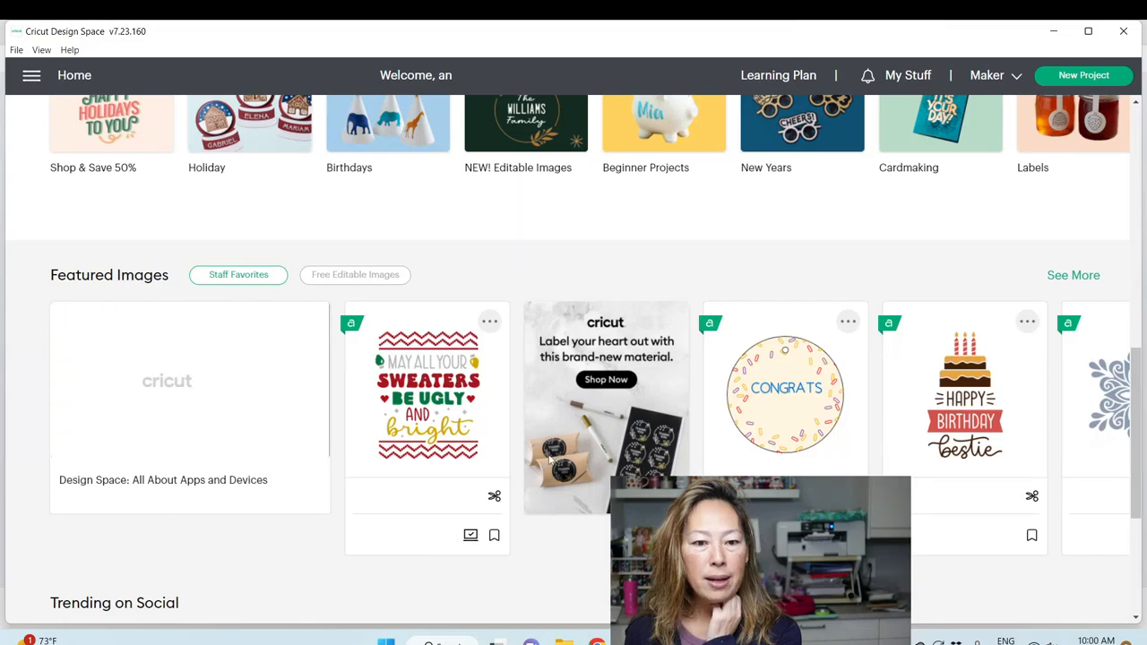
{"action": "left_click", "coordinate": [427, 394]}
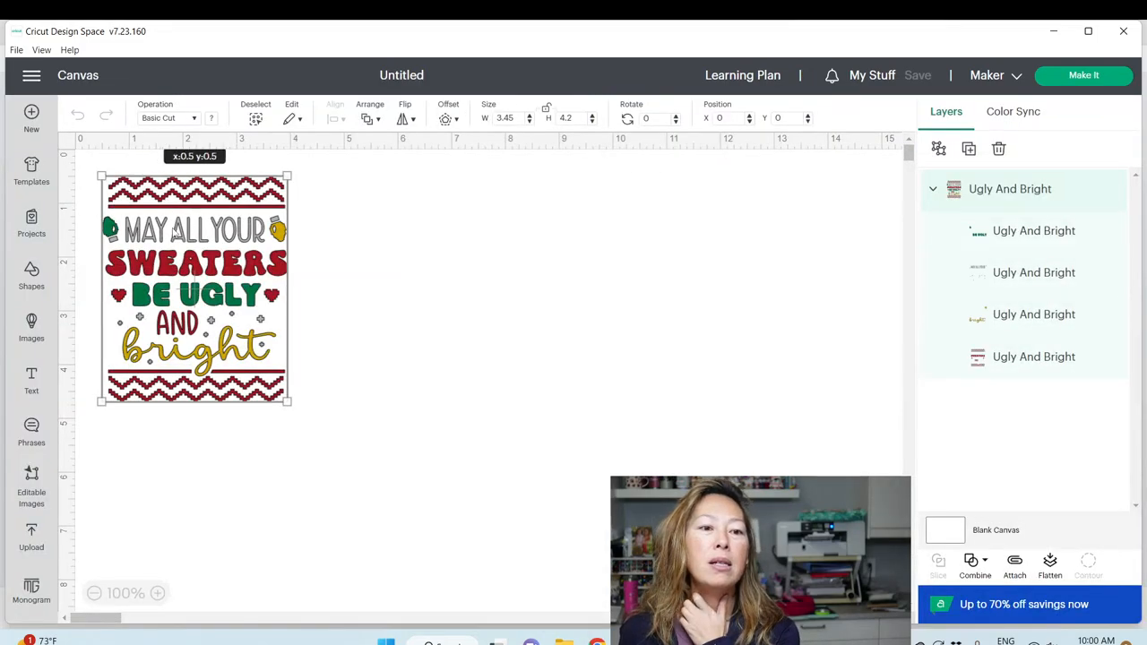
Centre the sweater design, resize it to about 5.78 x 7.04 in, and select the group.
{"action": "left_click_drag", "start_coordinate": [290, 403], "coordinate": [491, 515]}
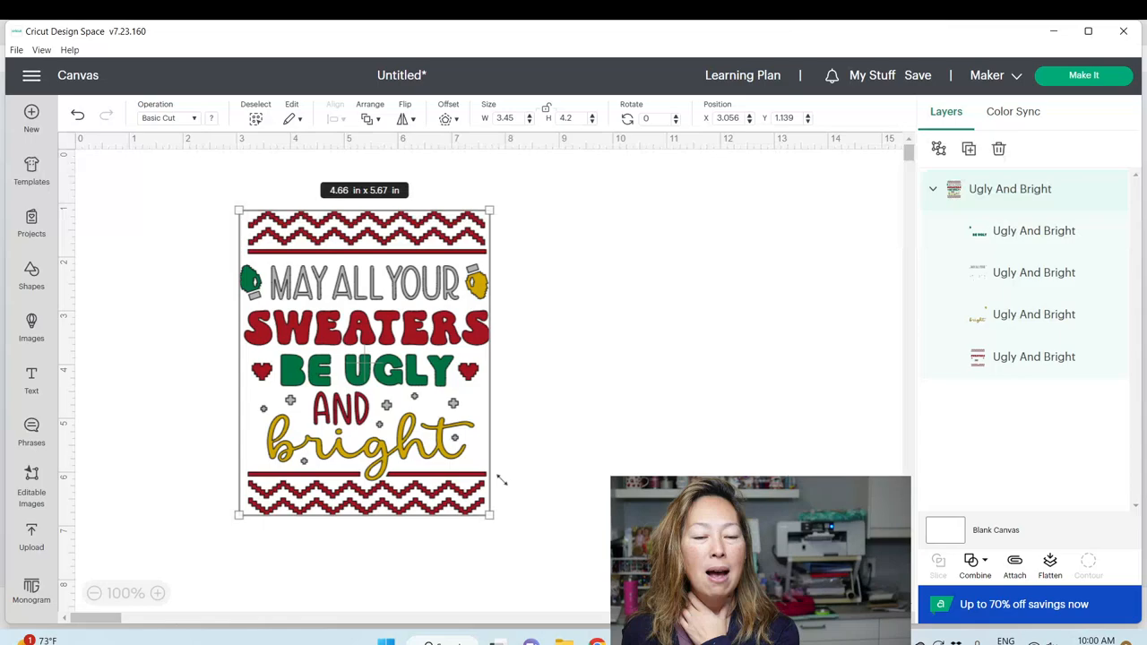
{"action": "left_click_drag", "start_coordinate": [489, 514], "coordinate": [559, 550]}
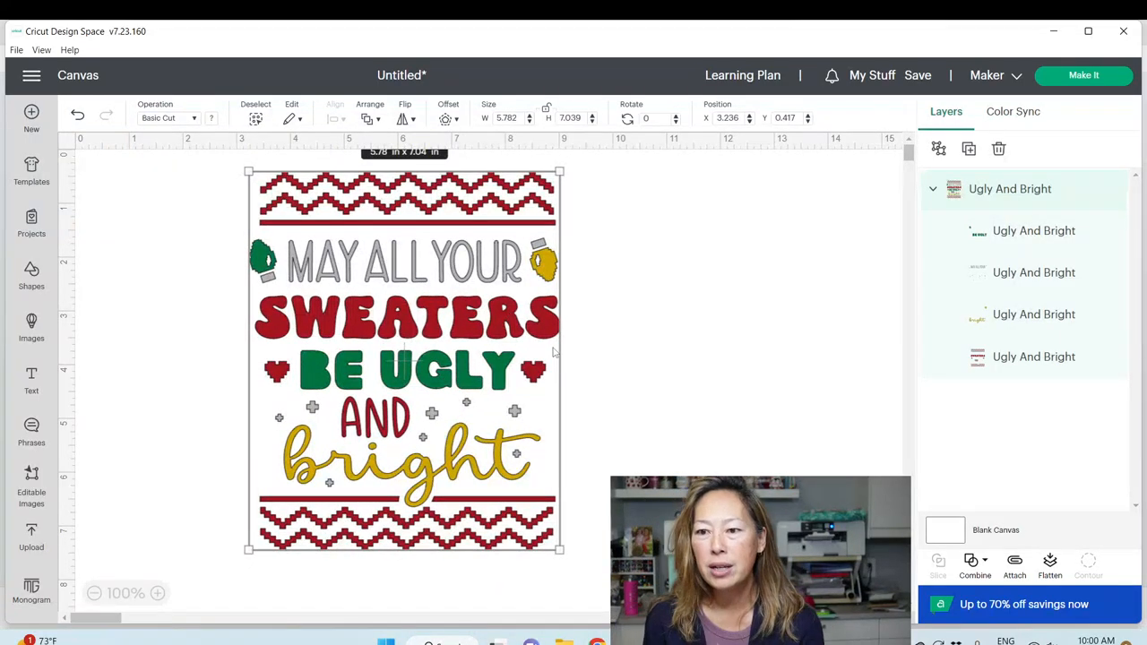
{"action": "mouse_move", "coordinate": [529, 386]}
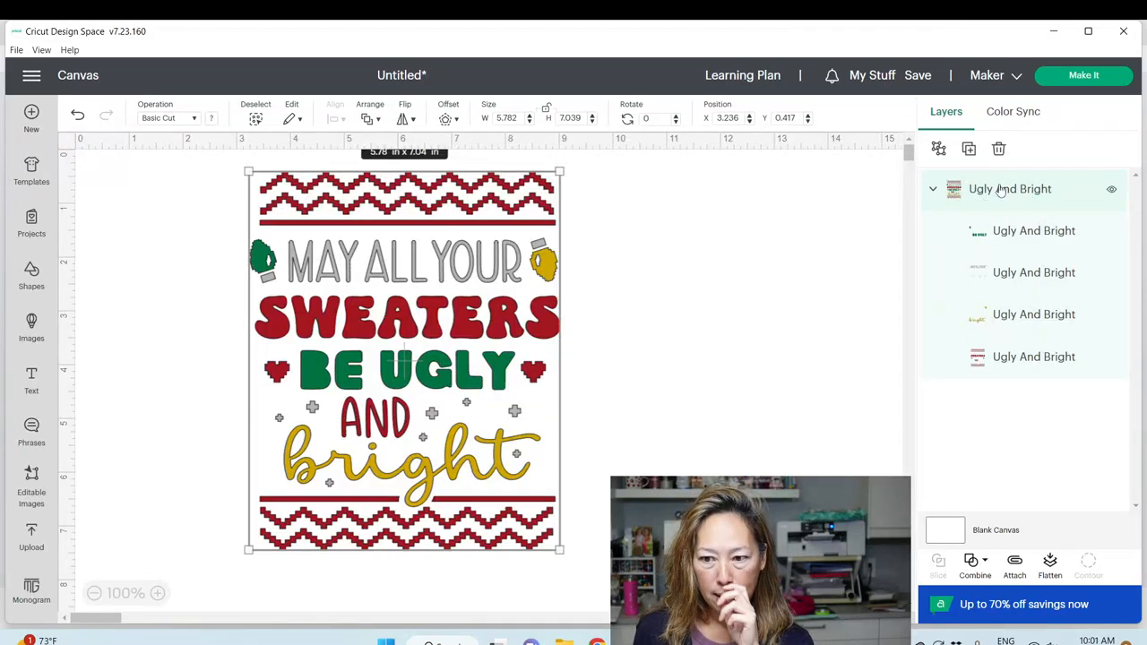
{"action": "left_click", "coordinate": [1033, 231]}
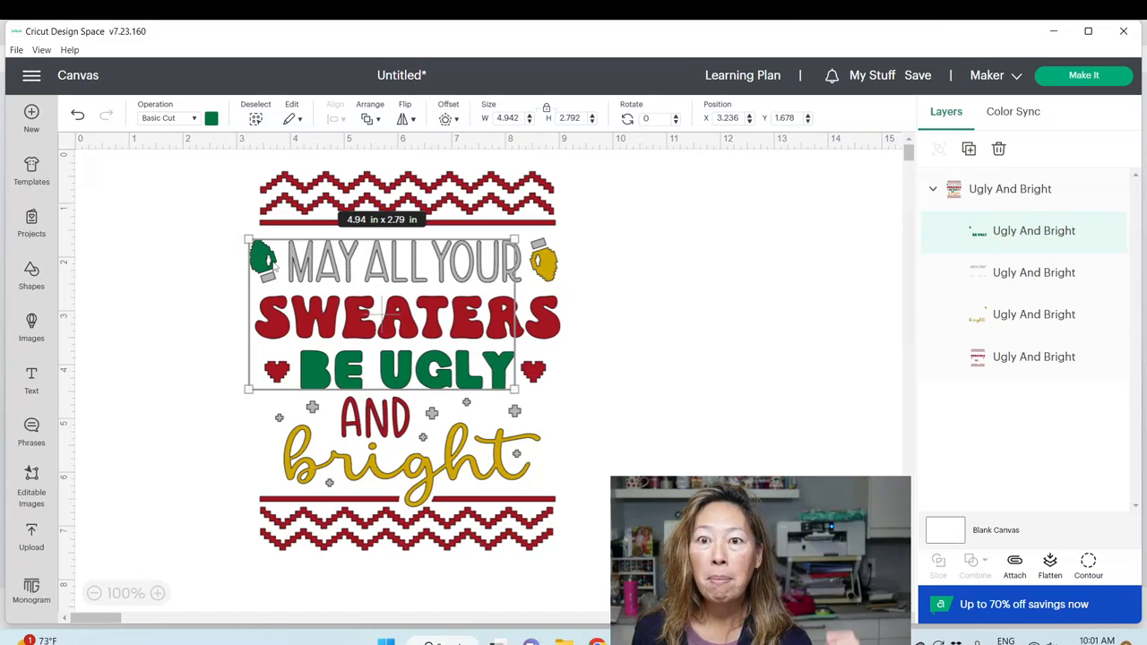
{"action": "mouse_move", "coordinate": [553, 320]}
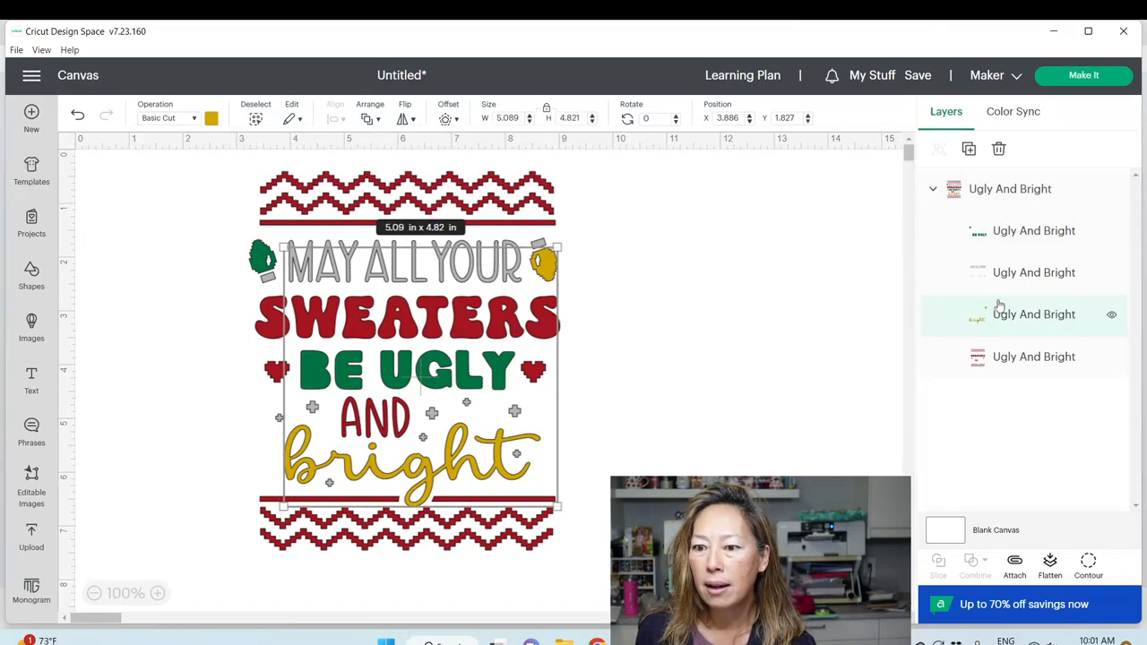
{"action": "mouse_move", "coordinate": [1040, 473]}
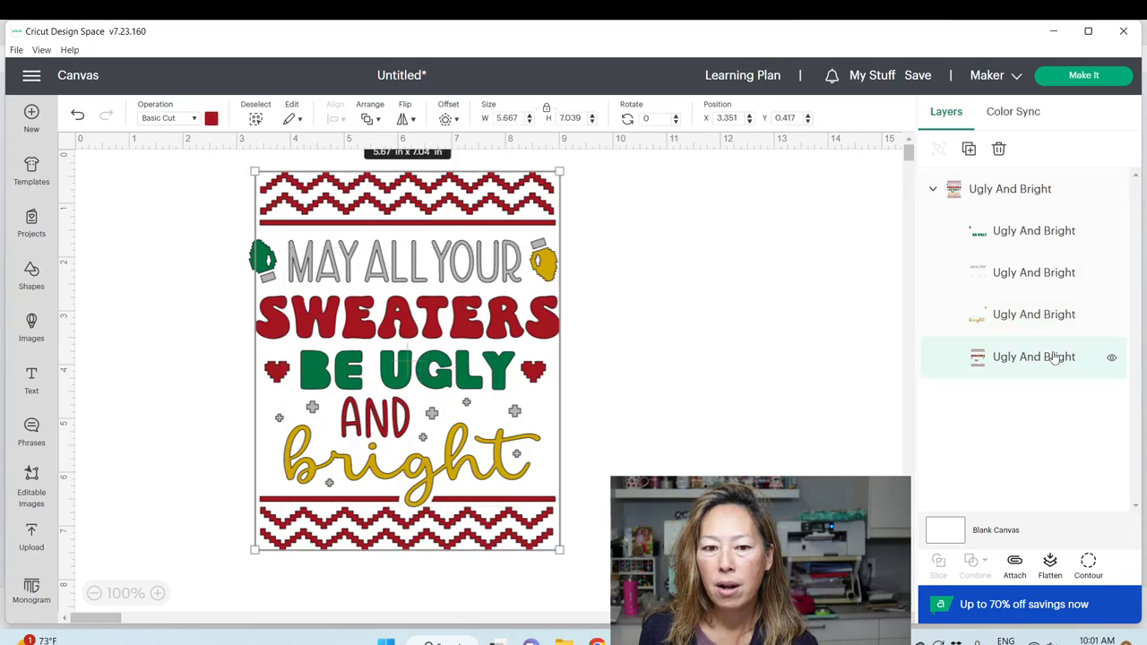
{"action": "mouse_move", "coordinate": [1033, 313]}
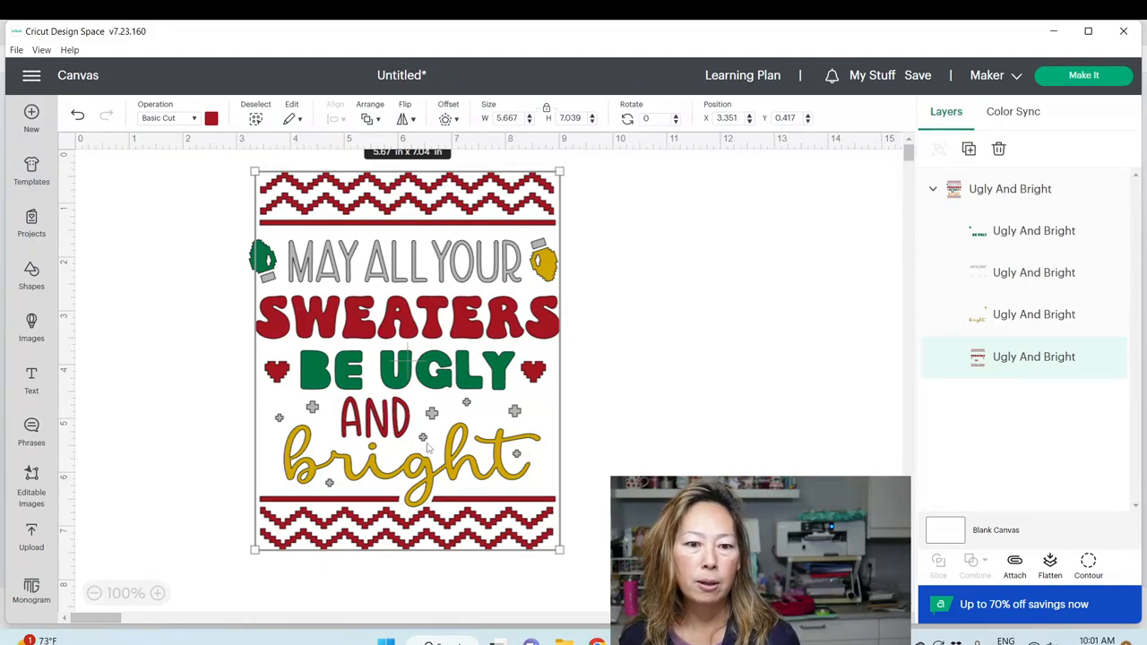
{"action": "mouse_move", "coordinate": [565, 275]}
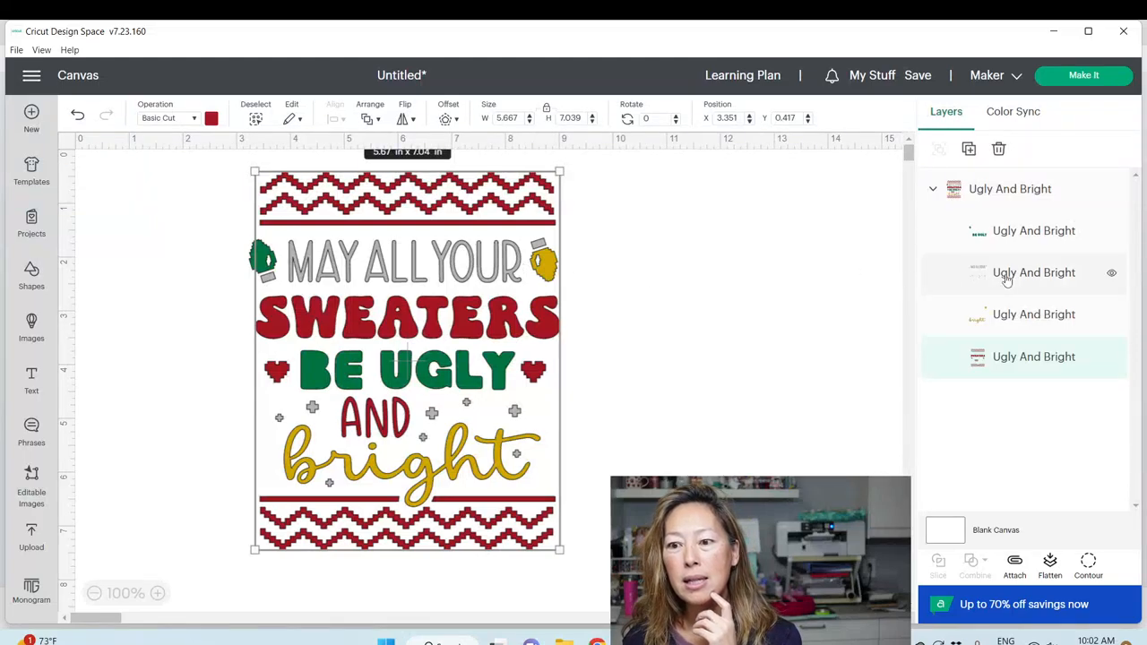
Ungroup the sweater design into colour layers and preview the green mat before cancelling back.
{"action": "left_click", "coordinate": [1033, 272]}
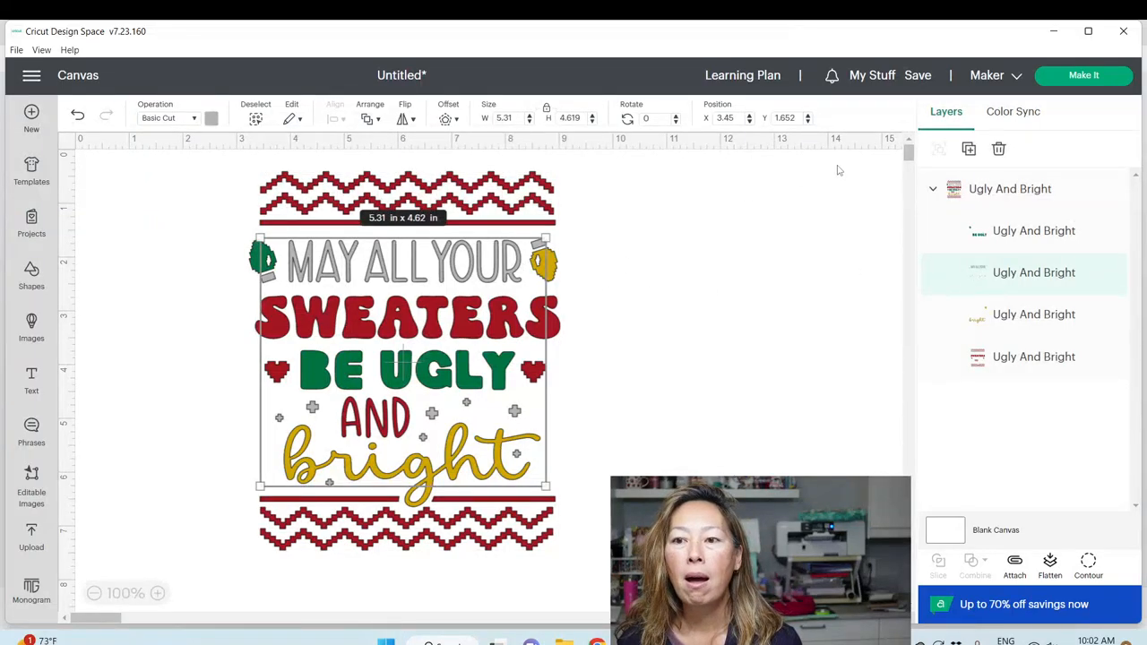
{"action": "left_click", "coordinate": [1010, 190]}
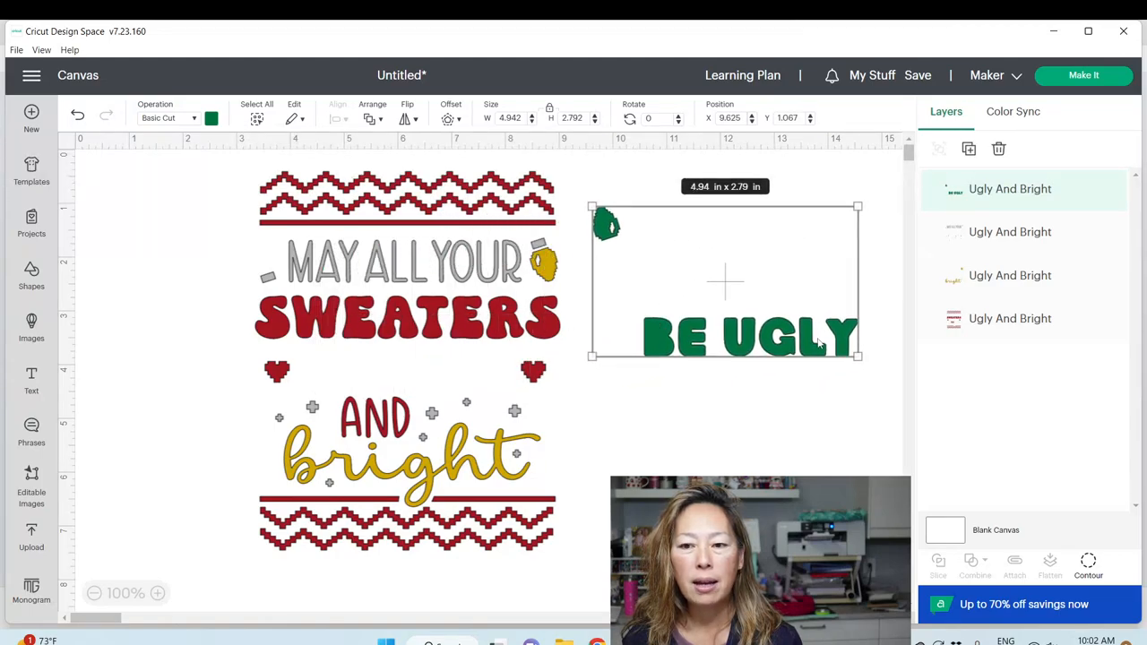
{"action": "mouse_move", "coordinate": [861, 296]}
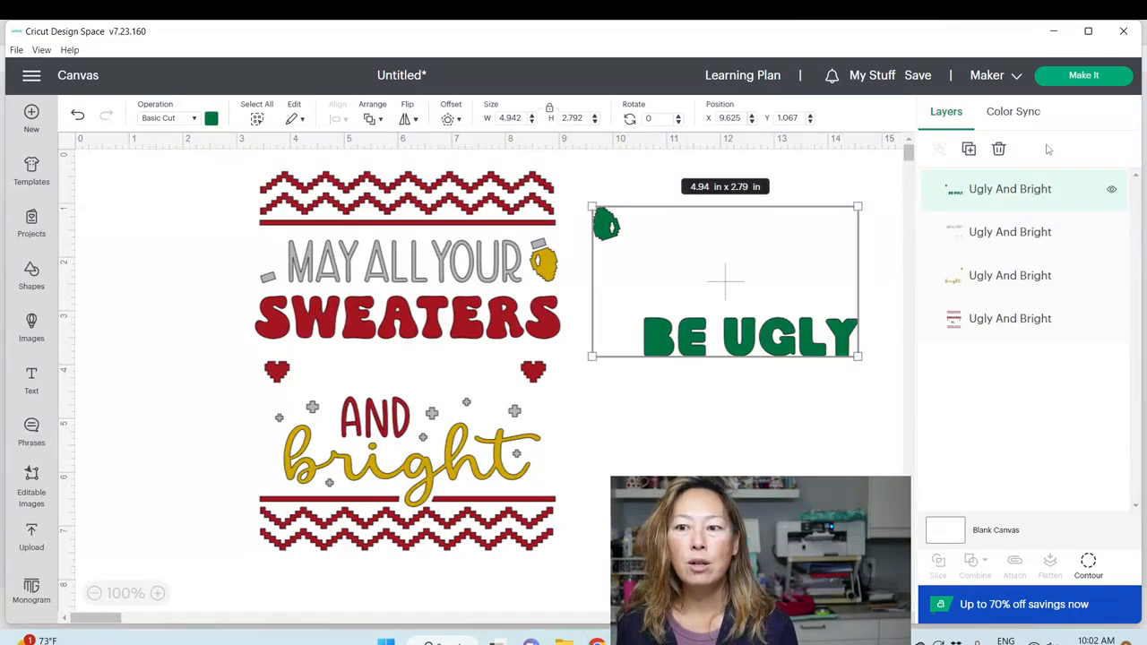
{"action": "left_click", "coordinate": [1084, 75]}
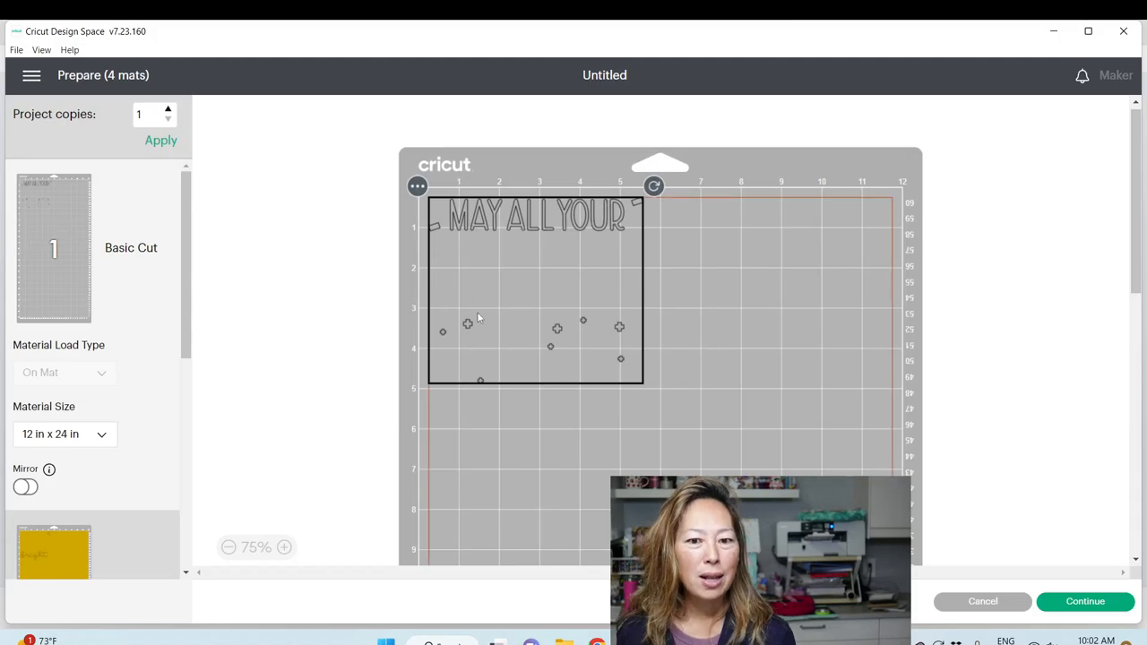
{"action": "scroll", "scroll_direction": "down", "scroll_amount": 3}
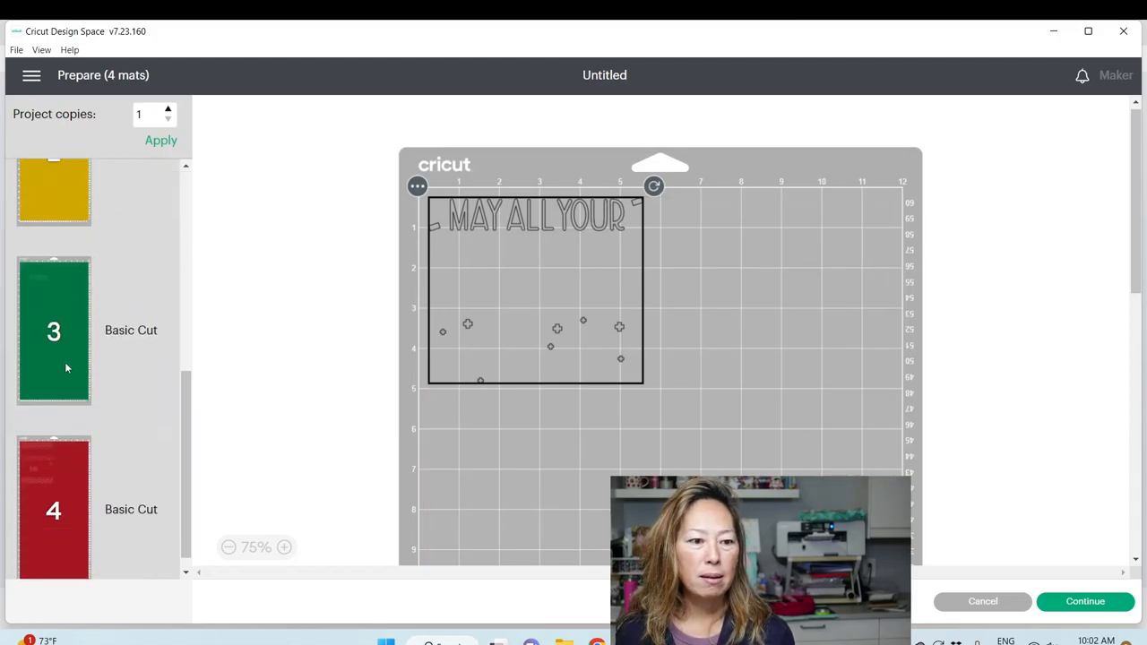
{"action": "left_click", "coordinate": [53, 330]}
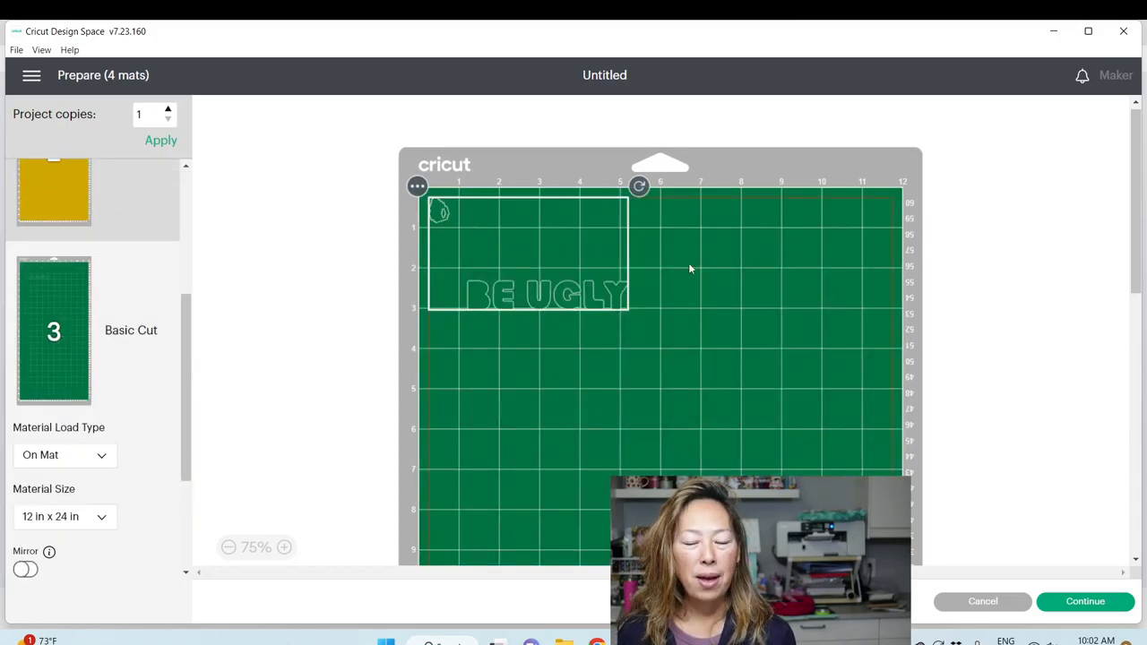
{"action": "left_click", "coordinate": [983, 602]}
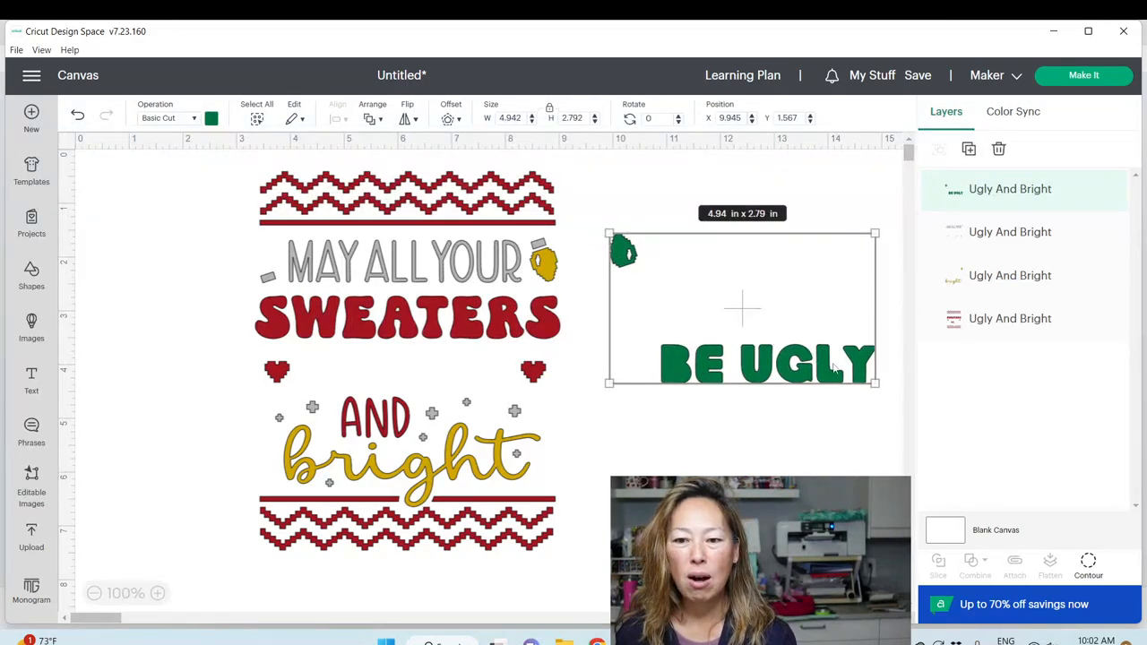
Add a square, position it over the green hat, and slice the hat.
{"action": "left_click", "coordinate": [32, 274]}
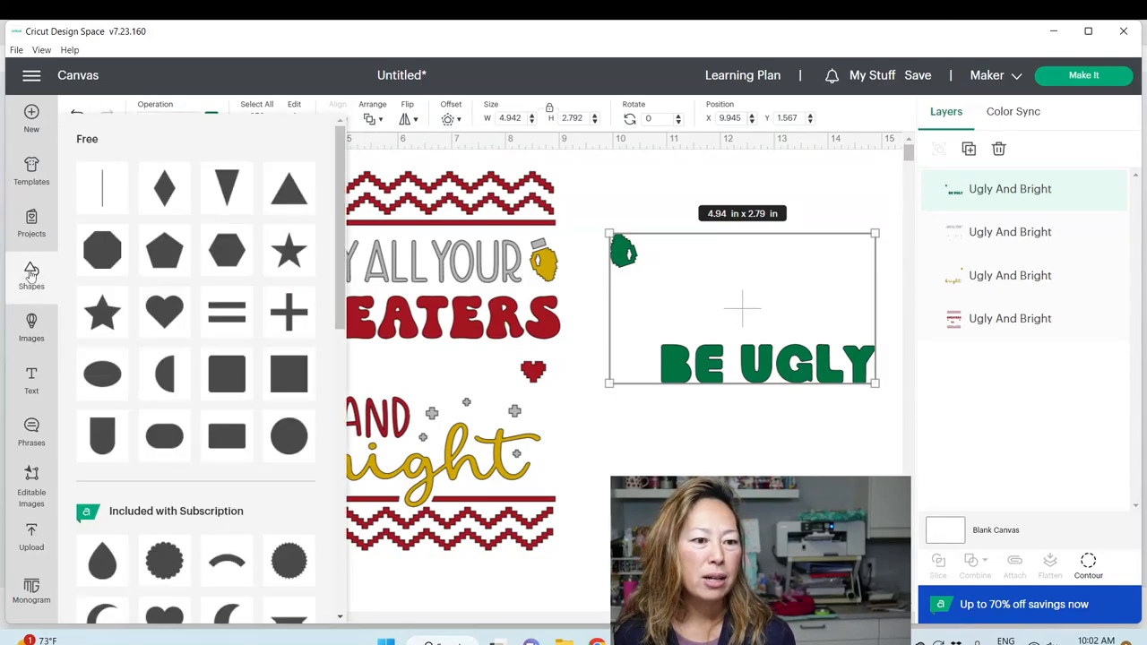
{"action": "left_click", "coordinate": [31, 276]}
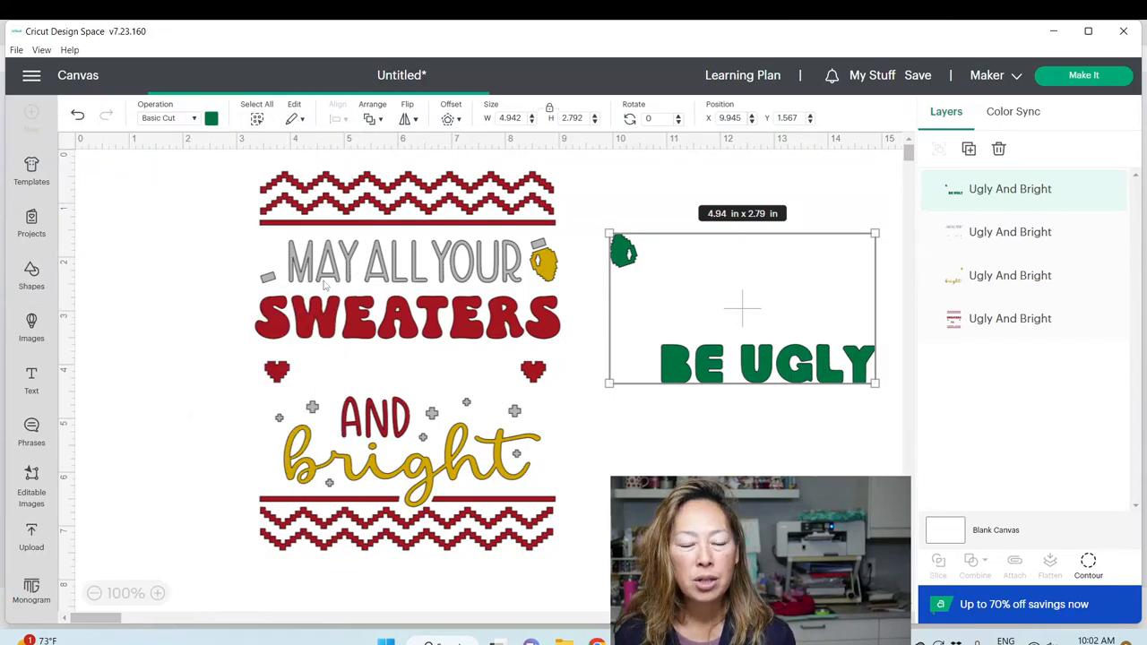
{"action": "left_click", "coordinate": [32, 275]}
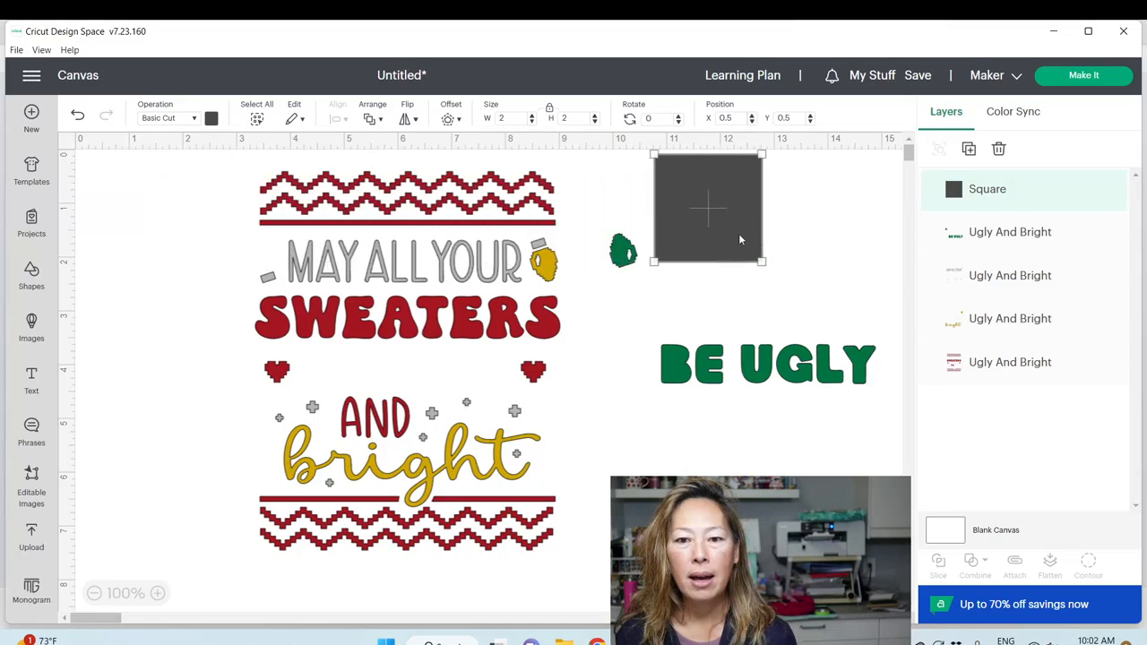
{"action": "left_click_drag", "start_coordinate": [708, 206], "coordinate": [648, 240]}
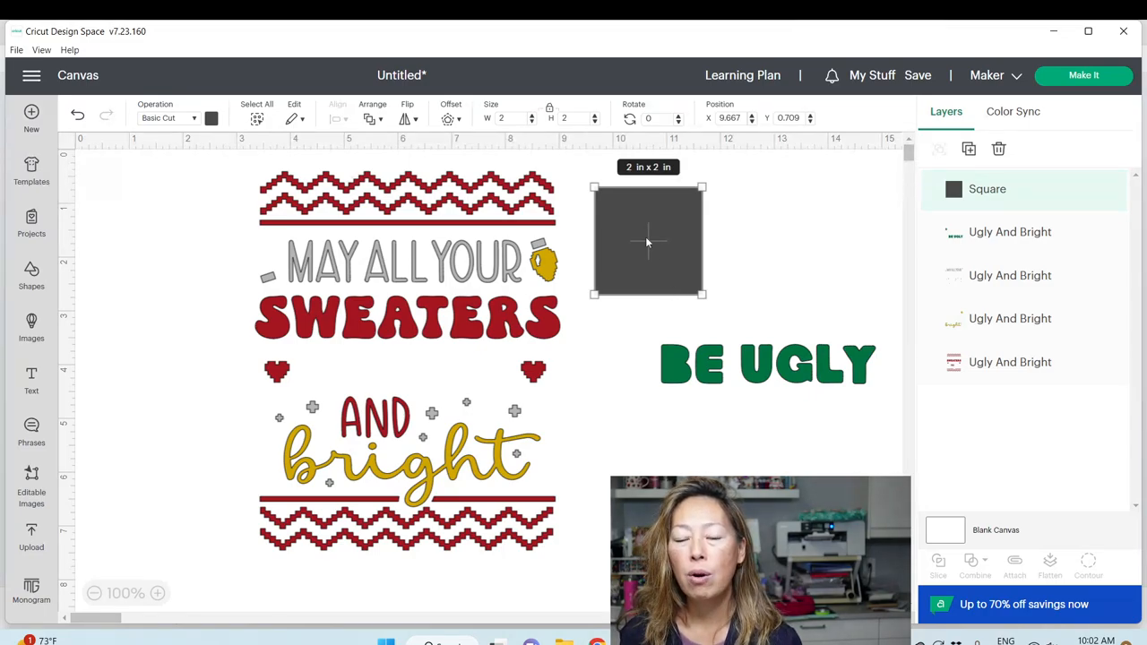
{"action": "left_click_drag", "start_coordinate": [648, 242], "coordinate": [735, 251]}
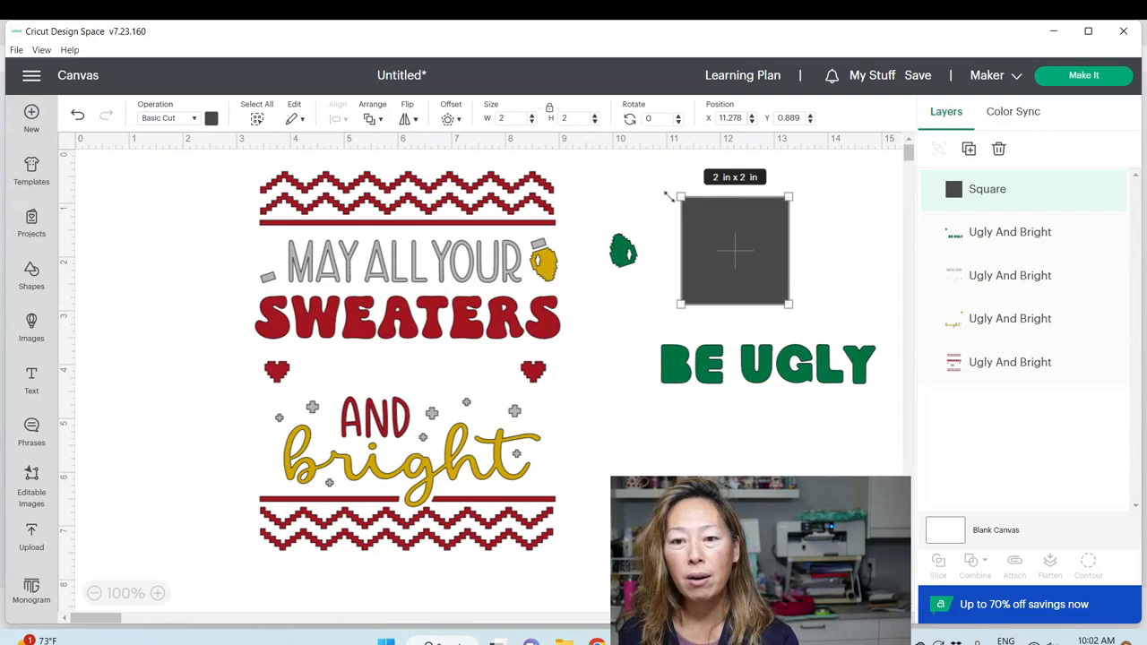
{"action": "mouse_move", "coordinate": [717, 248]}
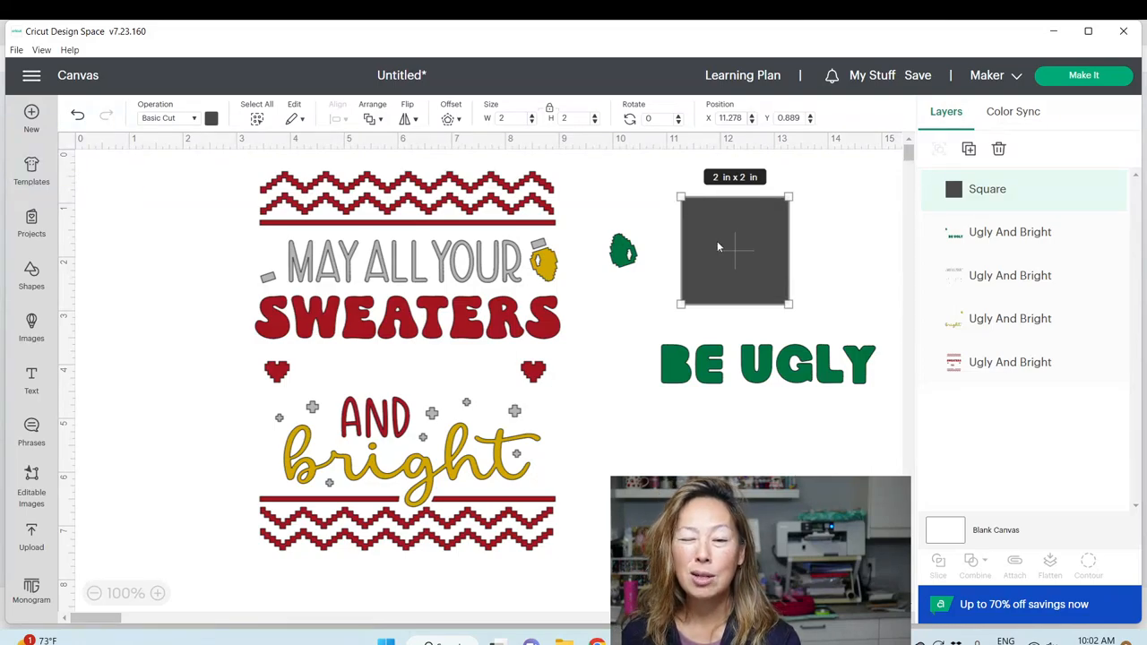
{"action": "mouse_move", "coordinate": [768, 276]}
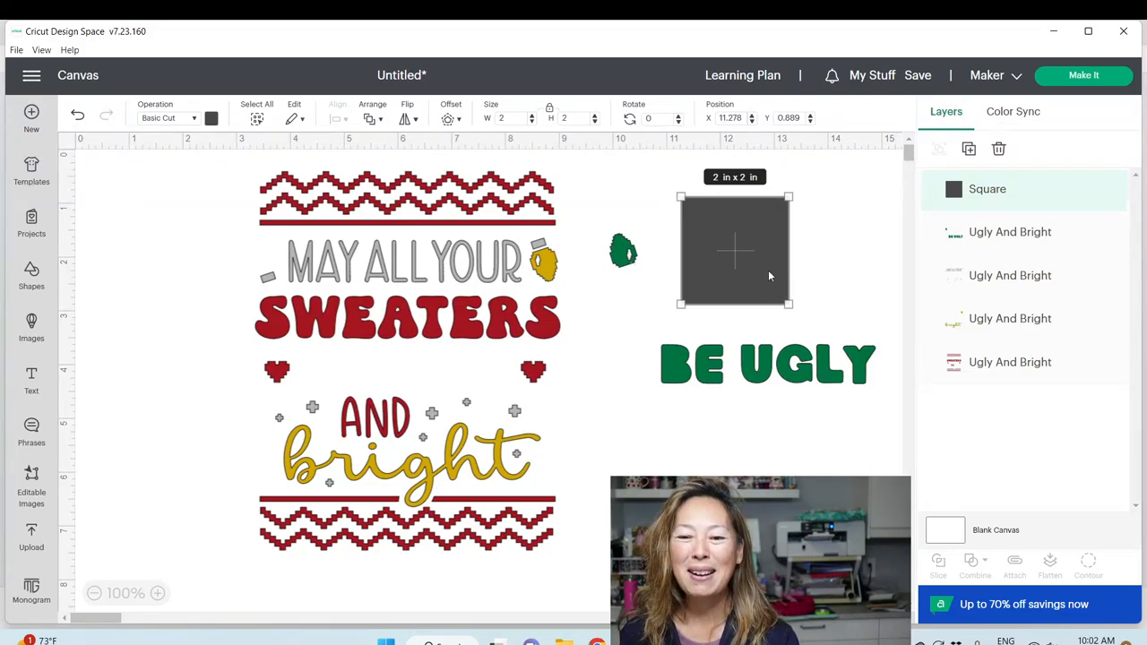
{"action": "left_click_drag", "start_coordinate": [735, 251], "coordinate": [648, 244]}
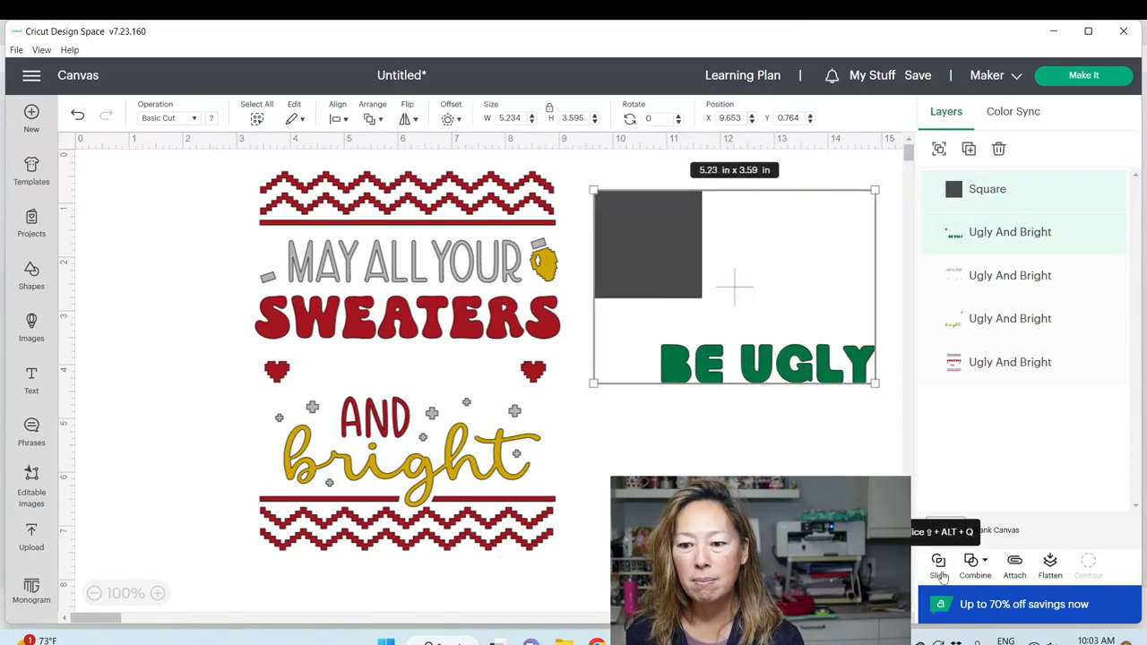
{"action": "left_click", "coordinate": [938, 566]}
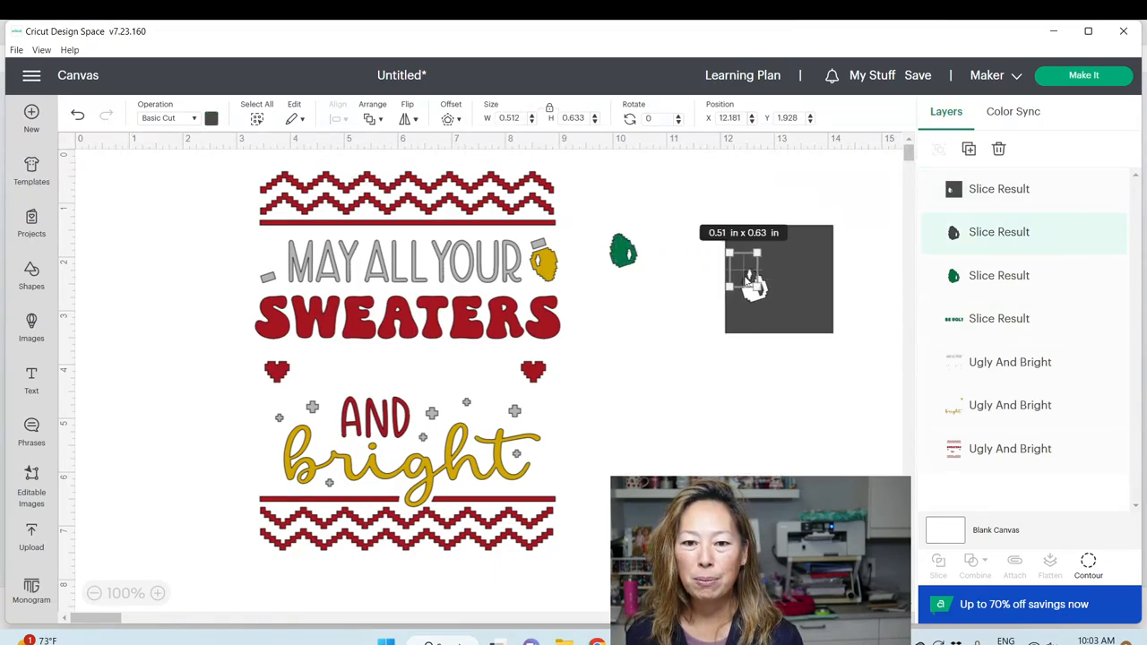
Recolour the small sliced bulb light blue and place it beside MAY ALL YOUR.
{"action": "left_click_drag", "start_coordinate": [623, 251], "coordinate": [654, 403]}
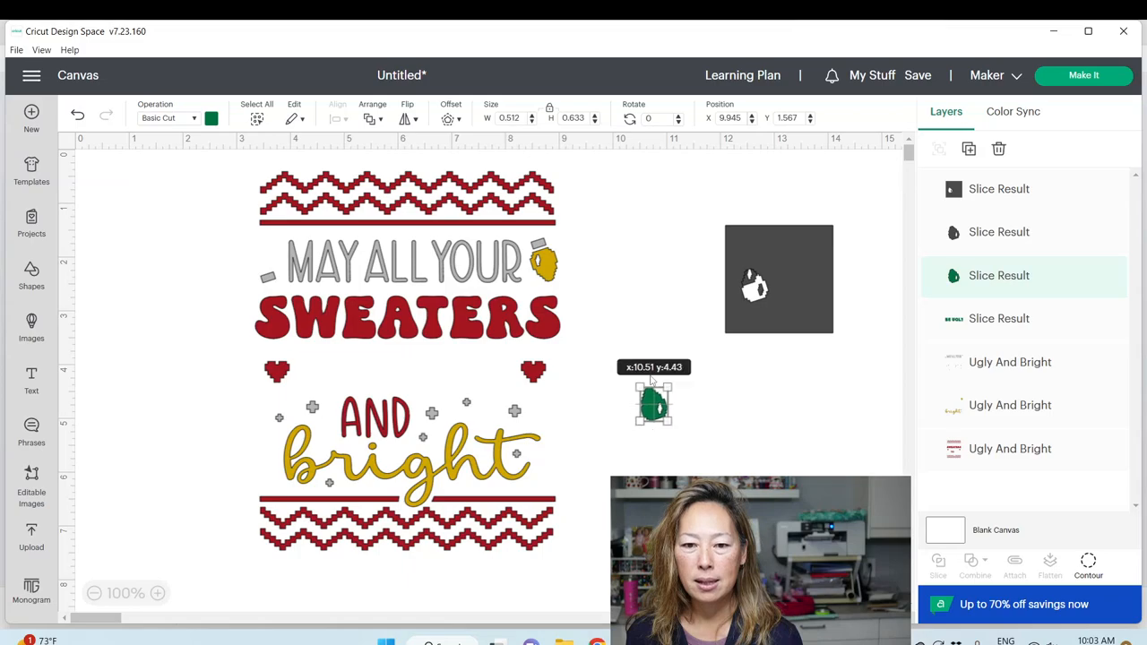
{"action": "left_click_drag", "start_coordinate": [654, 404], "coordinate": [672, 457]}
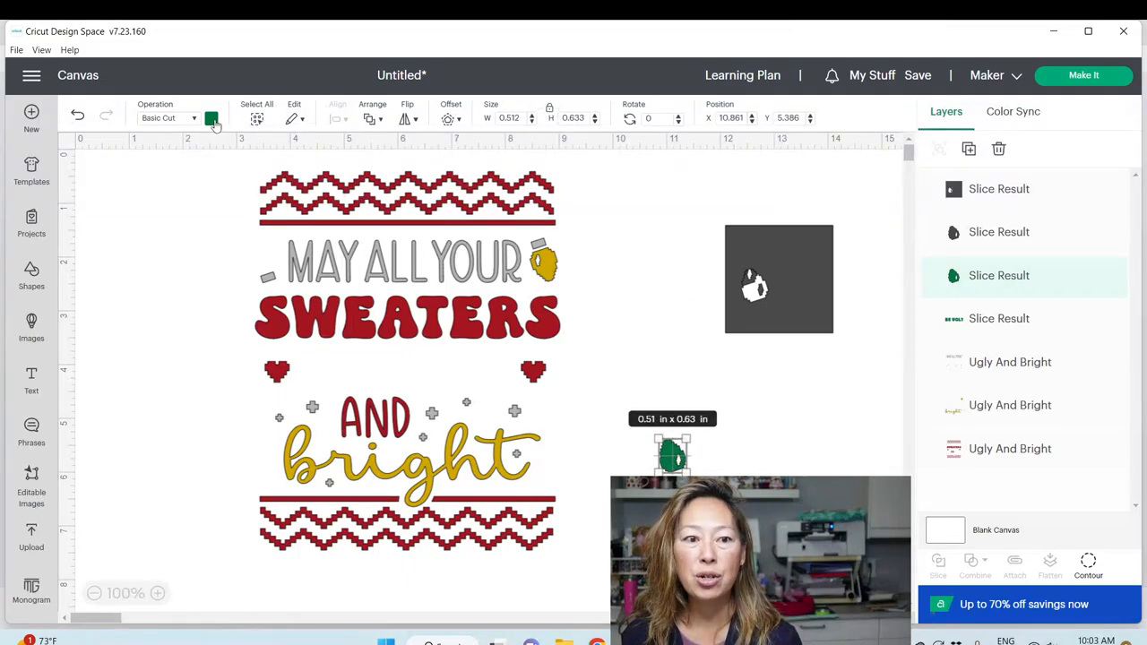
{"action": "left_click", "coordinate": [210, 118]}
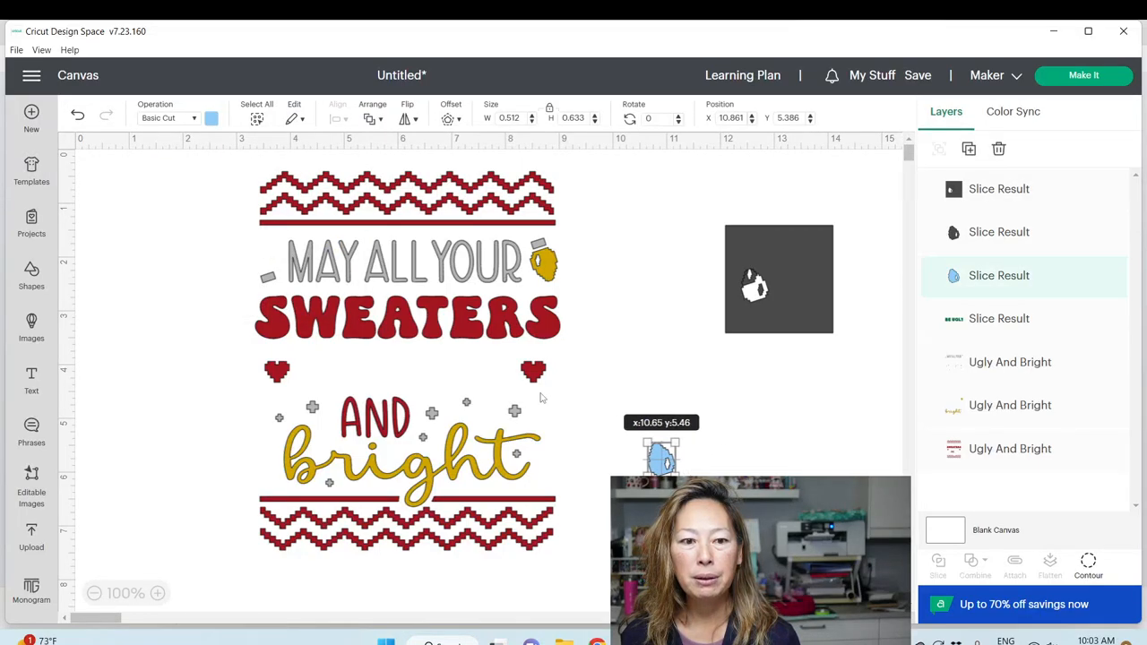
{"action": "left_click_drag", "start_coordinate": [661, 457], "coordinate": [260, 255]}
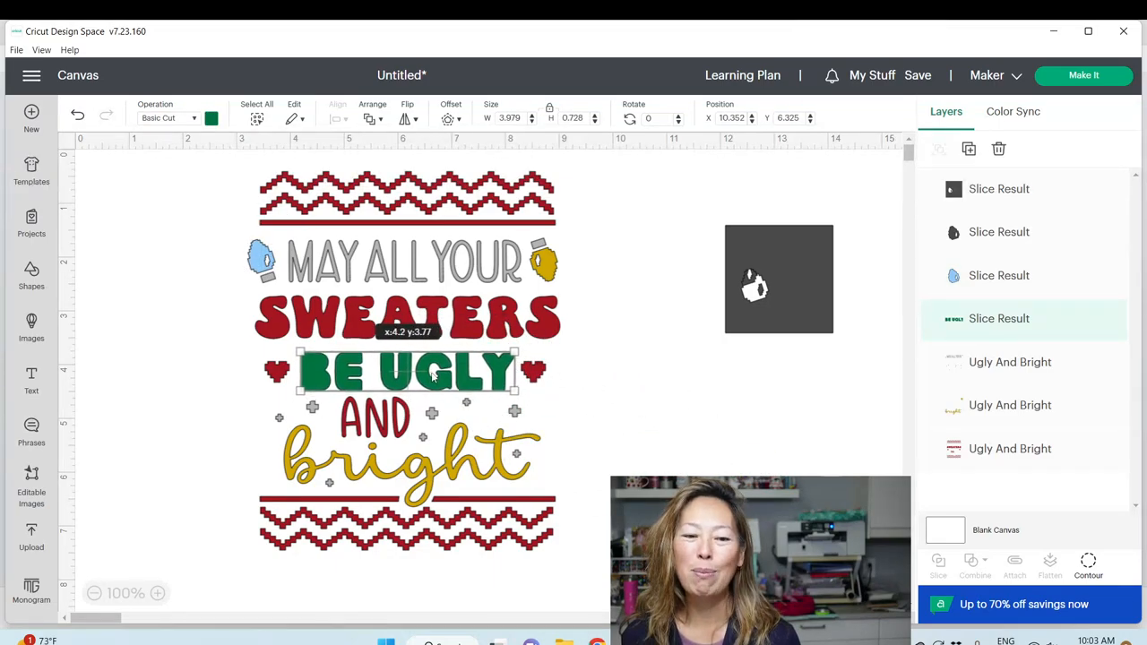
Pull the grey MAY ALL YOUR lettering layer out beside the design.
{"action": "left_click", "coordinate": [627, 390]}
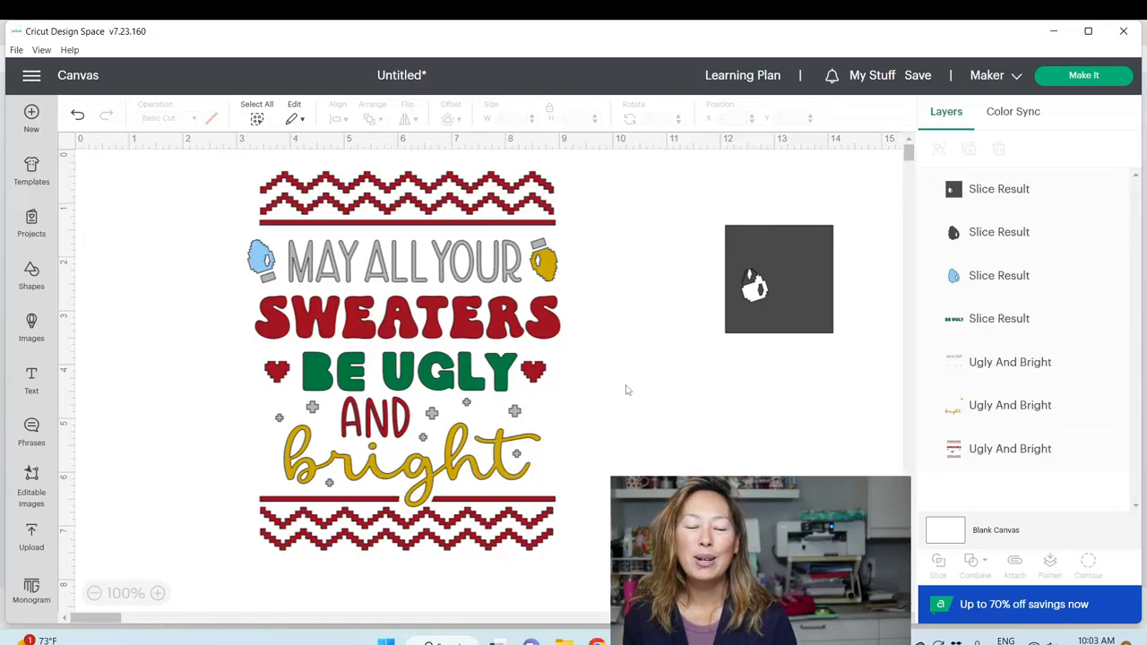
{"action": "left_click", "coordinate": [1010, 362]}
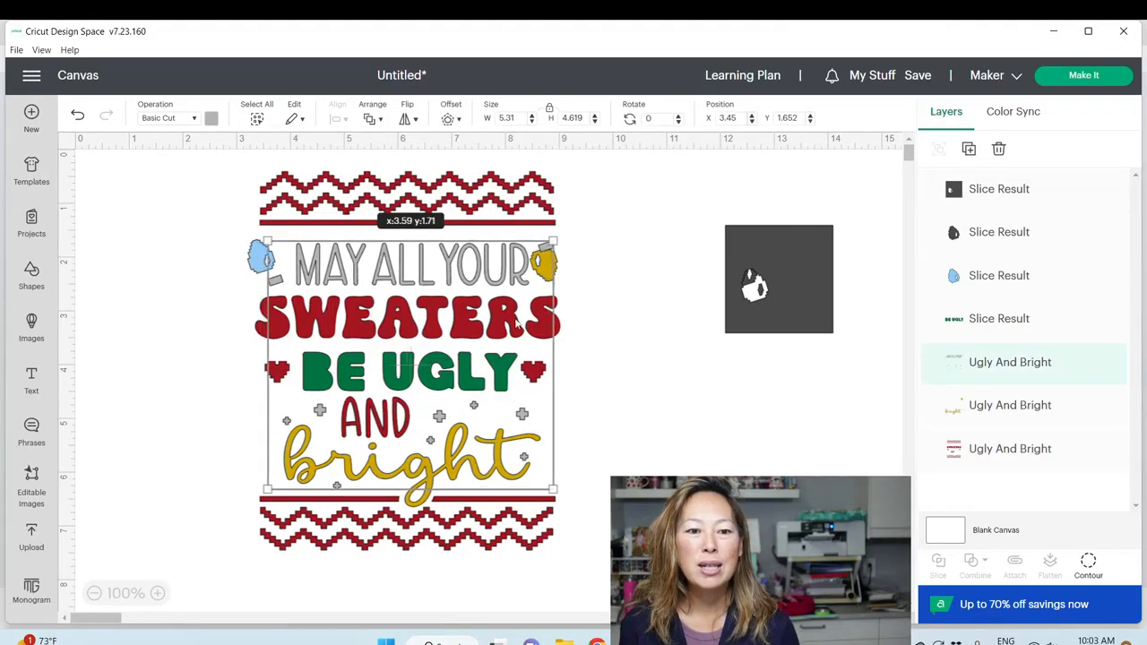
{"action": "left_click_drag", "start_coordinate": [408, 264], "coordinate": [717, 372]}
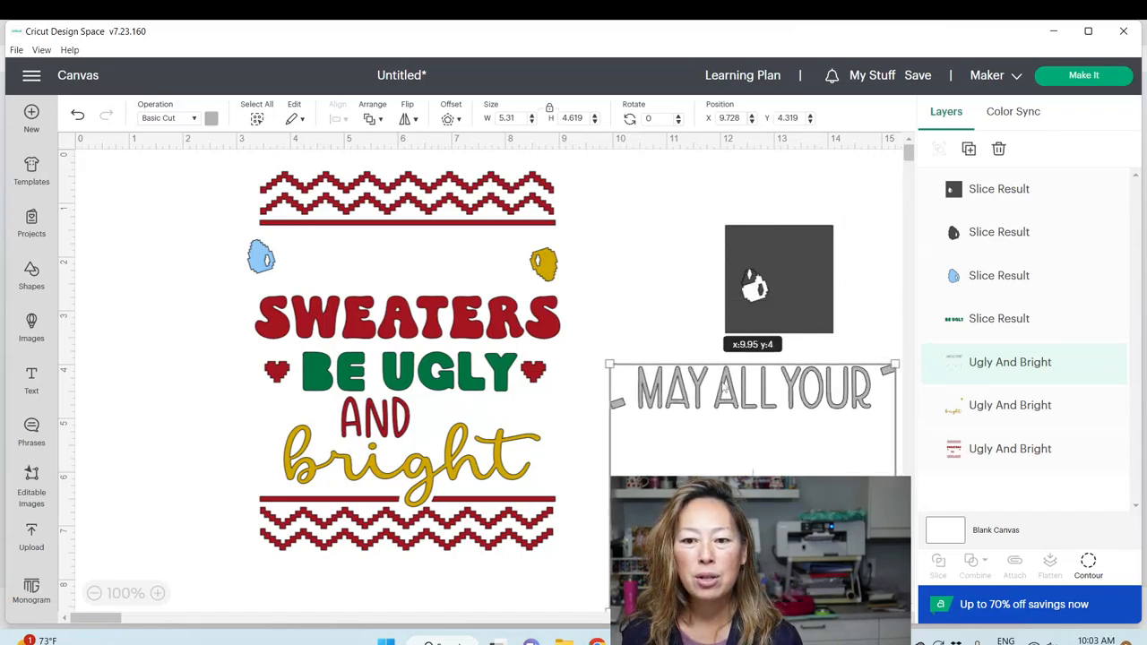
Slice the grey bulb cap out of the lettering using the dark square, then move the square away.
{"action": "left_click_drag", "start_coordinate": [779, 279], "coordinate": [596, 347]}
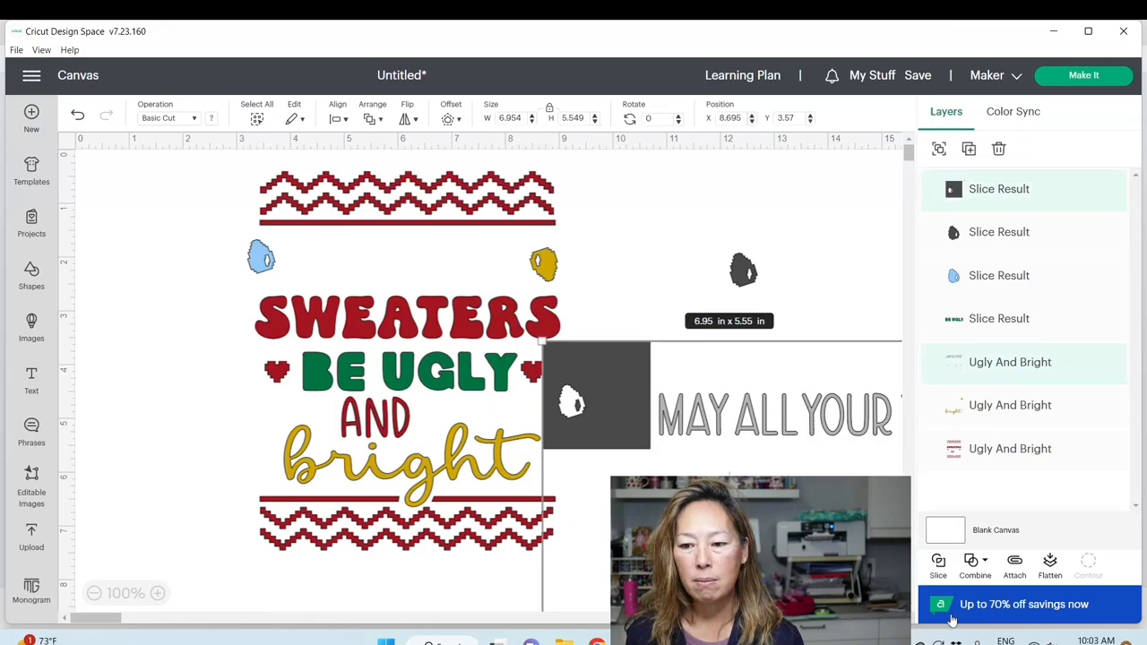
{"action": "left_click", "coordinate": [769, 285]}
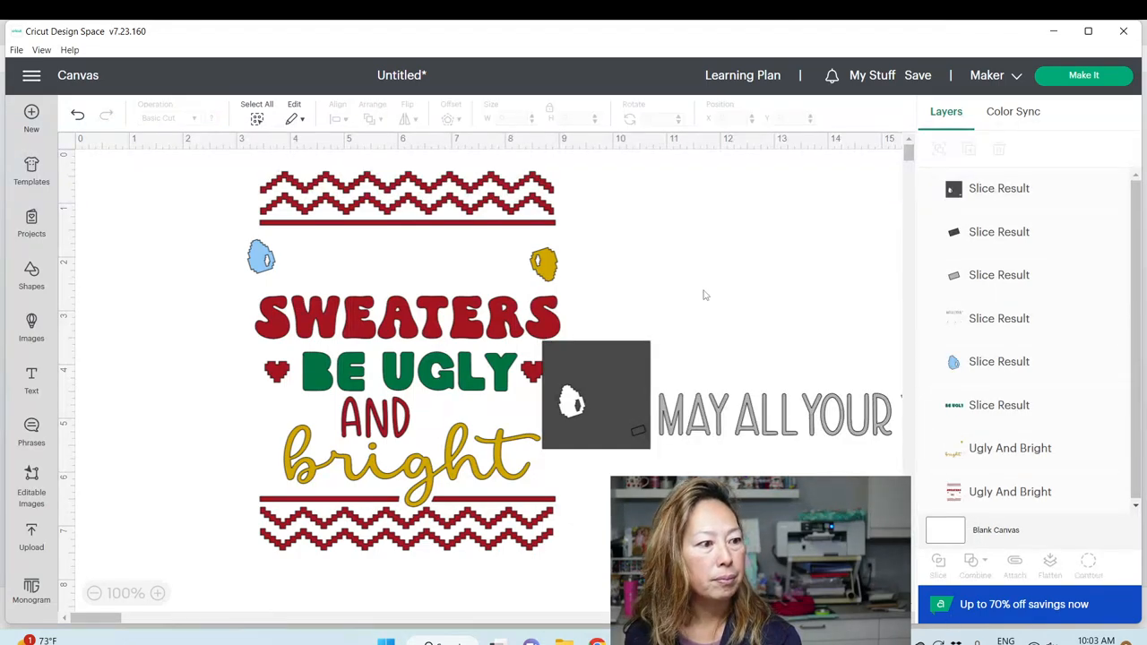
{"action": "left_click", "coordinate": [596, 394]}
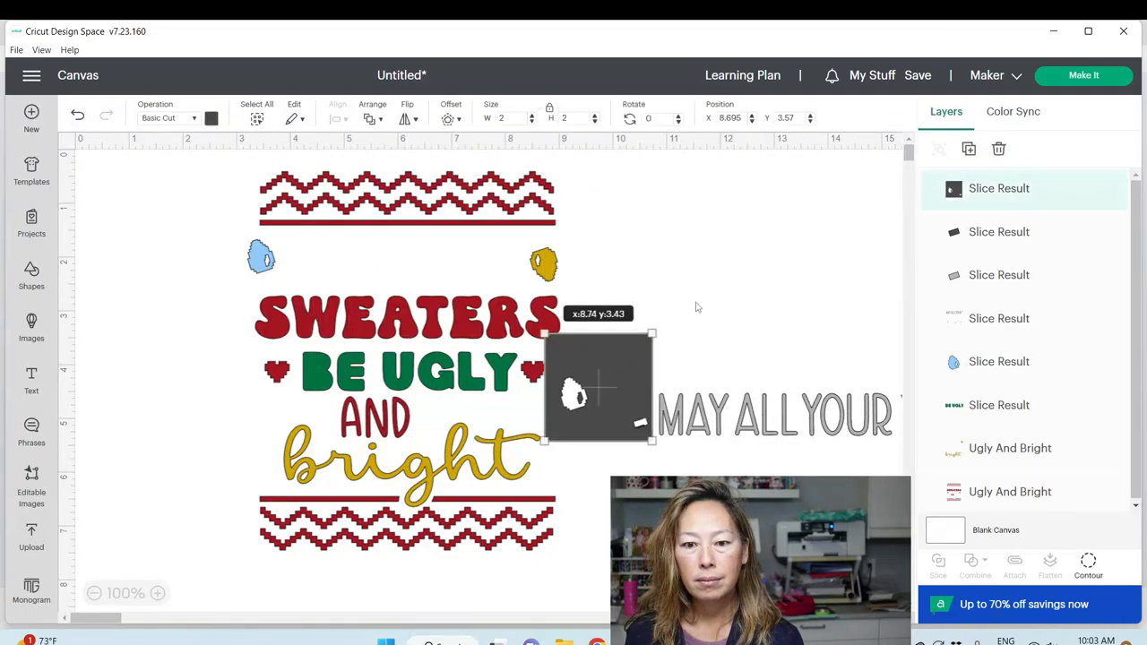
{"action": "left_click_drag", "start_coordinate": [598, 386], "coordinate": [717, 273]}
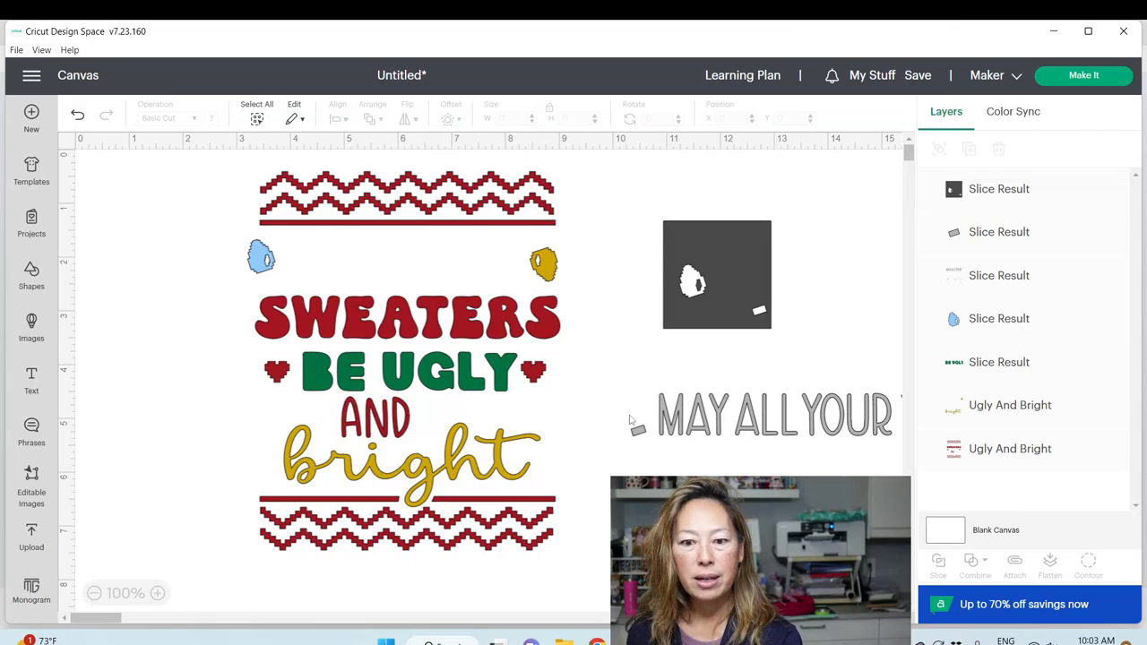
{"action": "left_click", "coordinate": [630, 210]}
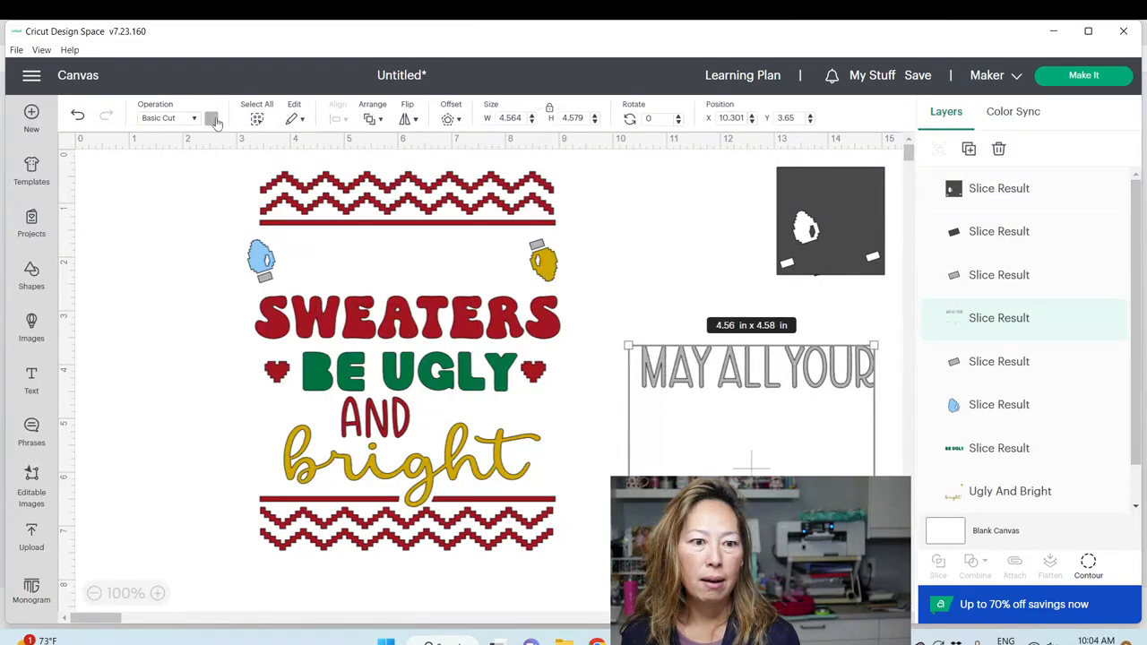
Recolour MAY ALL YOUR and its crosses purple and move them back above SWEATERS.
{"action": "left_click", "coordinate": [210, 118]}
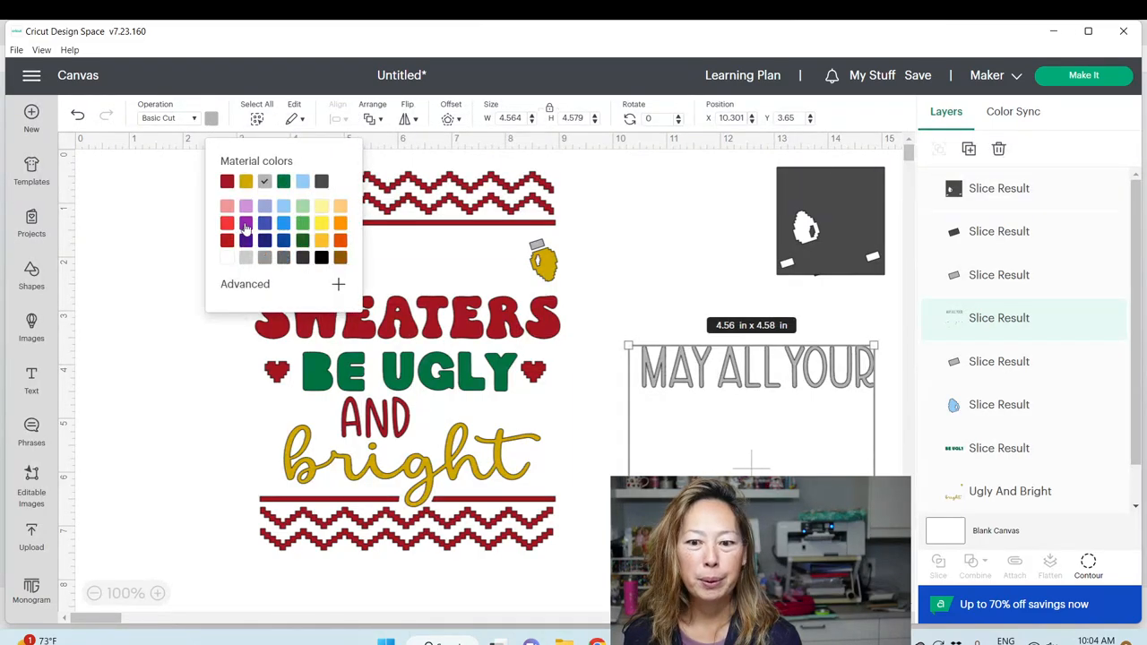
{"action": "left_click", "coordinate": [246, 222]}
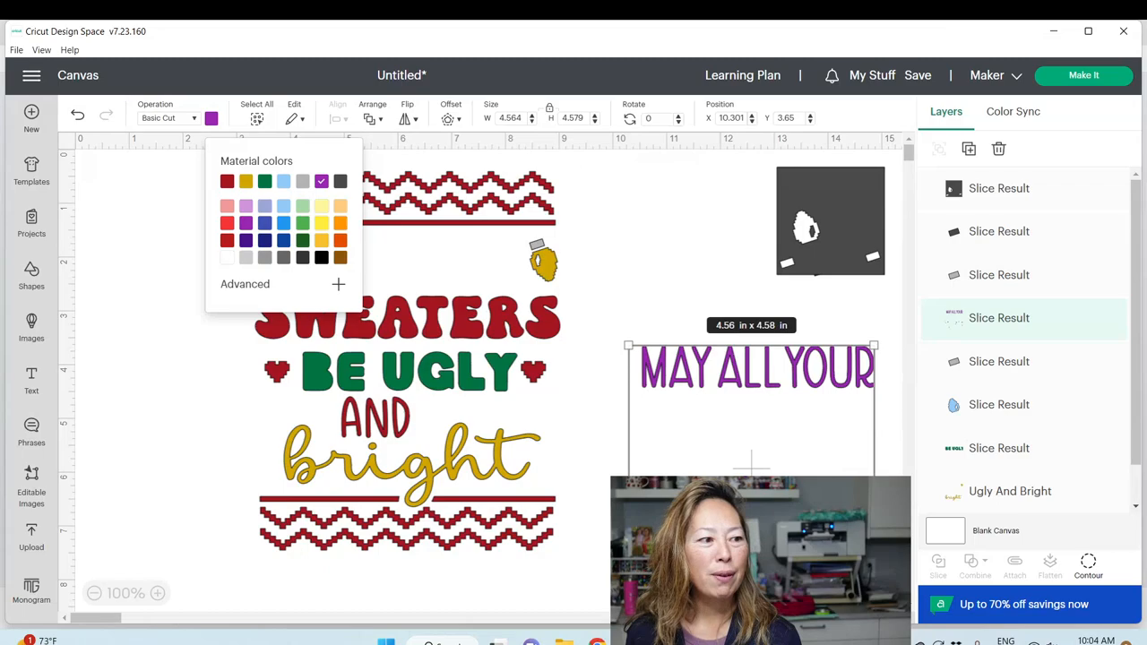
{"action": "left_click_drag", "start_coordinate": [753, 367], "coordinate": [627, 202]}
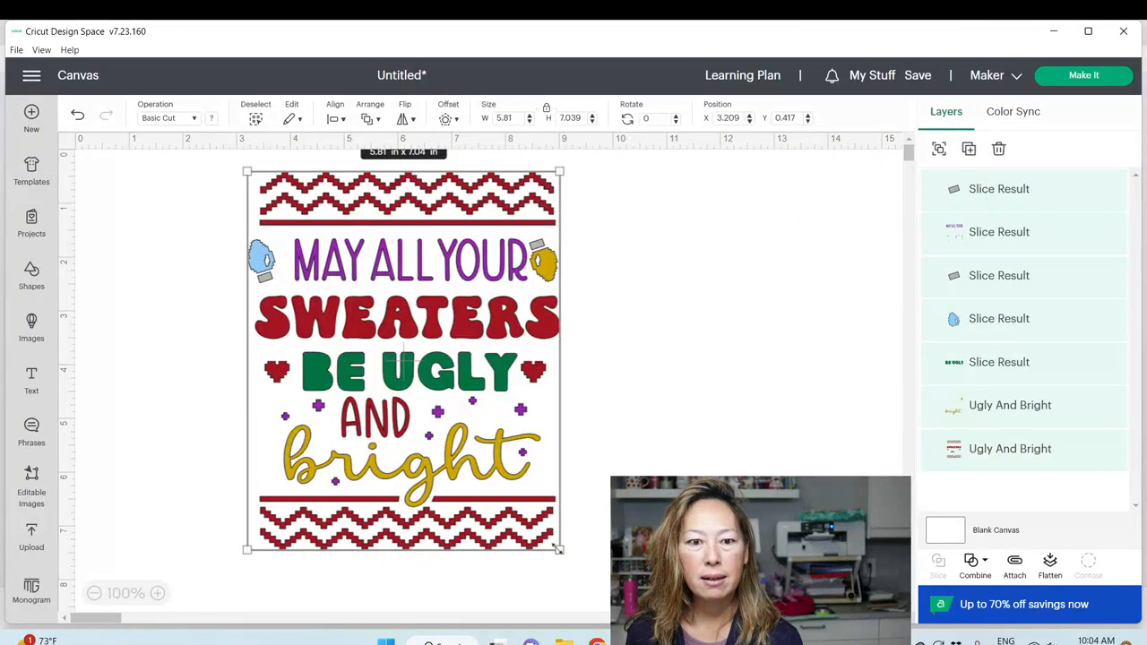
{"action": "mouse_move", "coordinate": [437, 437]}
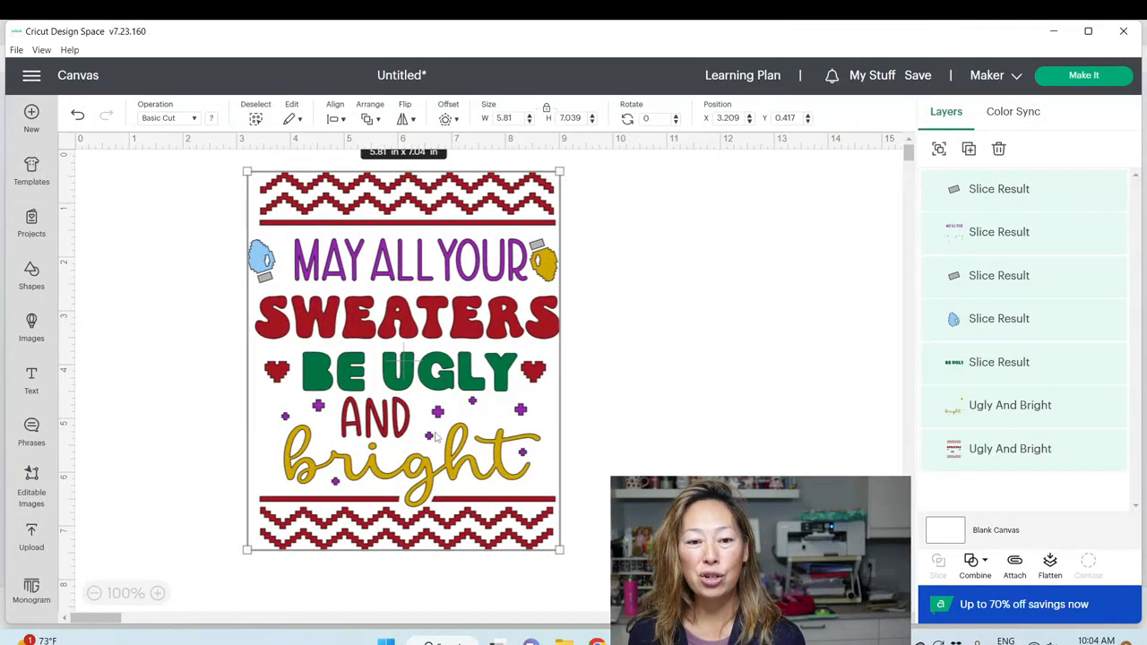
Click the empty canvas to deselect the whole sweater design.
{"action": "left_click", "coordinate": [587, 267]}
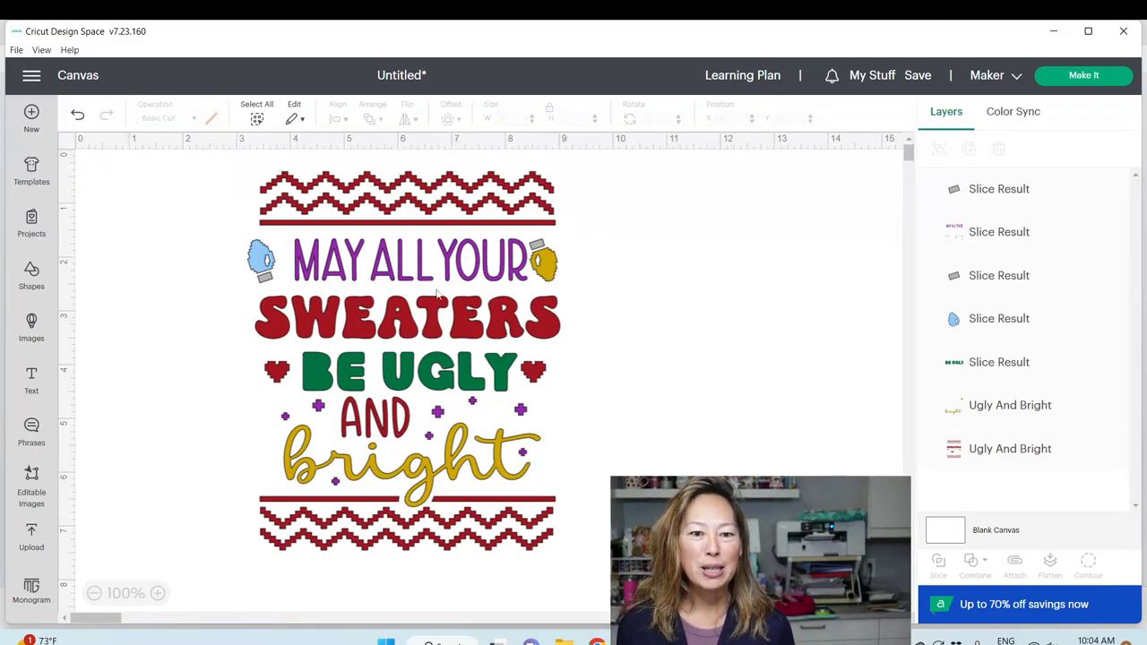
{"action": "mouse_move", "coordinate": [439, 265]}
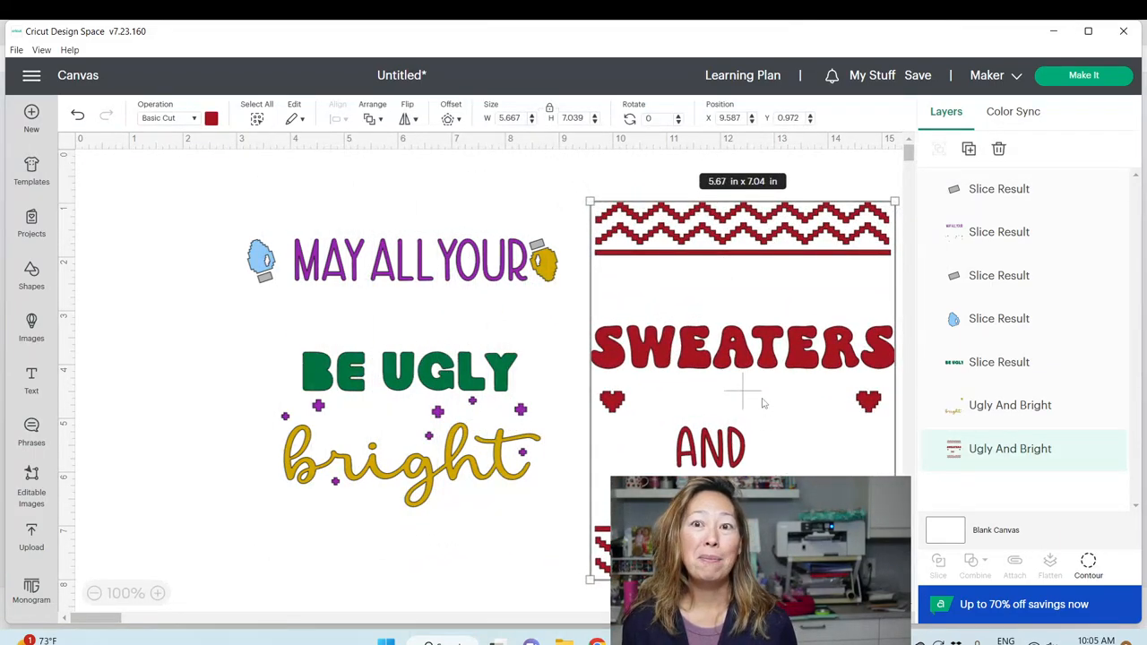
{"action": "mouse_move", "coordinate": [725, 377]}
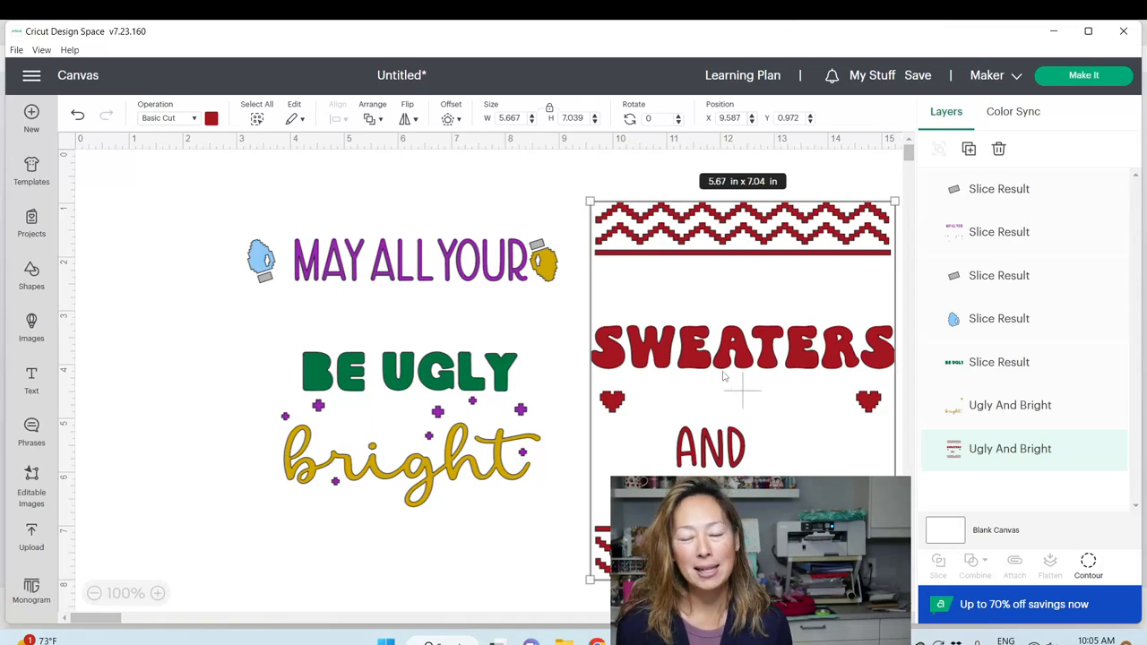
{"action": "mouse_move", "coordinate": [840, 309]}
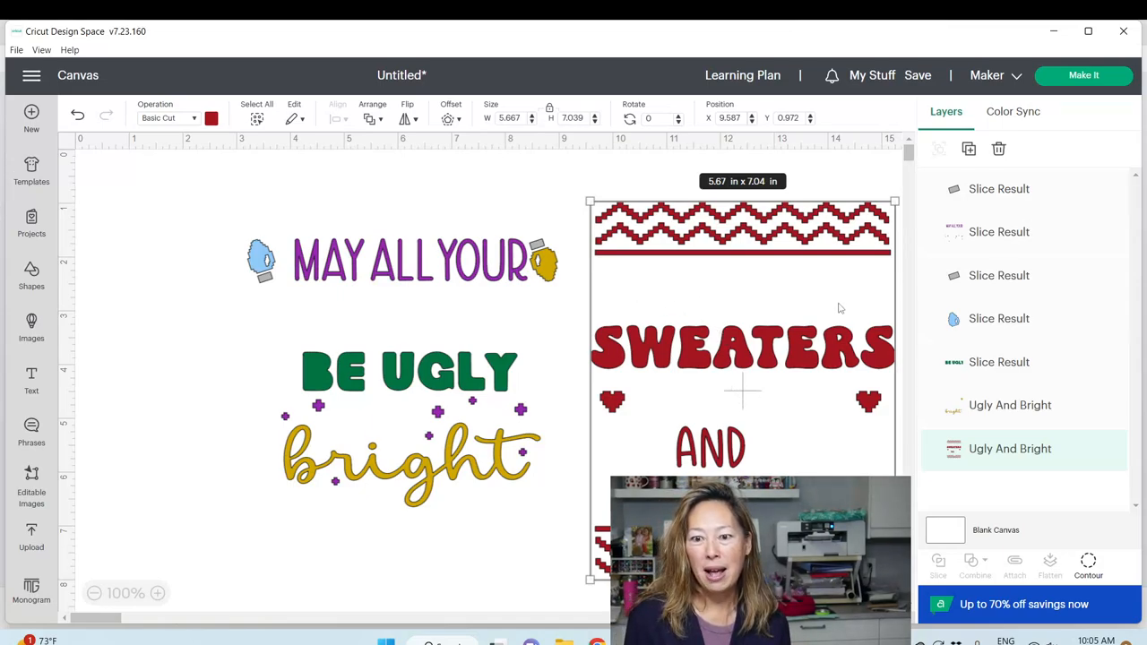
{"action": "mouse_move", "coordinate": [815, 420]}
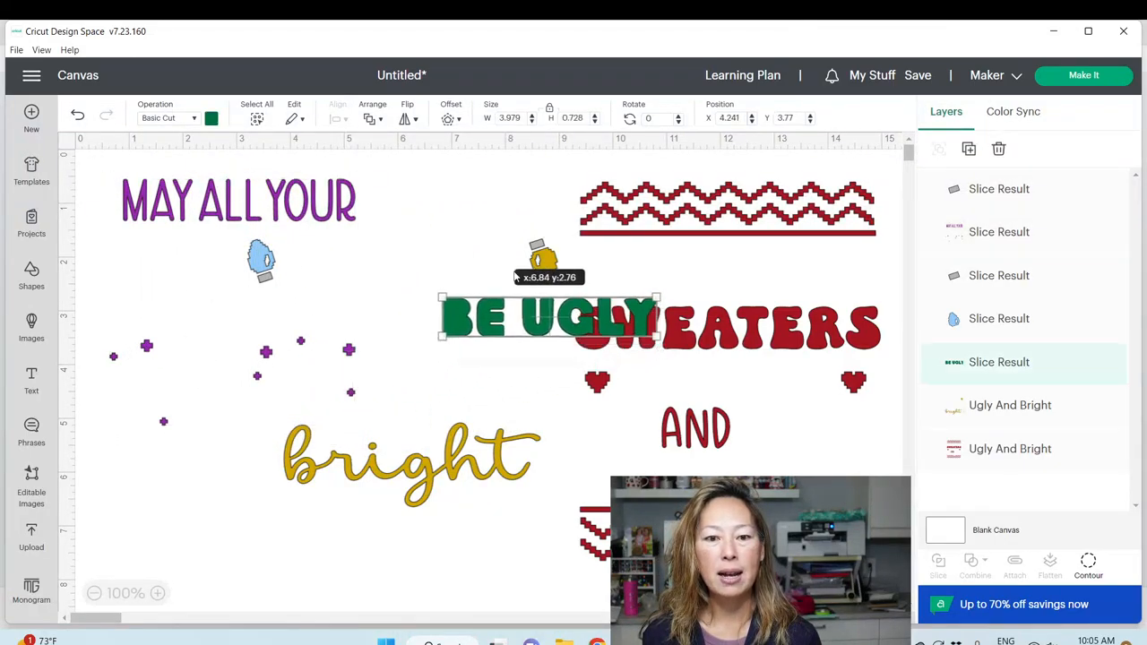
Move BE UGLY into the red group and open contour hiding for the gold copy.
{"action": "left_click_drag", "start_coordinate": [549, 319], "coordinate": [735, 461]}
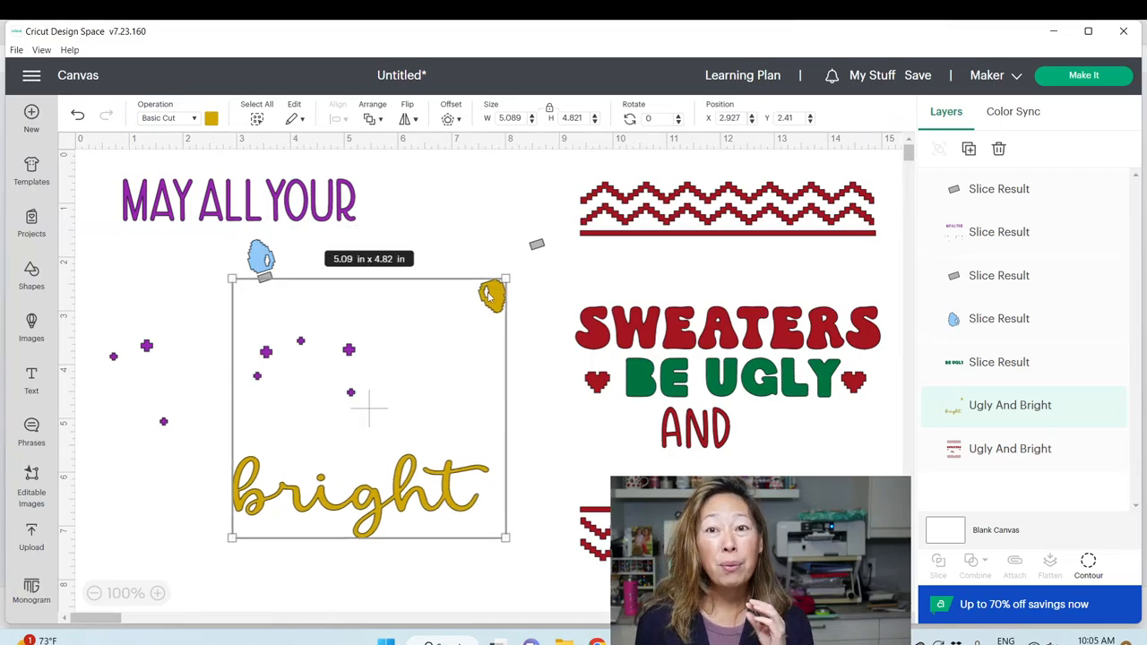
{"action": "scroll", "scroll_direction": "down", "scroll_amount": 3}
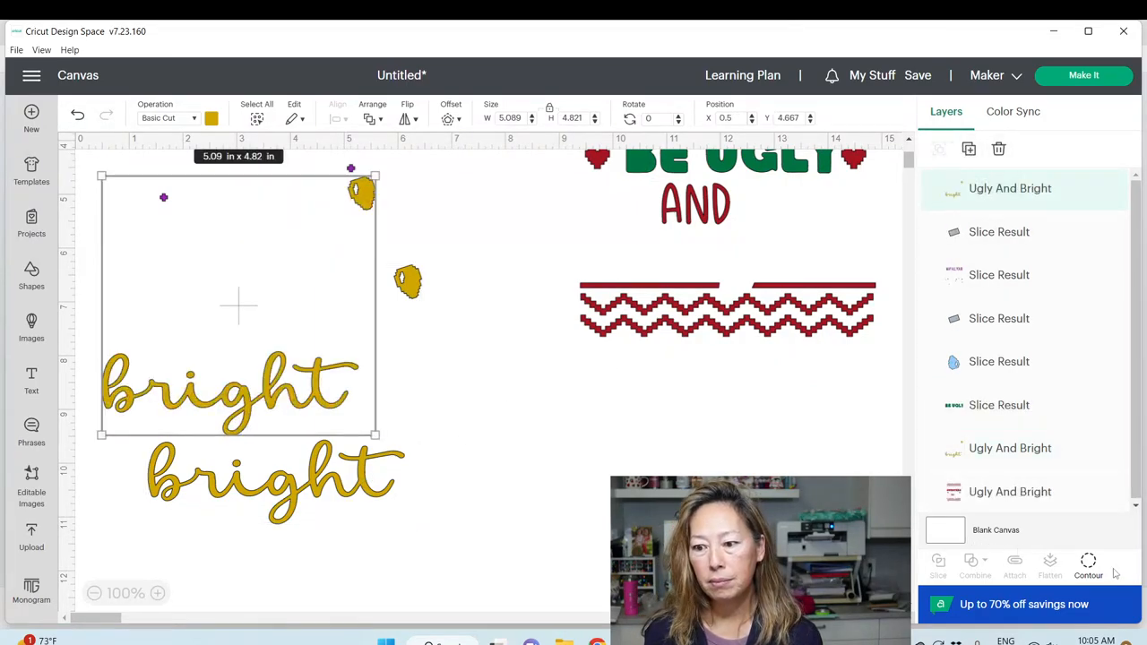
{"action": "left_click", "coordinate": [1088, 565]}
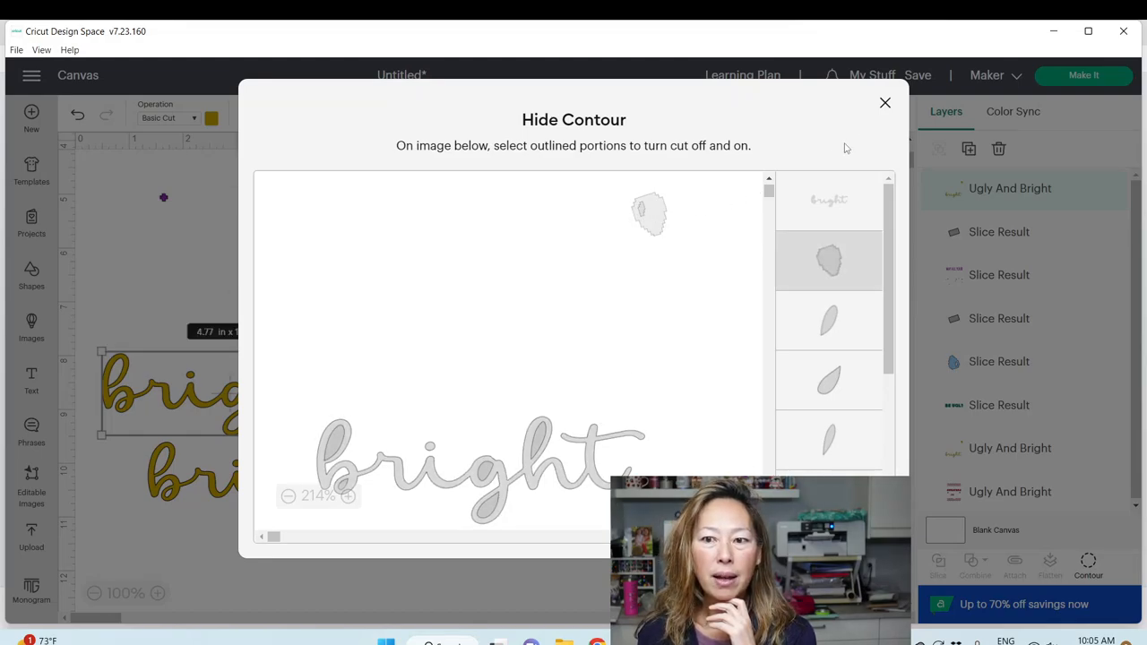
Hide the bulb from one gold copy, place bright under AND, and trim the other to the bulb.
{"action": "left_click", "coordinate": [884, 102]}
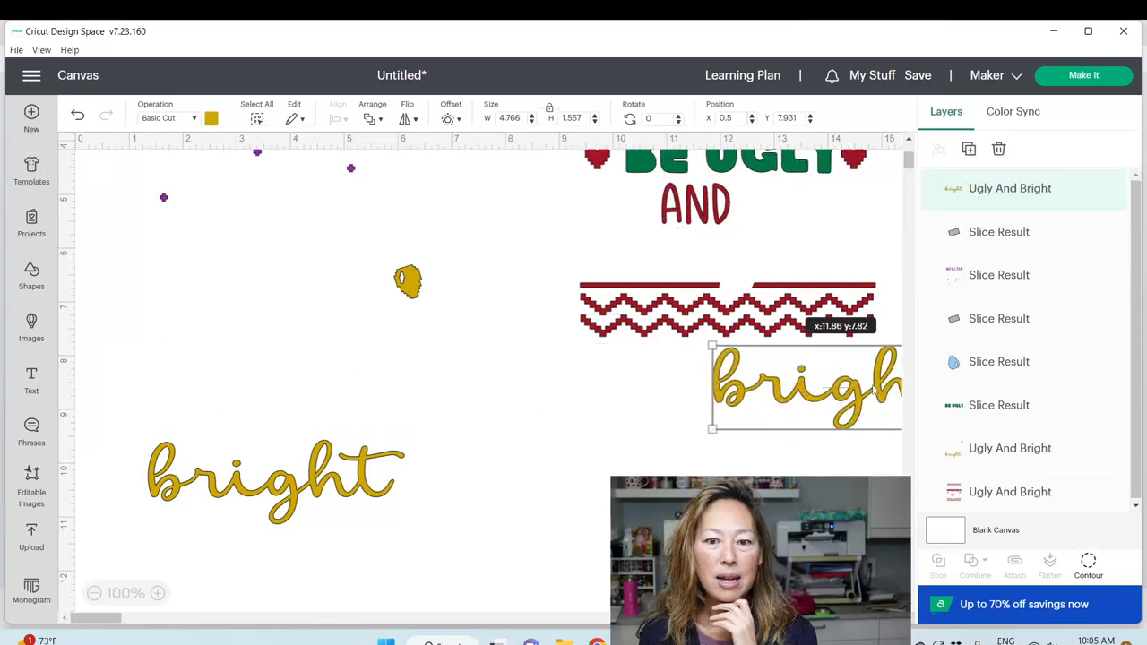
{"action": "left_click_drag", "start_coordinate": [807, 385], "coordinate": [725, 260]}
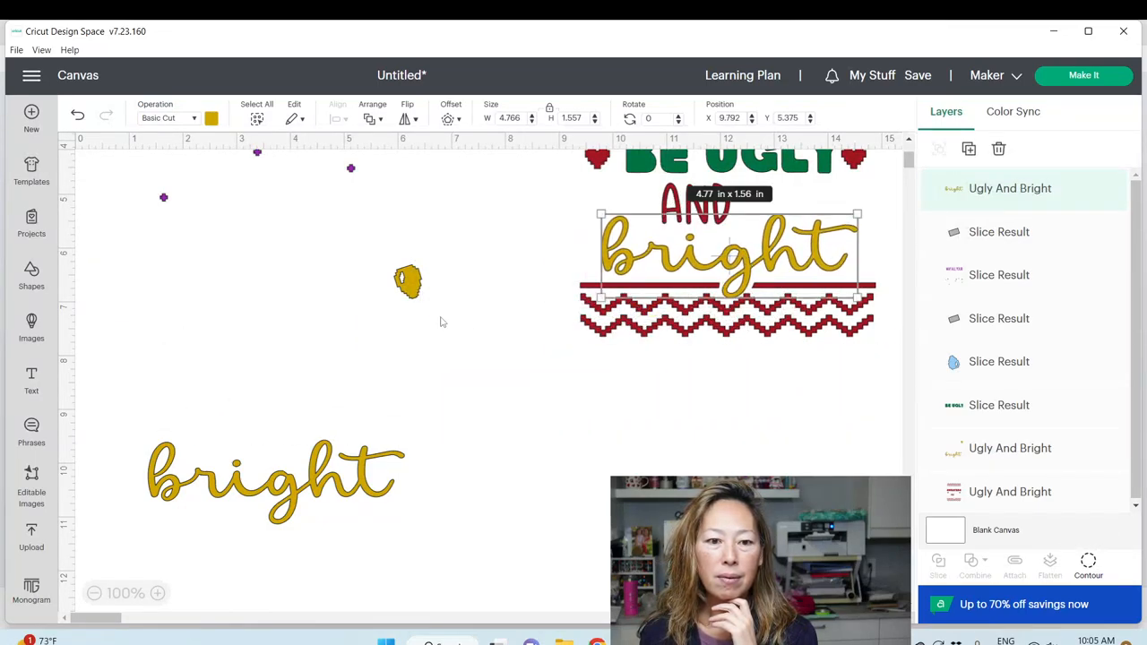
{"action": "left_click", "coordinate": [1088, 564]}
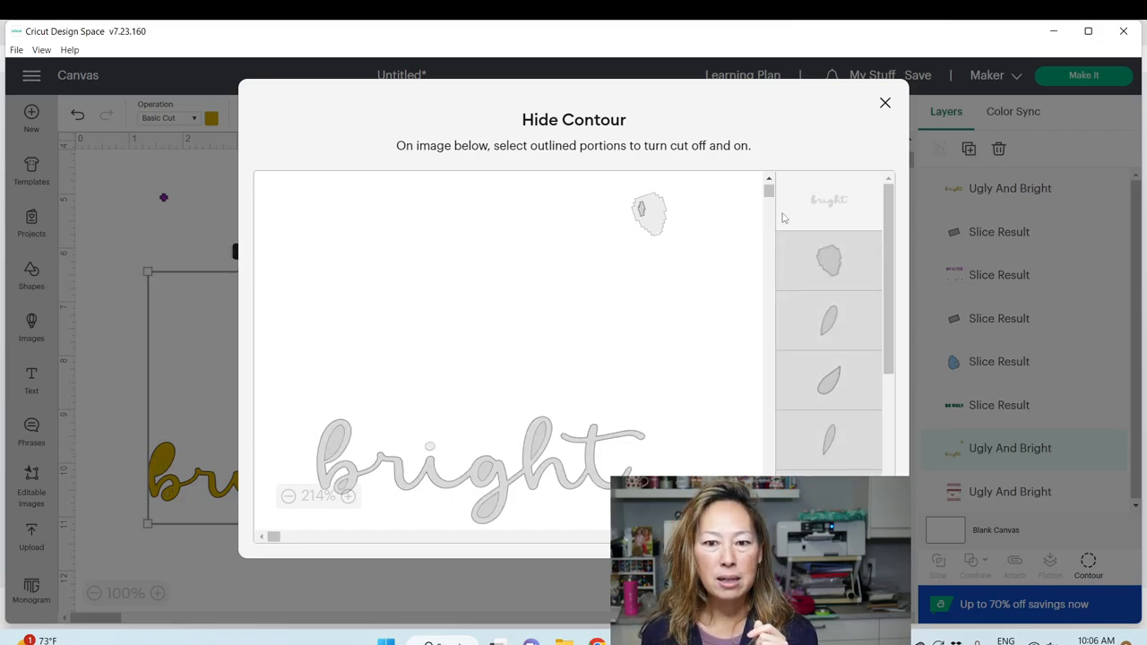
{"action": "mouse_move", "coordinate": [688, 208]}
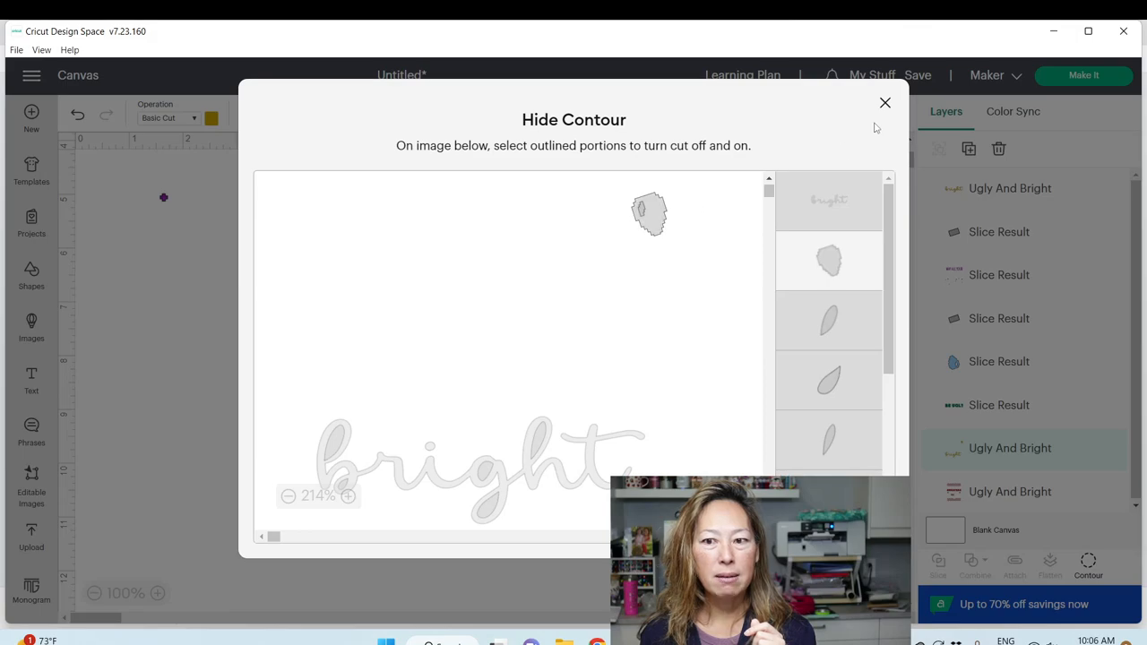
{"action": "left_click", "coordinate": [885, 102]}
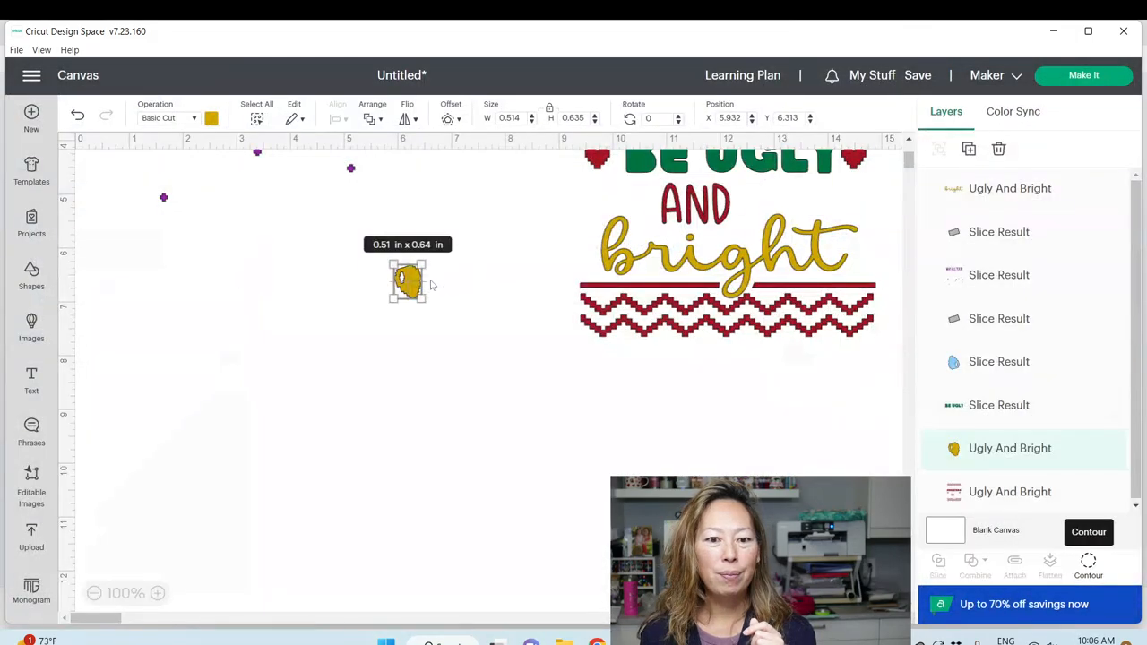
Set the gold bulb under its grey cap, recolour it orange, and zoom out to 75%.
{"action": "left_click_drag", "start_coordinate": [408, 282], "coordinate": [462, 287]}
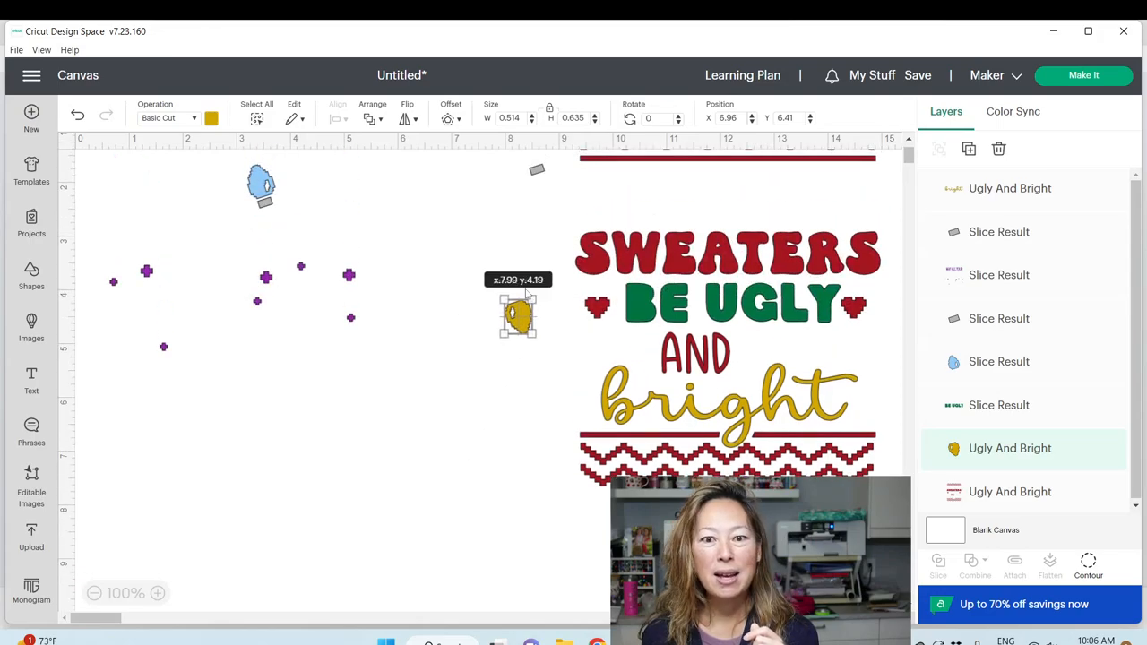
{"action": "left_click_drag", "start_coordinate": [518, 314], "coordinate": [545, 195]}
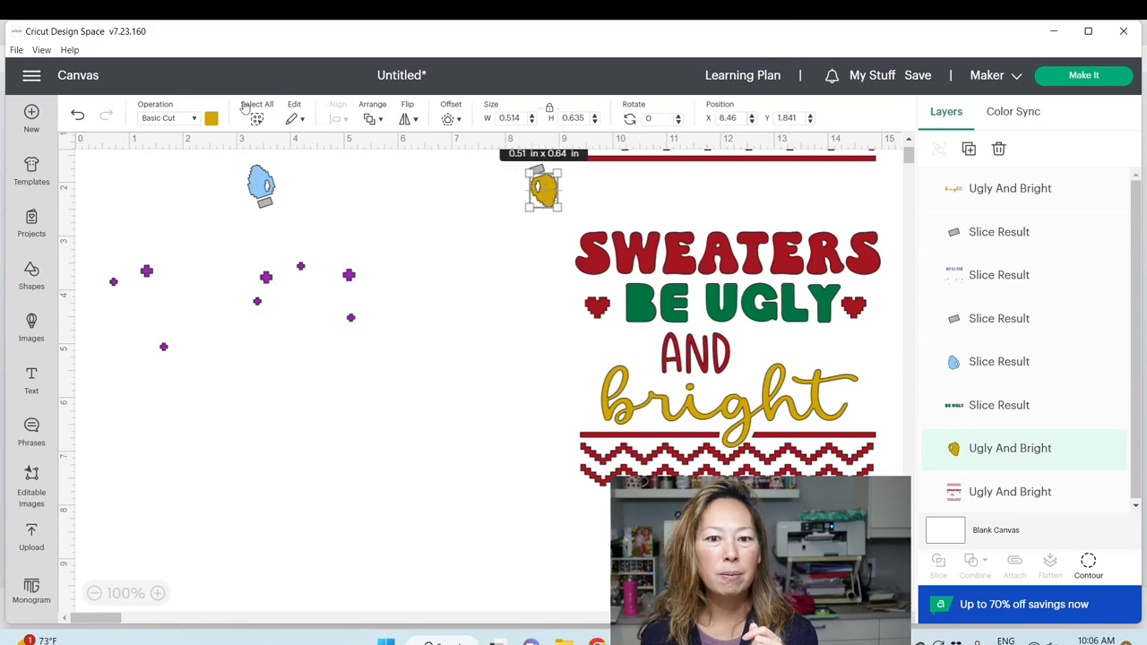
{"action": "left_click", "coordinate": [211, 117]}
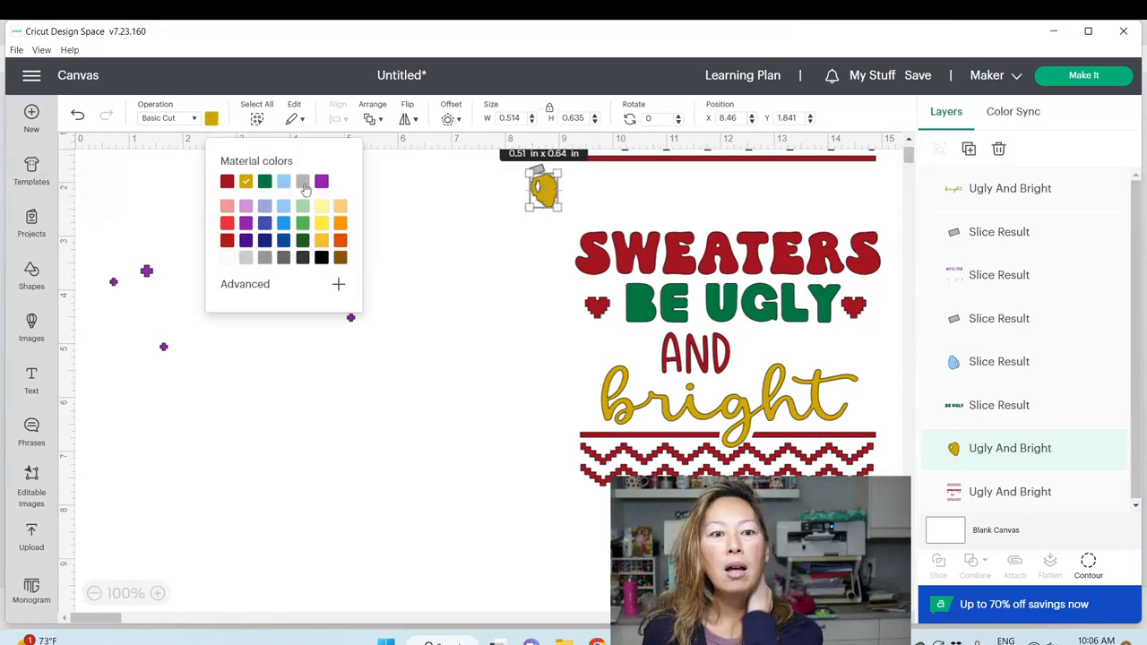
{"action": "left_click", "coordinate": [304, 181]}
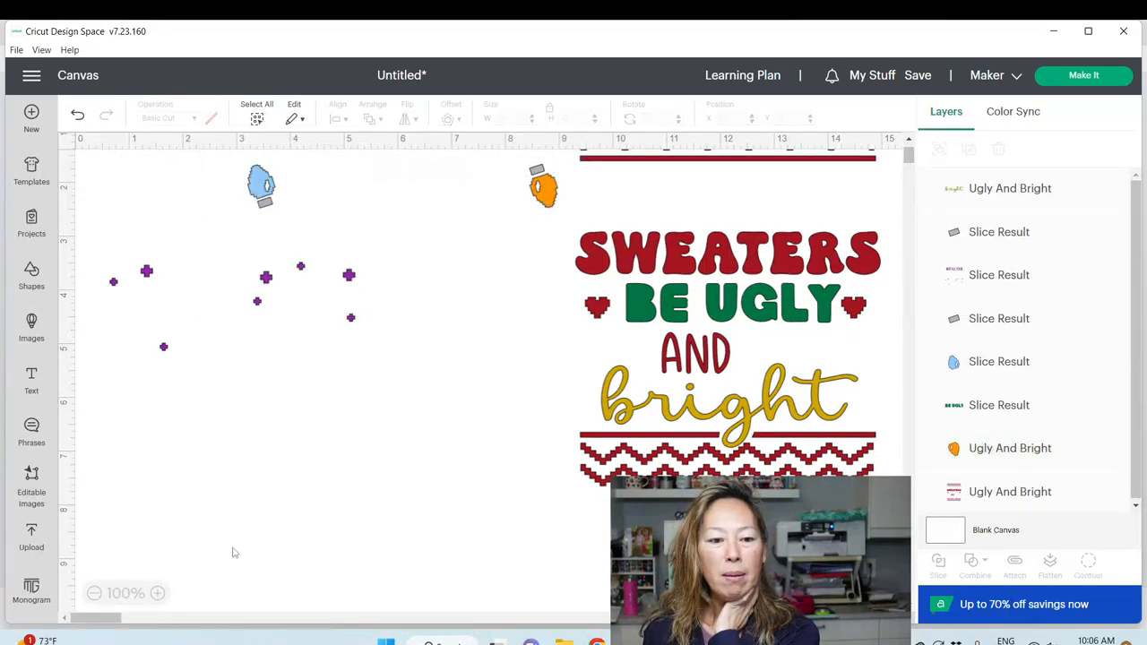
{"action": "left_click", "coordinate": [998, 275]}
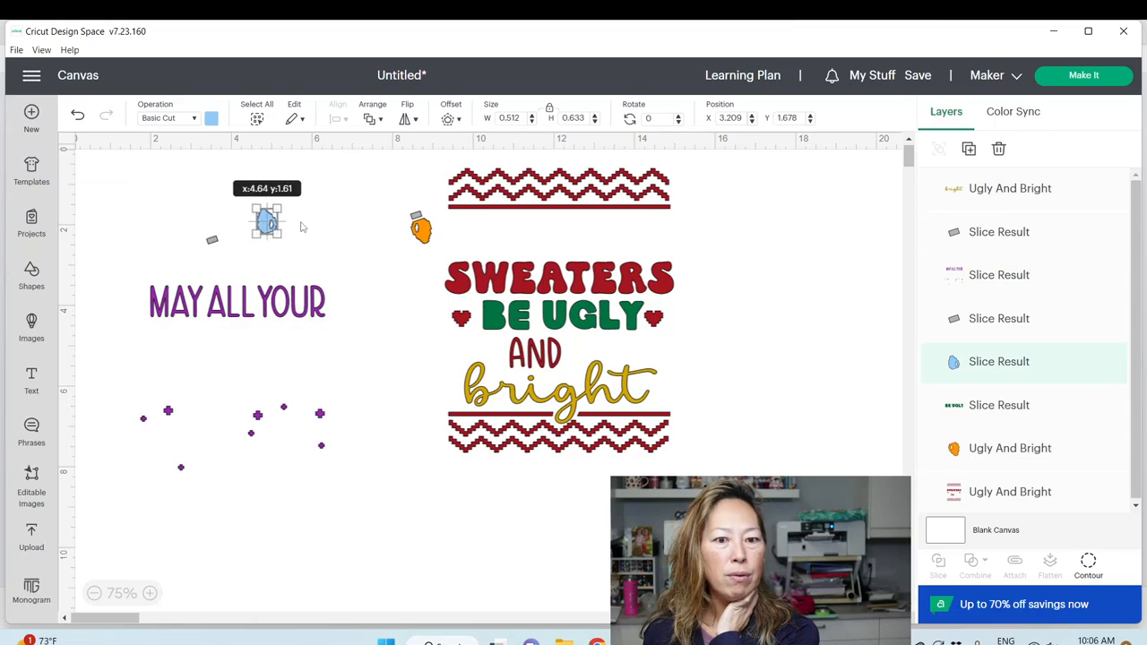
Place both capped bulbs beside MAY ALL YOUR, BE UGLY under SWEATERS, and bright under AND.
{"action": "left_click_drag", "start_coordinate": [267, 223], "coordinate": [208, 224]}
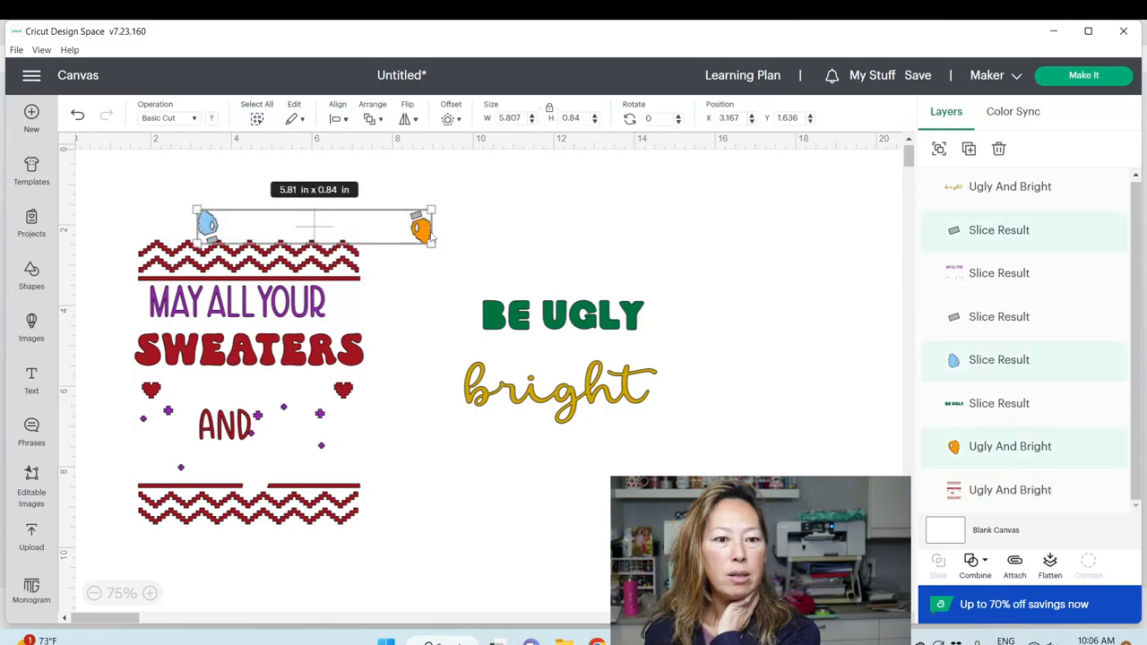
{"action": "left_click_drag", "start_coordinate": [314, 224], "coordinate": [246, 309]}
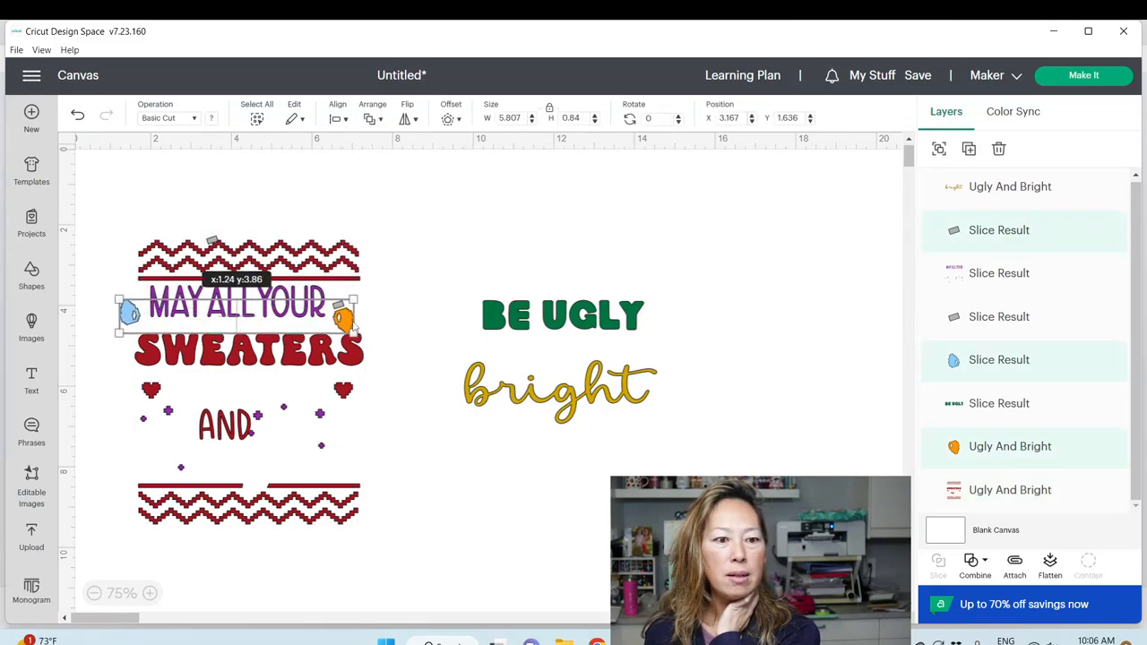
{"action": "left_click", "coordinate": [999, 317]}
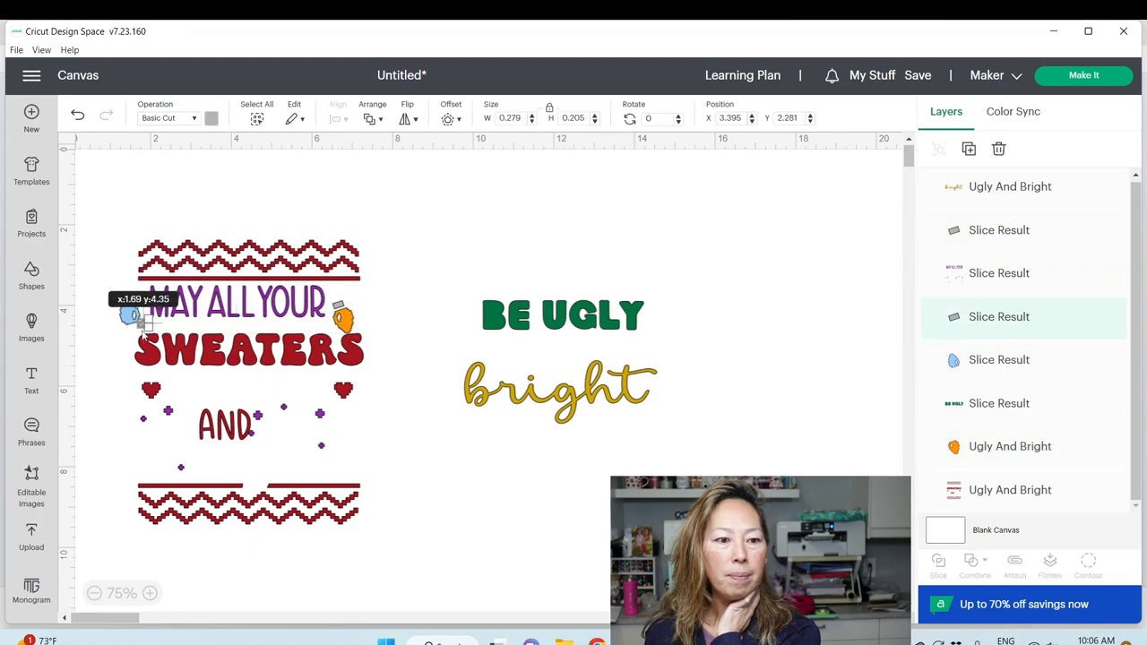
{"action": "left_click", "coordinate": [563, 314]}
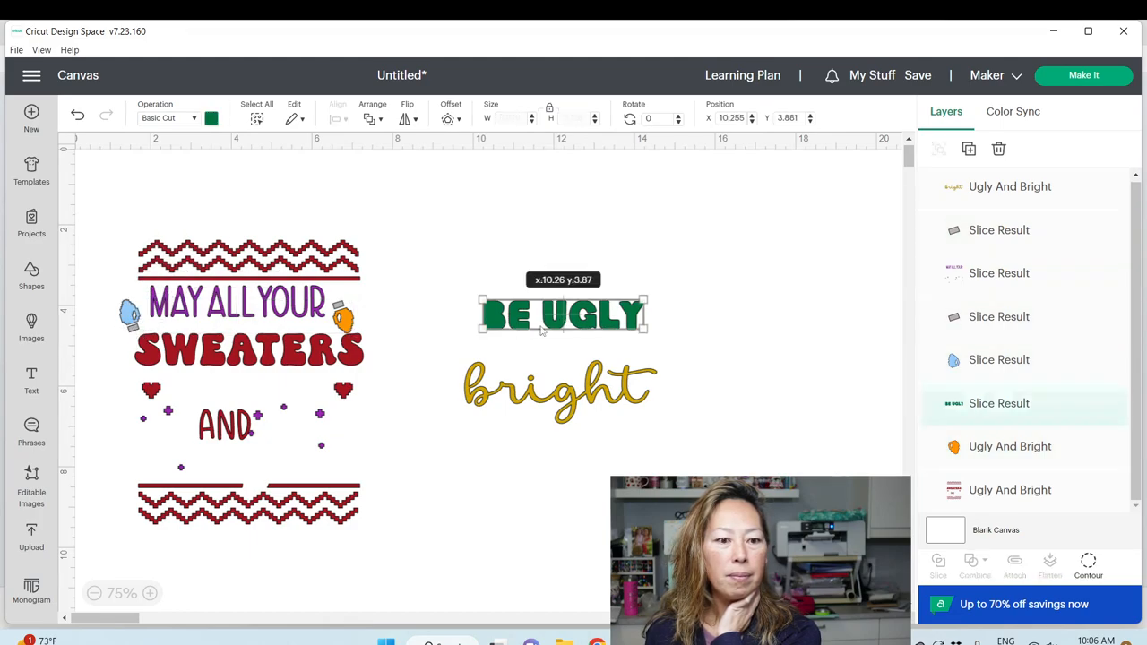
{"action": "left_click_drag", "start_coordinate": [563, 314], "coordinate": [241, 387]}
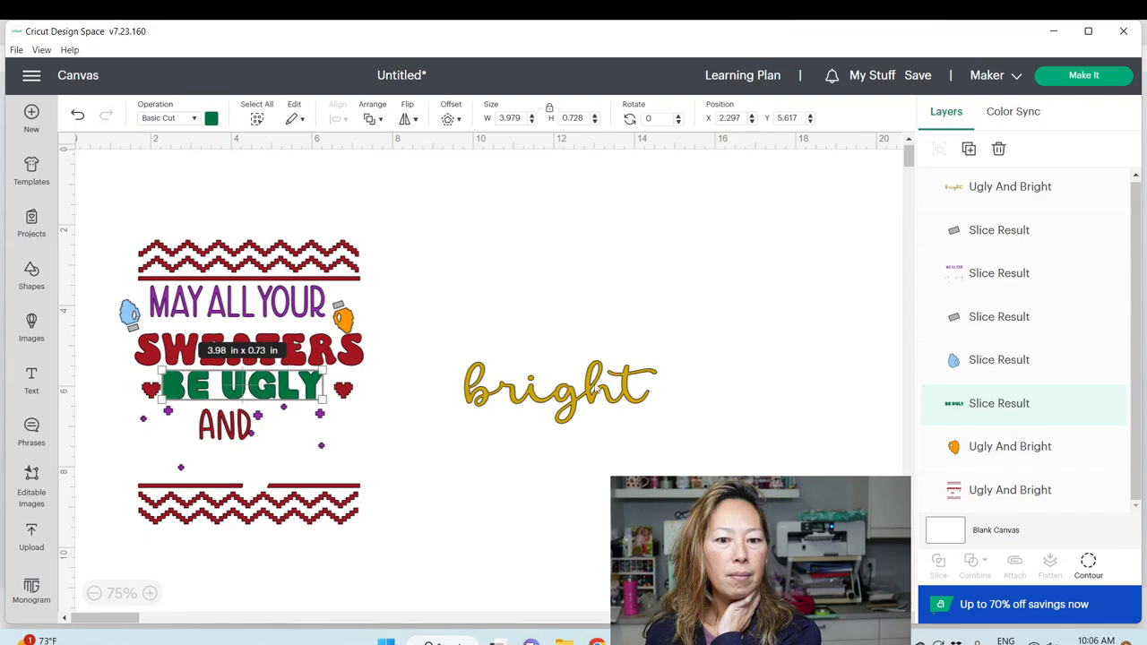
{"action": "left_click_drag", "start_coordinate": [560, 390], "coordinate": [242, 457]}
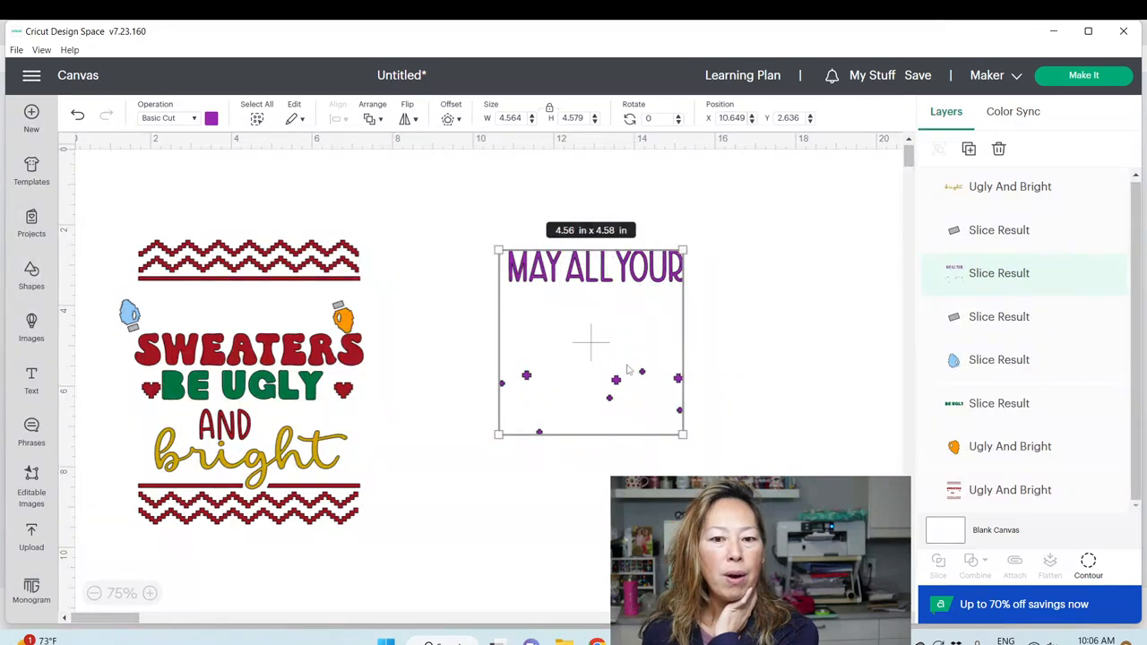
{"action": "mouse_move", "coordinate": [654, 407]}
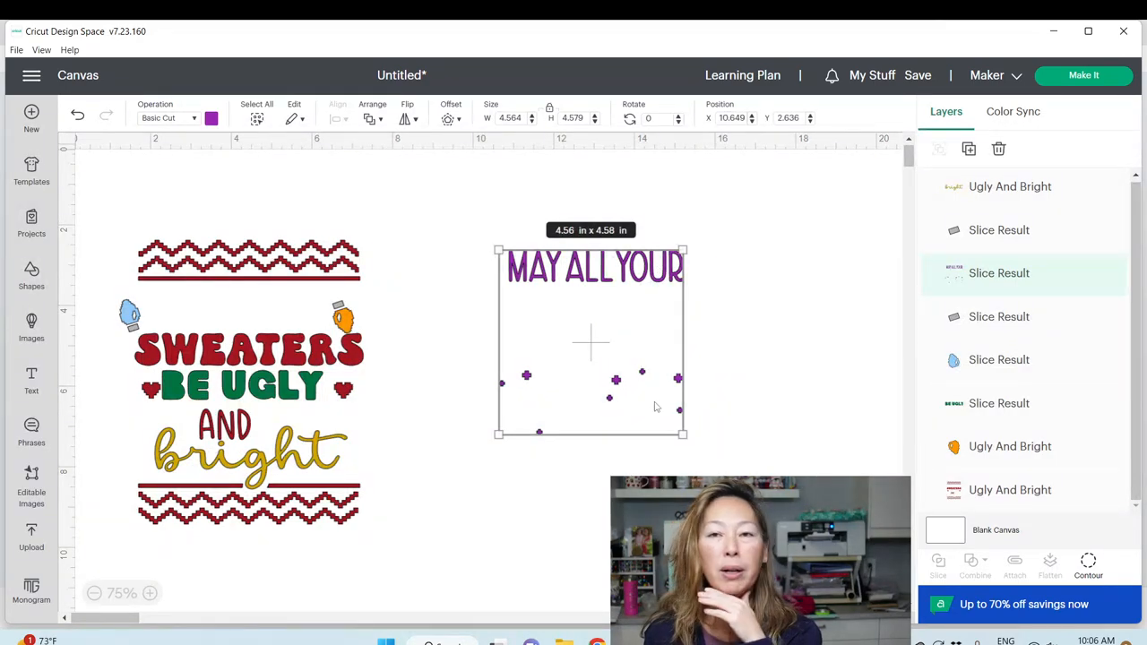
Nudge the purple MAY ALL YOUR and crosses layer up, apart from the design.
{"action": "left_click_drag", "start_coordinate": [592, 341], "coordinate": [582, 305]}
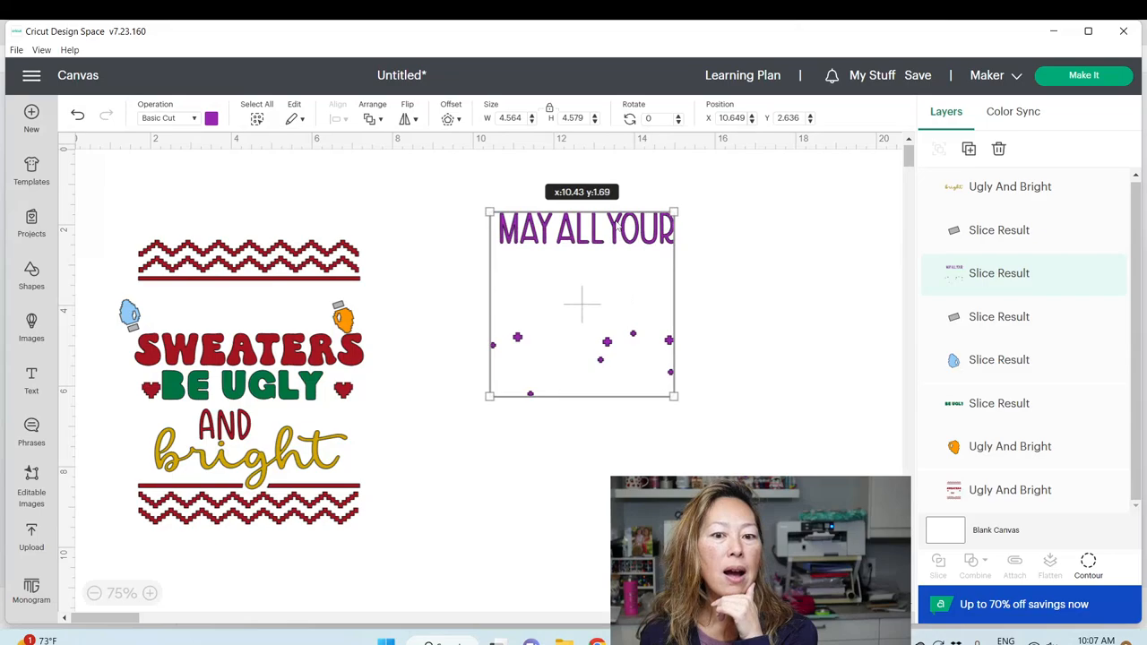
{"action": "mouse_move", "coordinate": [457, 367]}
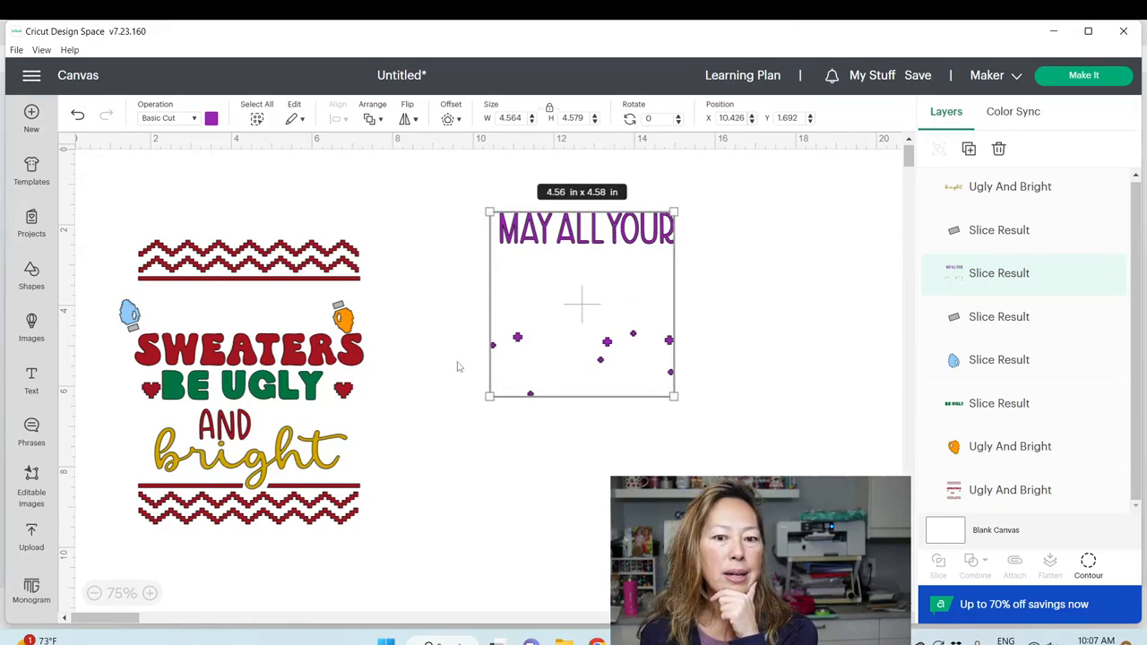
{"action": "mouse_move", "coordinate": [638, 230]}
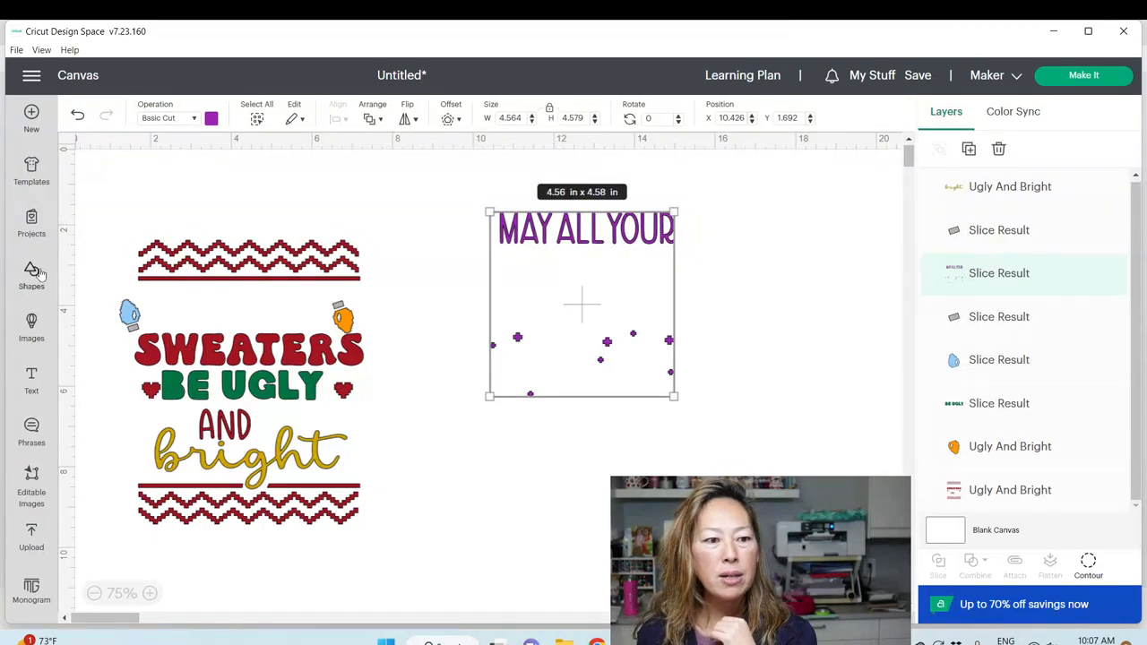
Stretch a square over the purple crosses and move MAY ALL YOUR back above SWEATERS.
{"action": "left_click", "coordinate": [32, 275]}
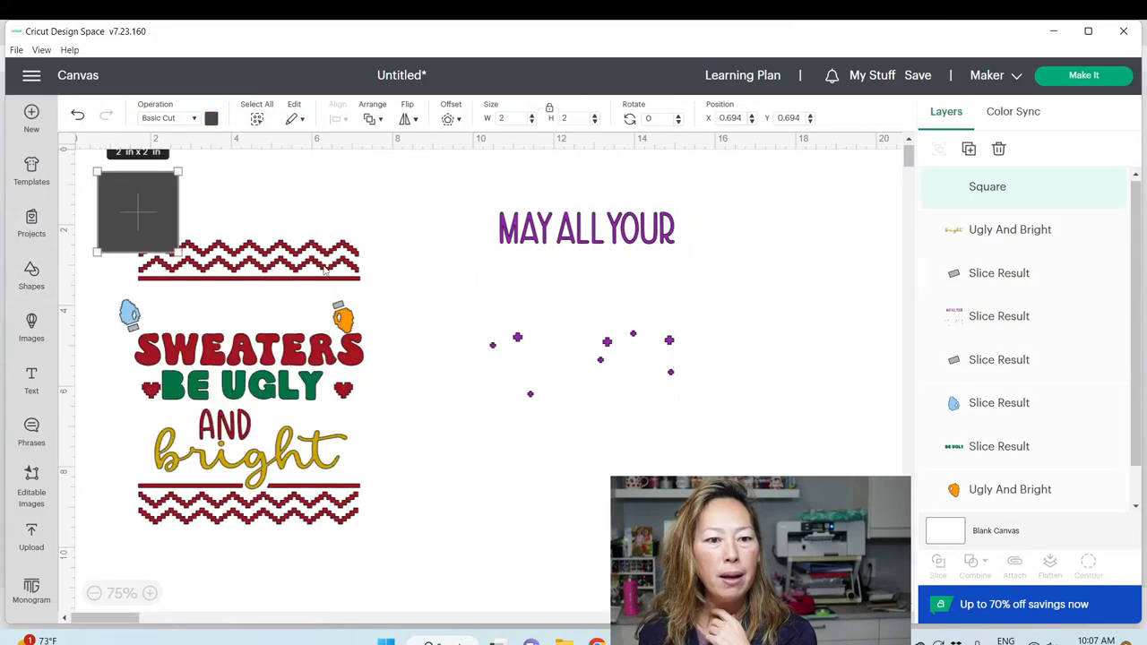
{"action": "left_click_drag", "start_coordinate": [137, 210], "coordinate": [441, 309]}
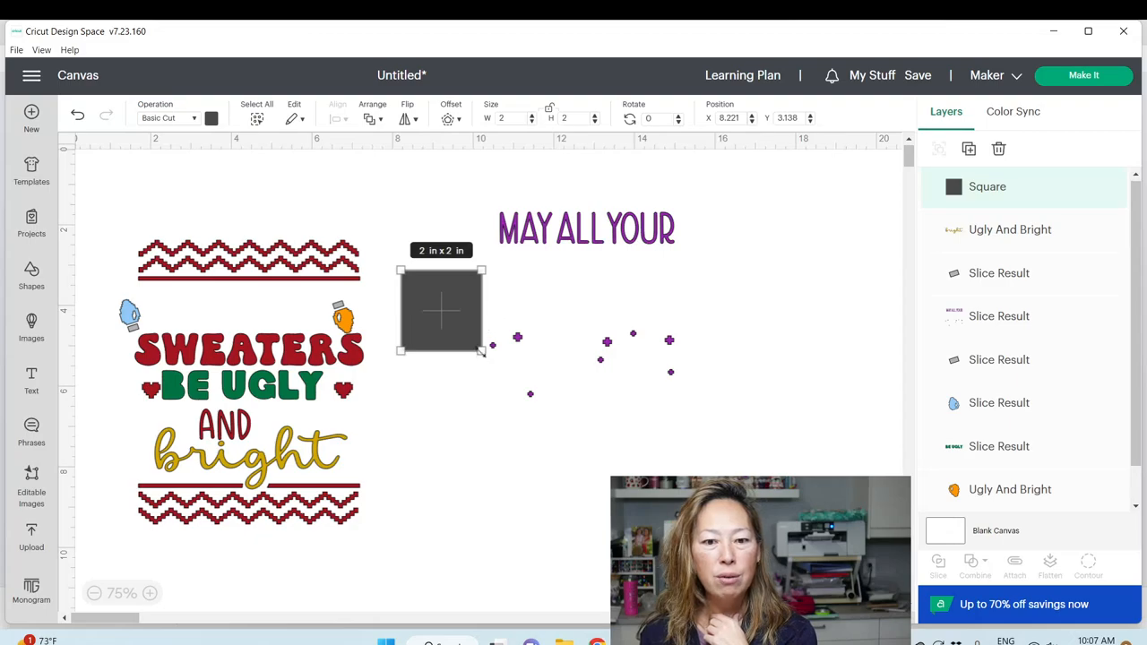
{"action": "left_click_drag", "start_coordinate": [484, 352], "coordinate": [778, 484]}
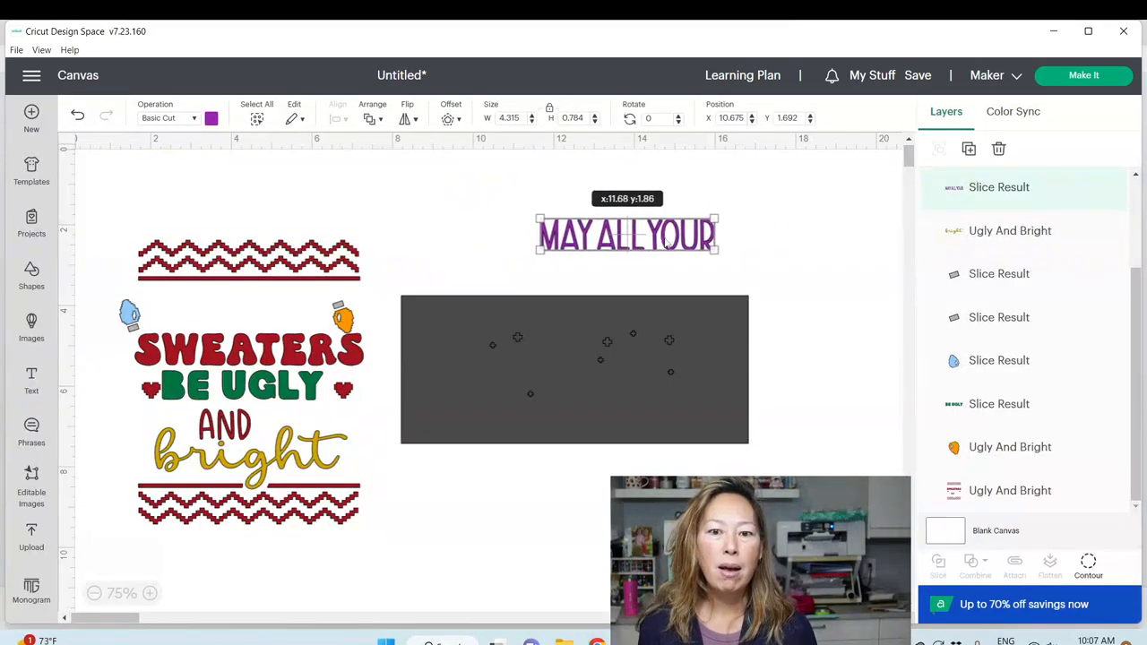
{"action": "left_click_drag", "start_coordinate": [627, 235], "coordinate": [240, 309]}
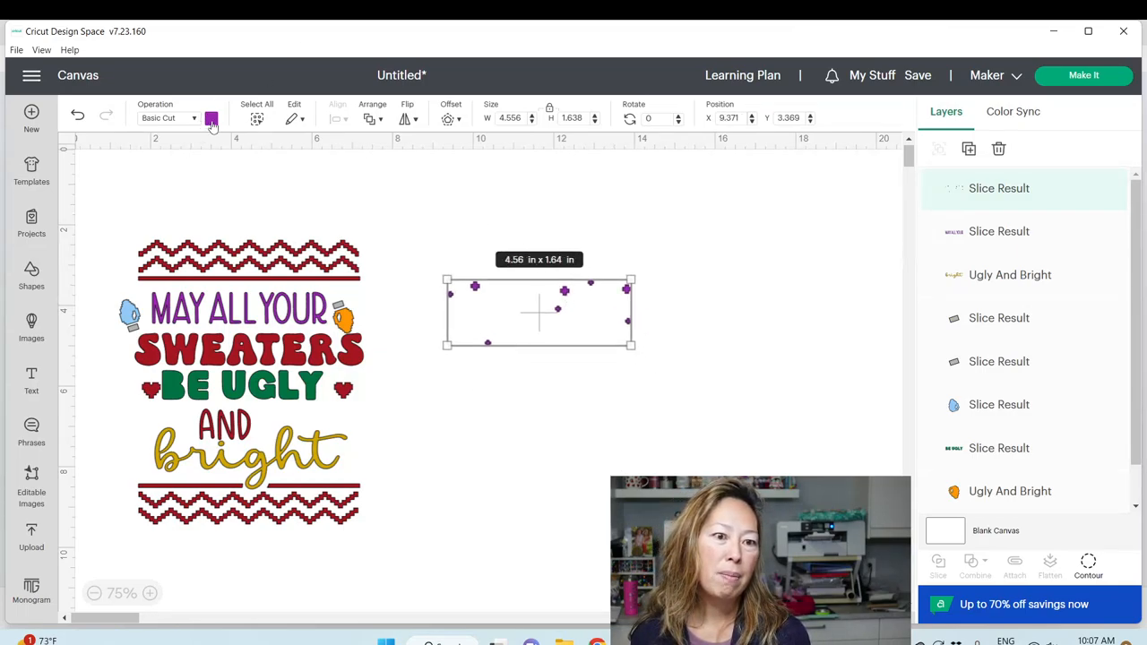
Recolour the little crosses pink and drag them back around AND.
{"action": "left_click", "coordinate": [211, 117]}
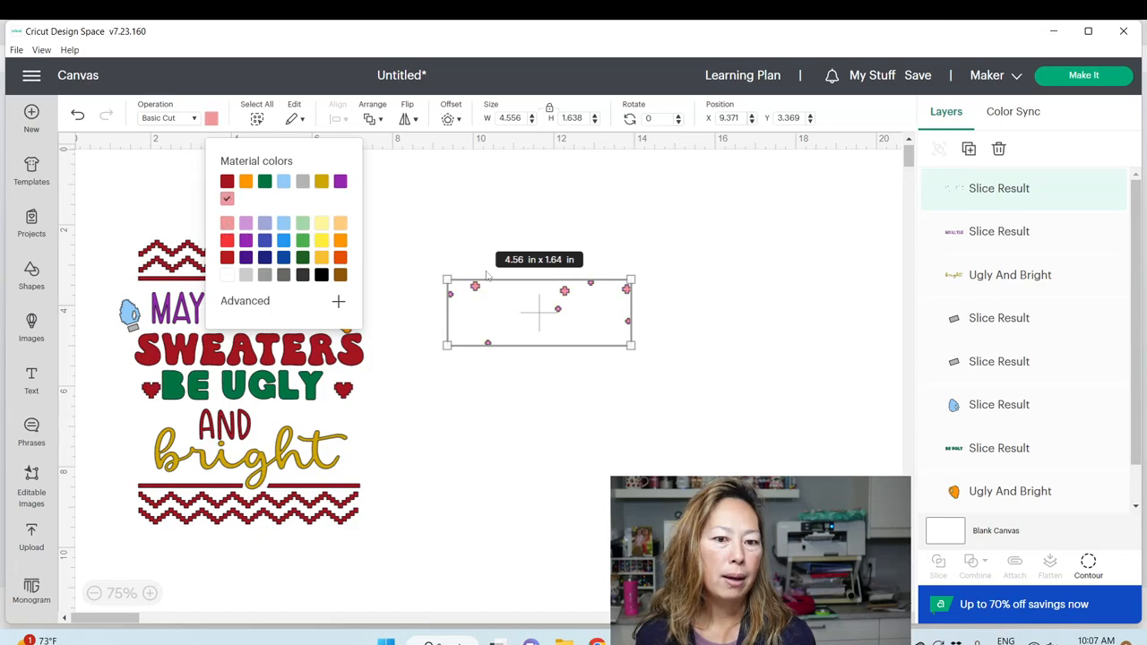
{"action": "left_click_drag", "start_coordinate": [538, 312], "coordinate": [246, 430]}
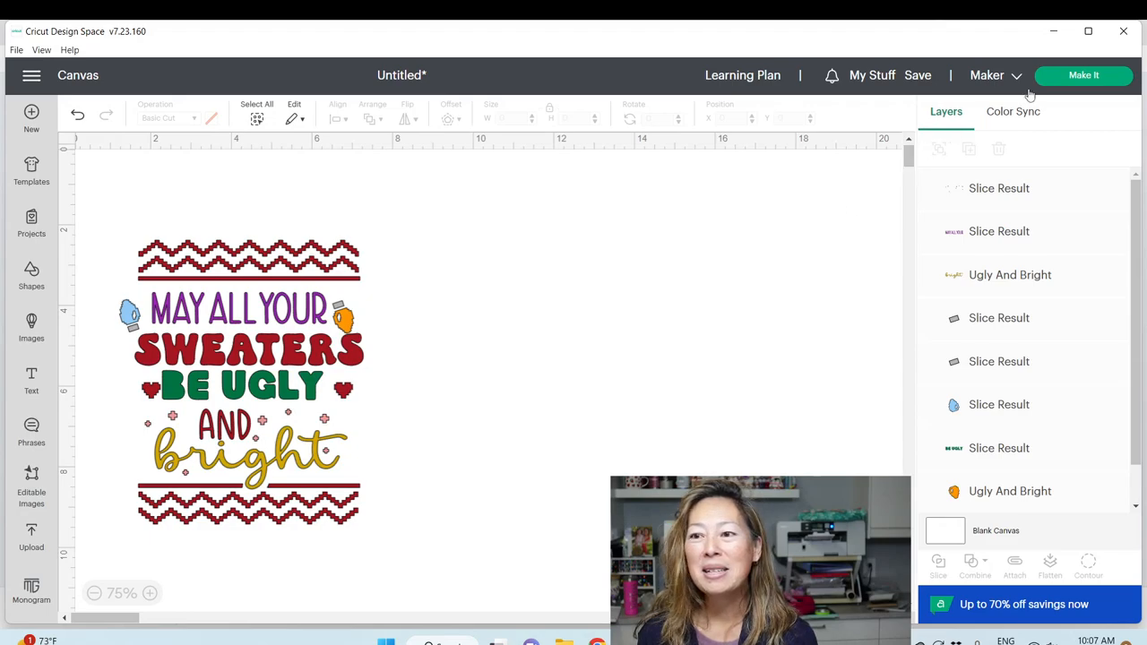
Open cut preparation, mirror the first and BE UGLY mats, and review all eight mats.
{"action": "left_click", "coordinate": [1083, 75]}
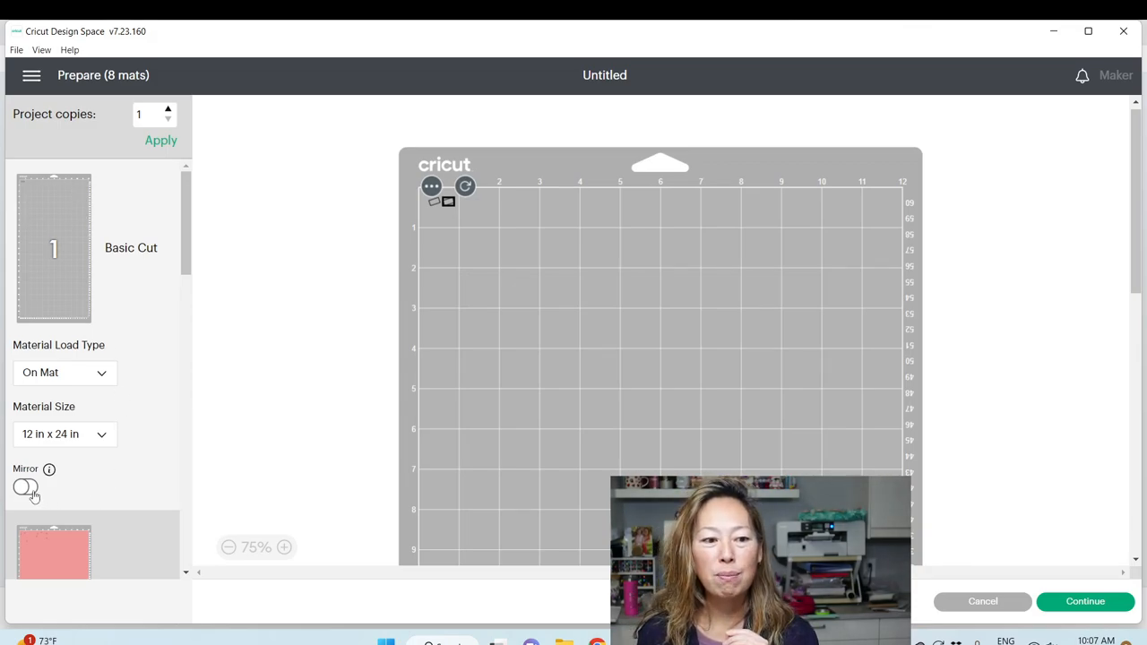
{"action": "left_click", "coordinate": [25, 487]}
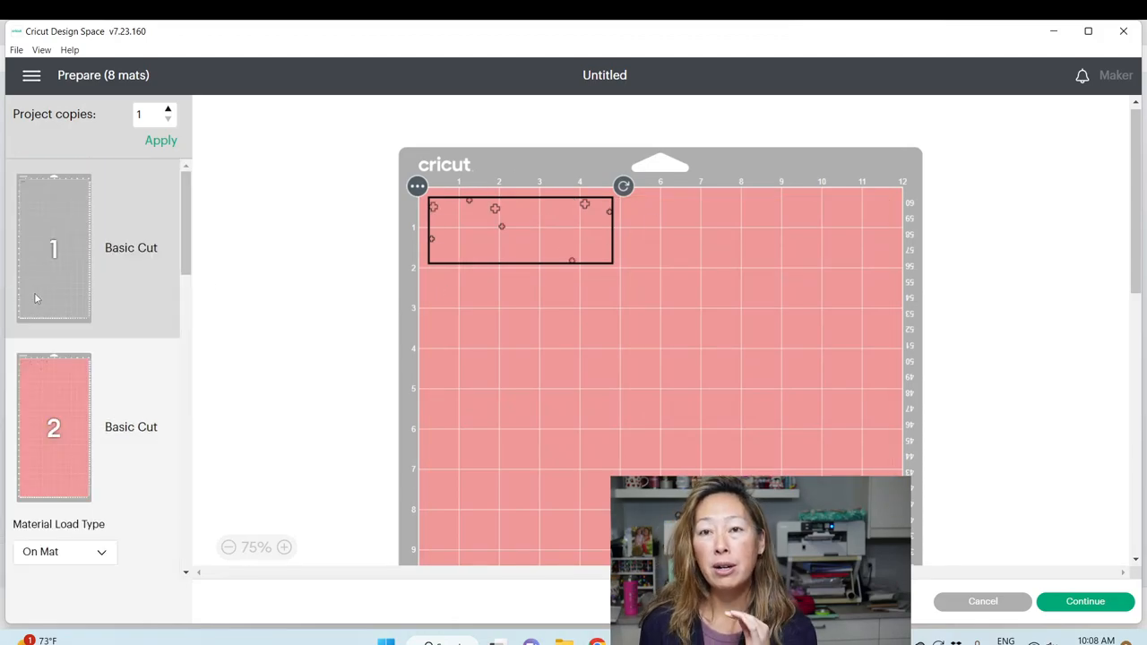
{"action": "scroll", "scroll_direction": "down", "scroll_amount": 3}
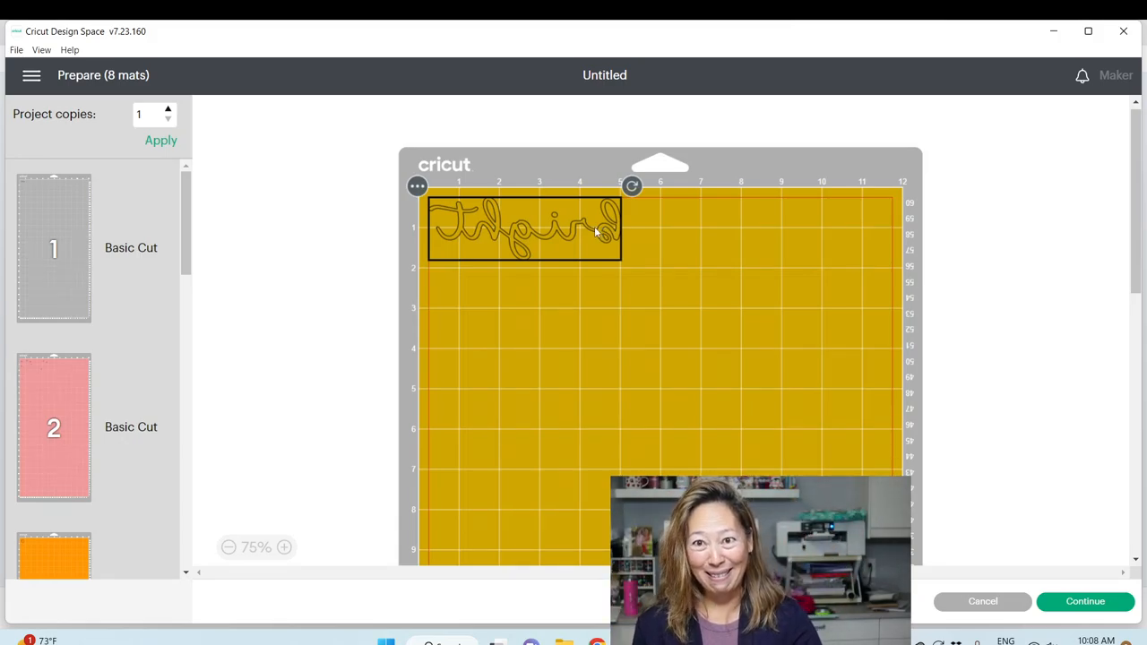
{"action": "mouse_move", "coordinate": [136, 303]}
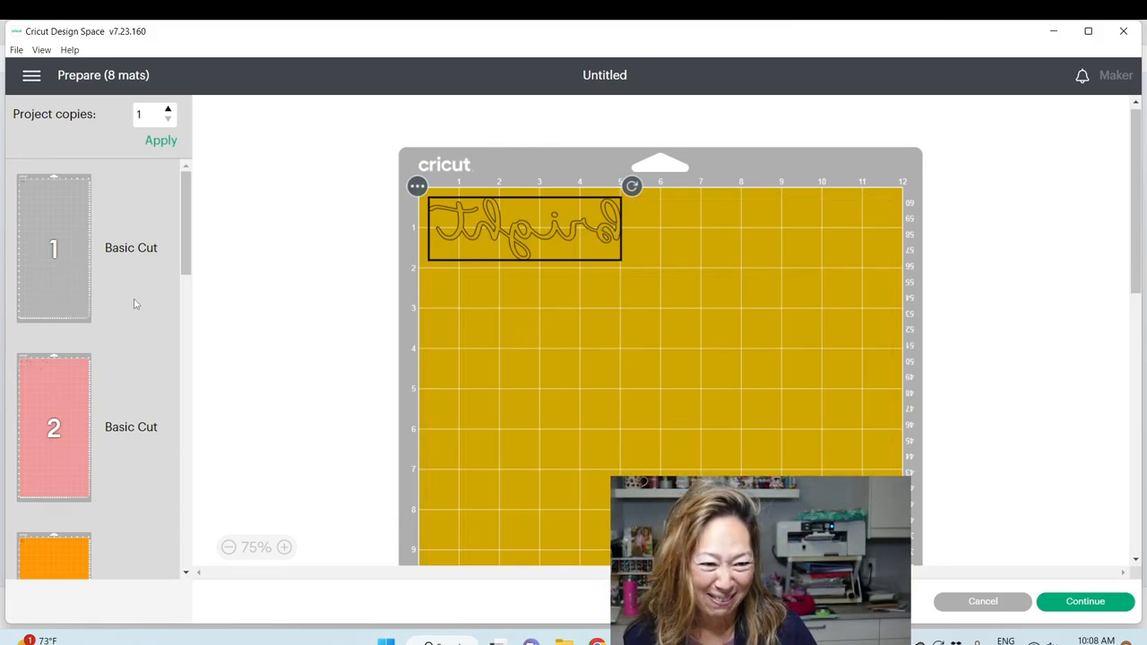
{"action": "scroll", "scroll_direction": "down", "scroll_amount": 3}
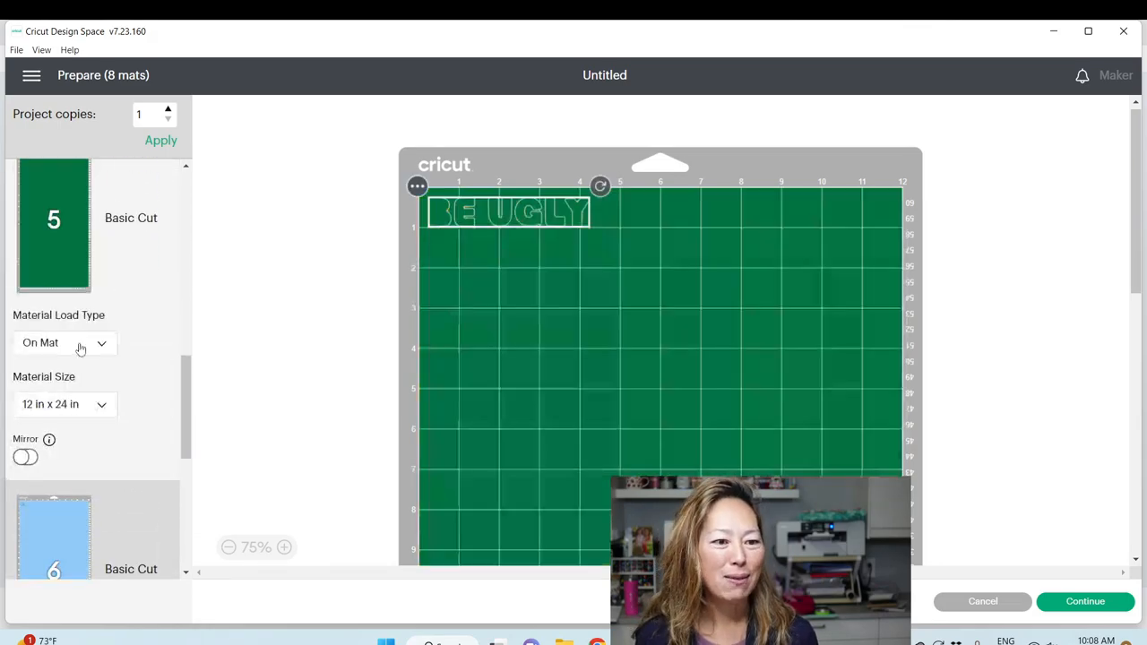
{"action": "mouse_move", "coordinate": [25, 457]}
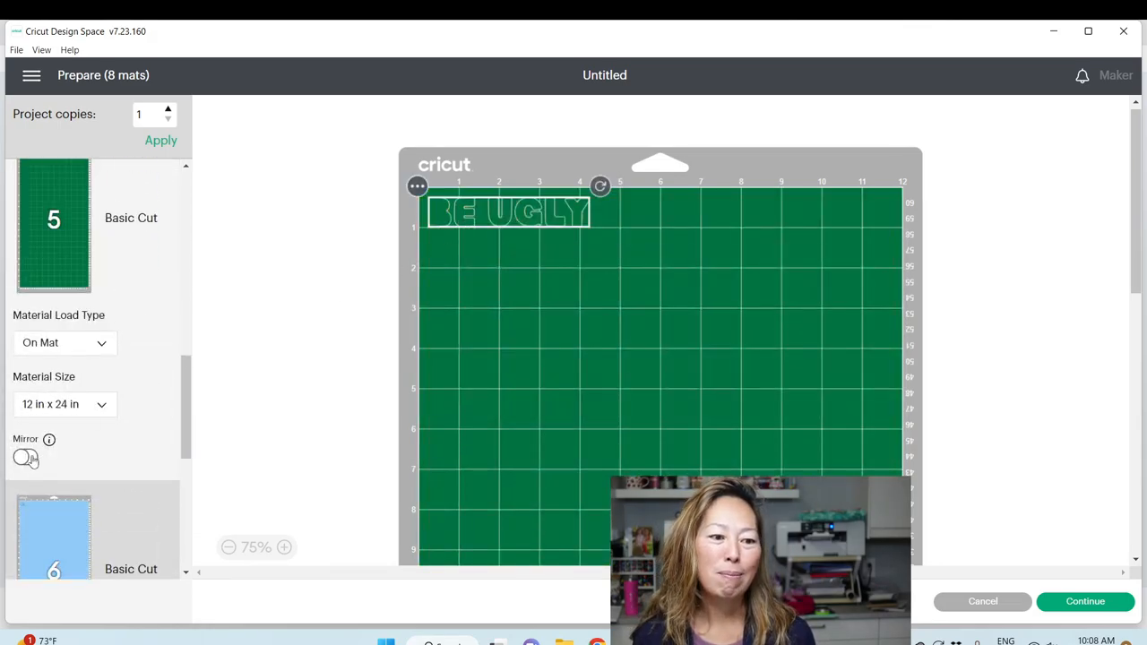
{"action": "left_click", "coordinate": [53, 383]}
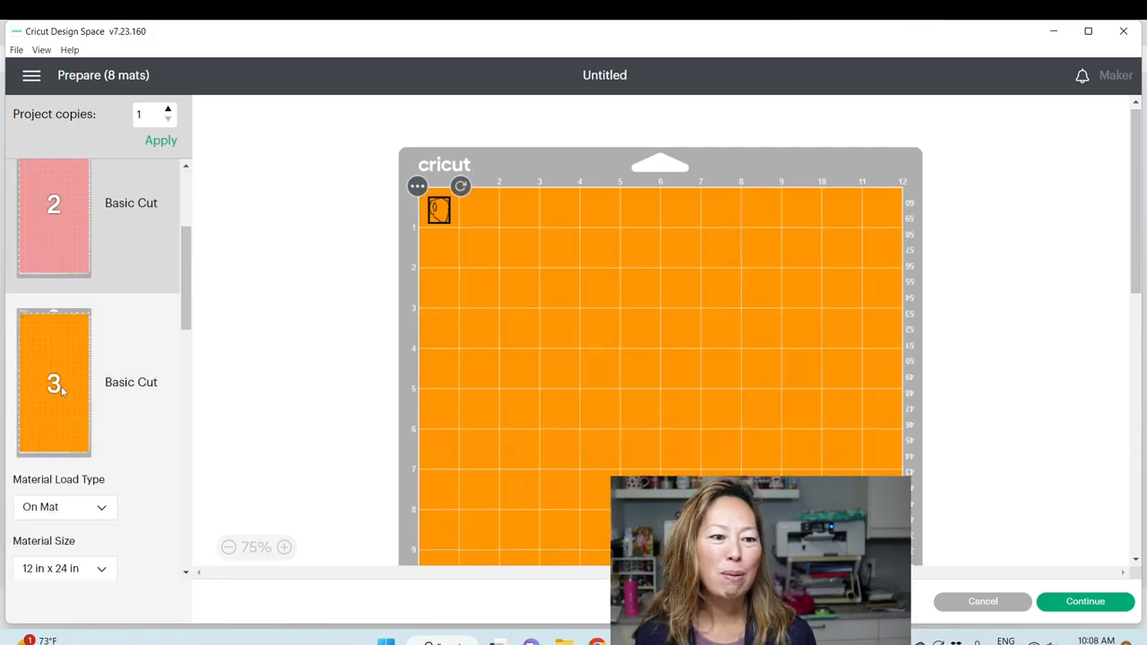
{"action": "scroll", "scroll_direction": "down", "scroll_amount": 3}
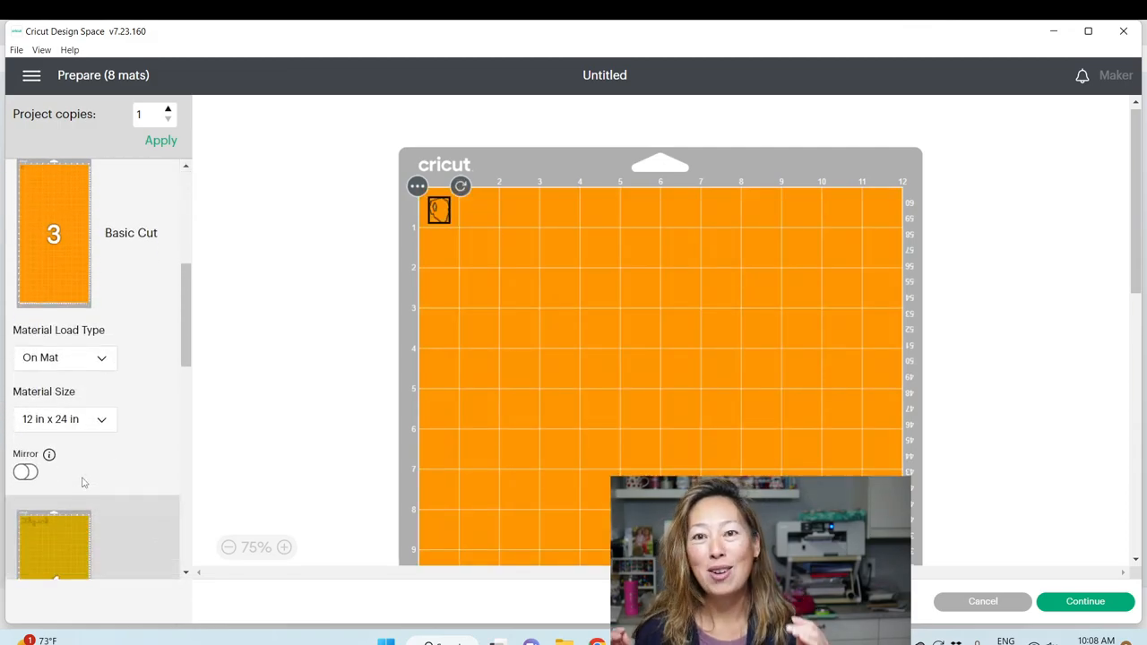